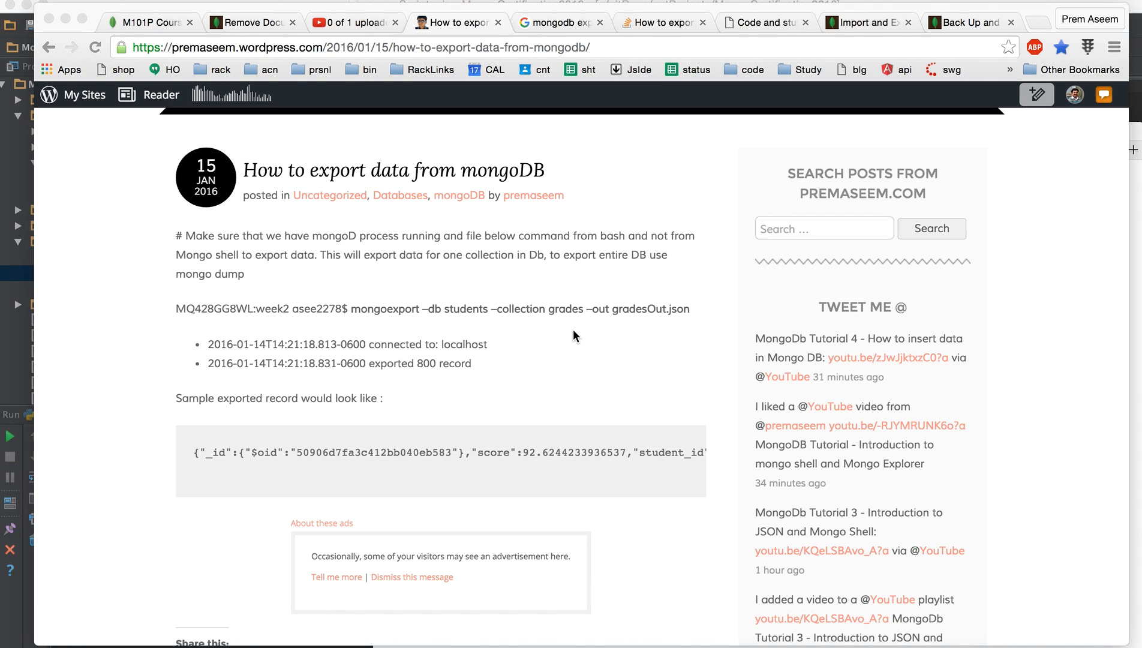
pyautogui.moveTo(410, 222)
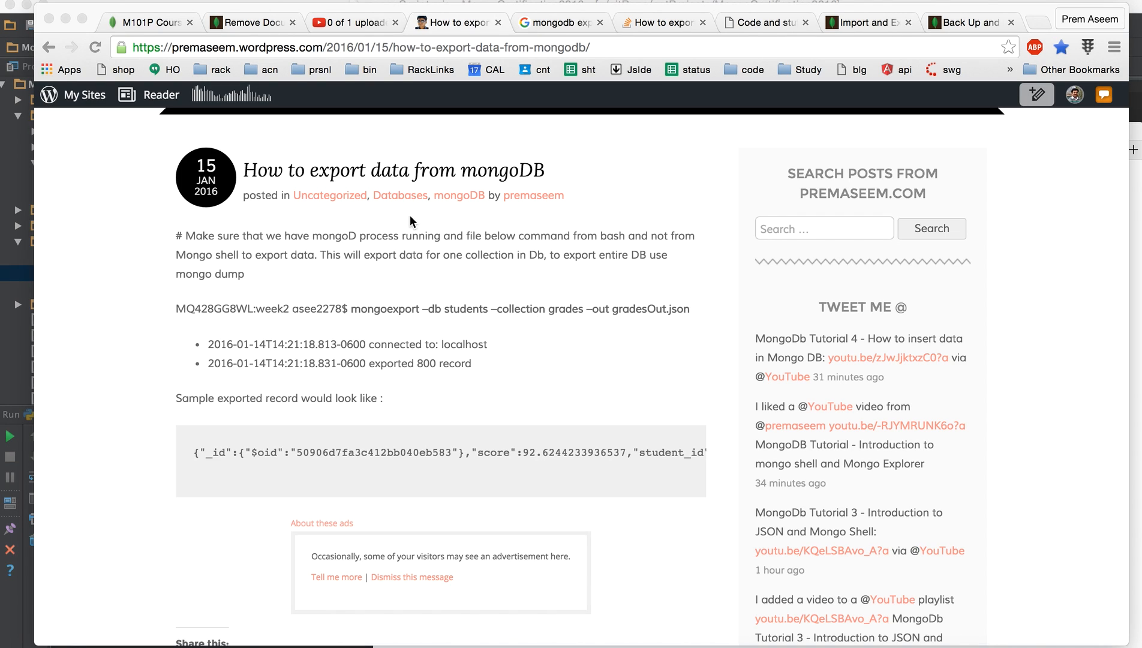
pyautogui.moveTo(507, 312)
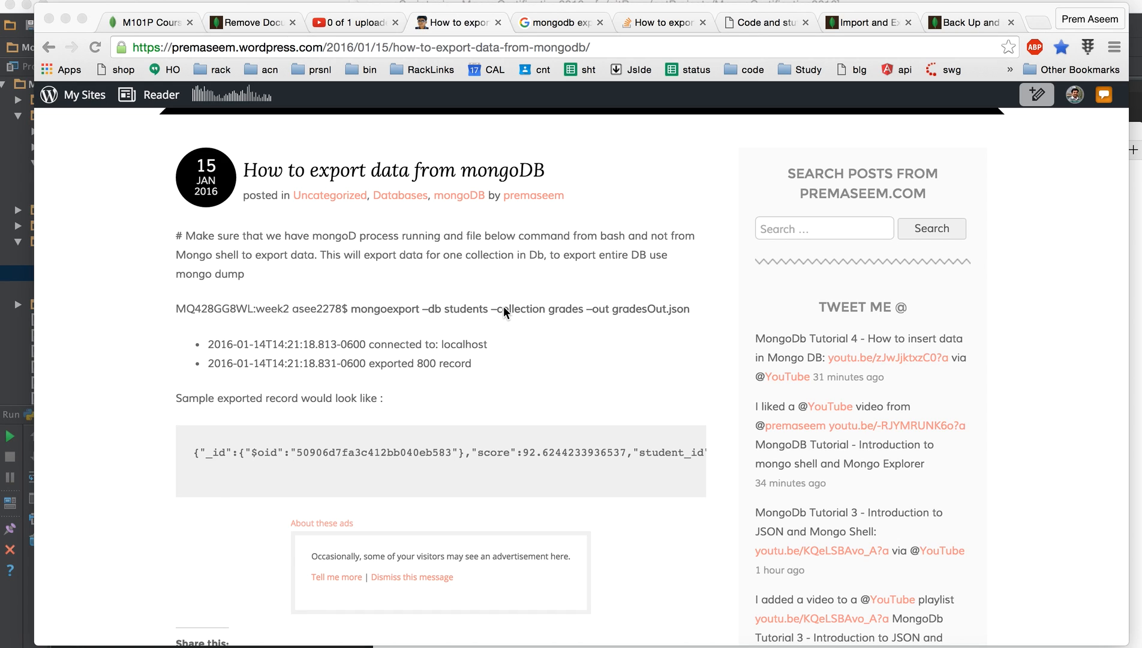
pyautogui.moveTo(527, 339)
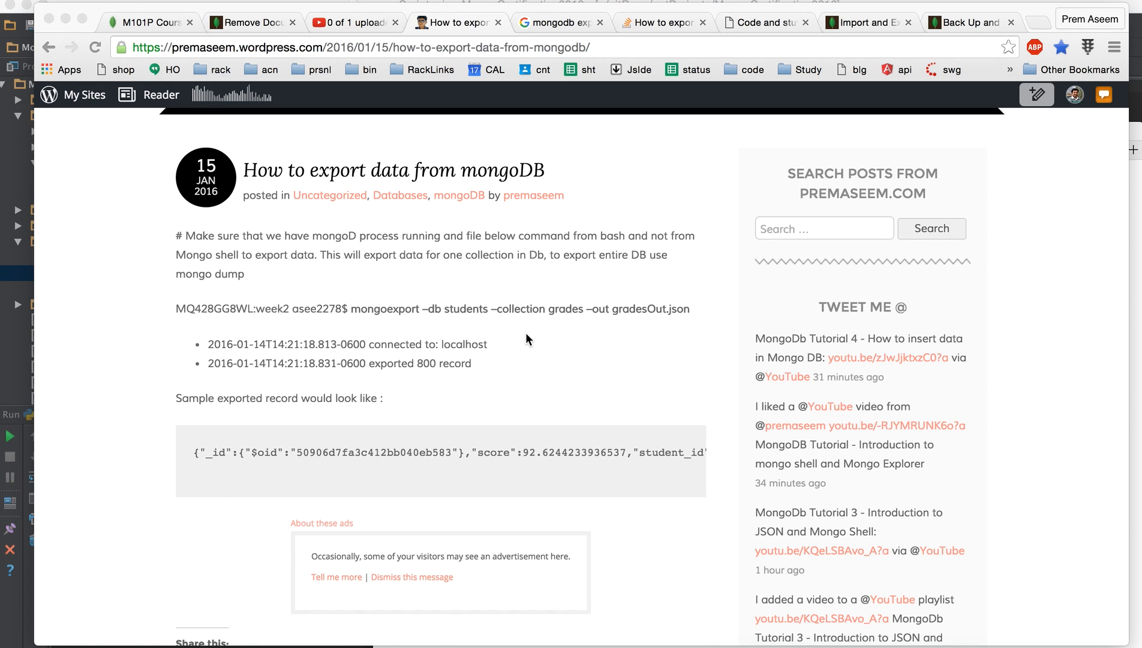
pyautogui.moveTo(510, 359)
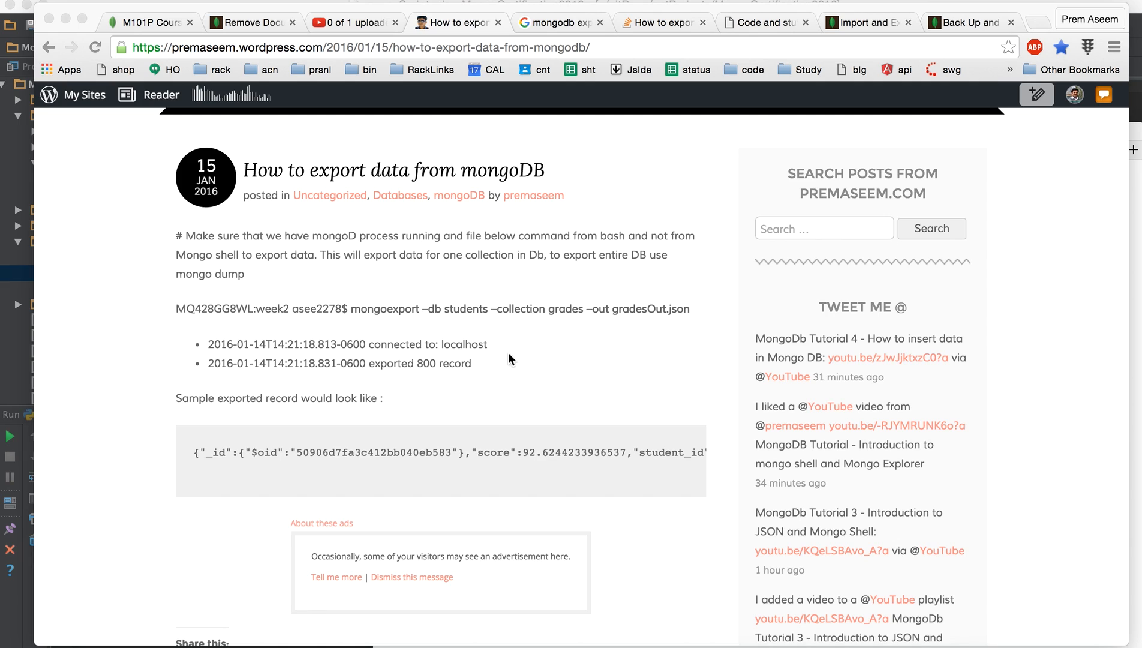
pyautogui.moveTo(313, 192)
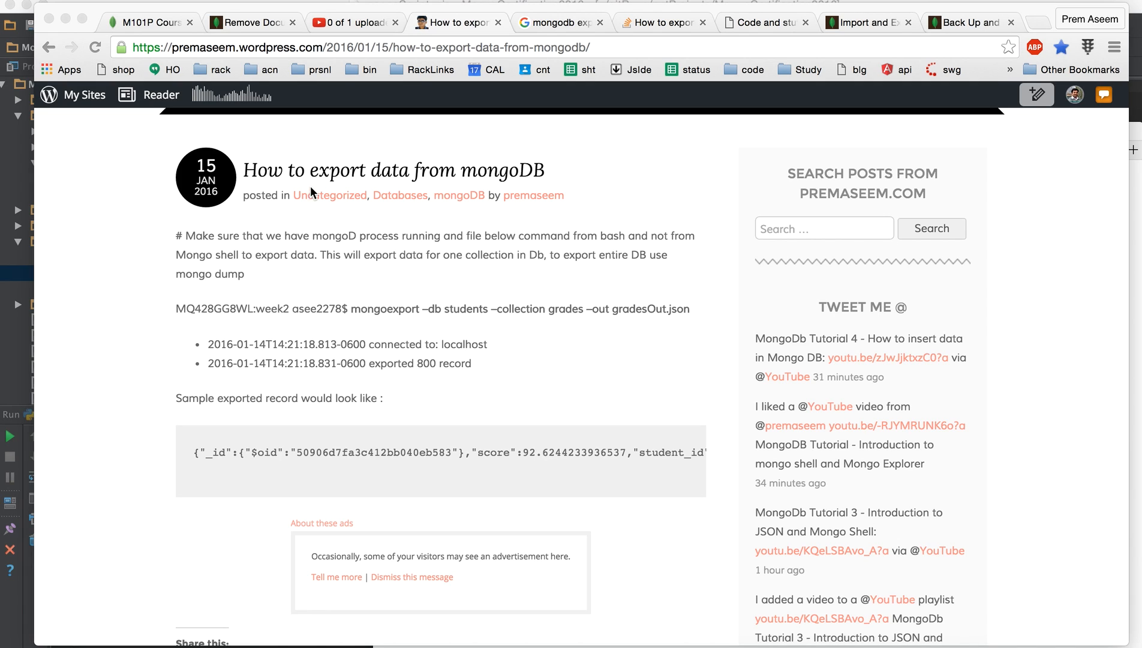
pyautogui.moveTo(638, 314)
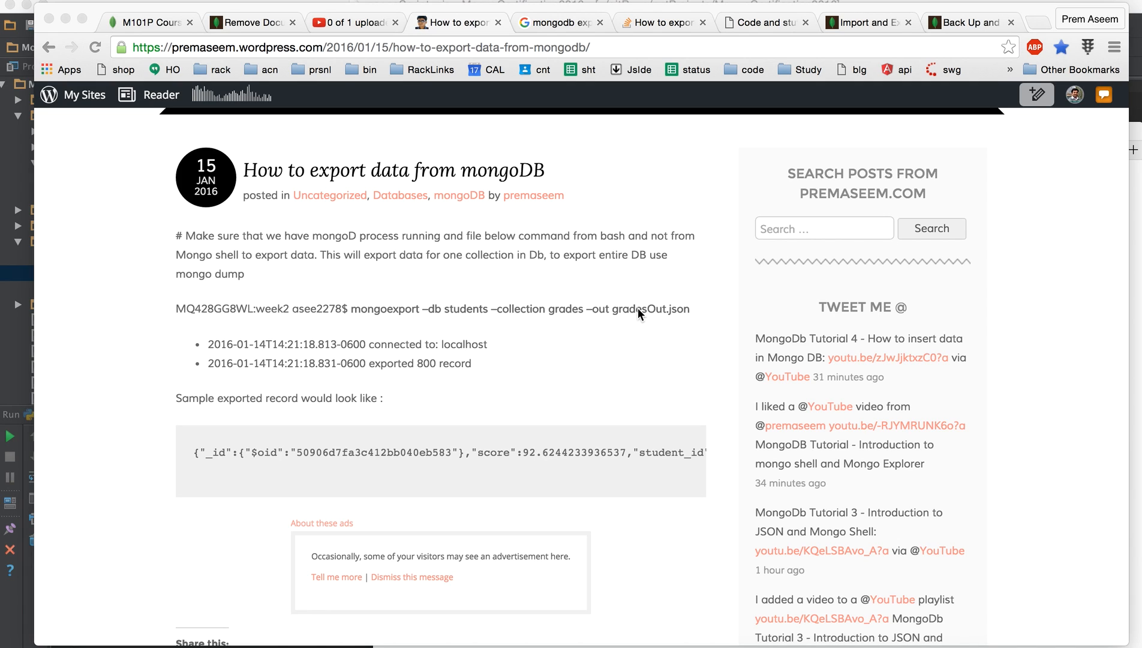
pyautogui.moveTo(565, 270)
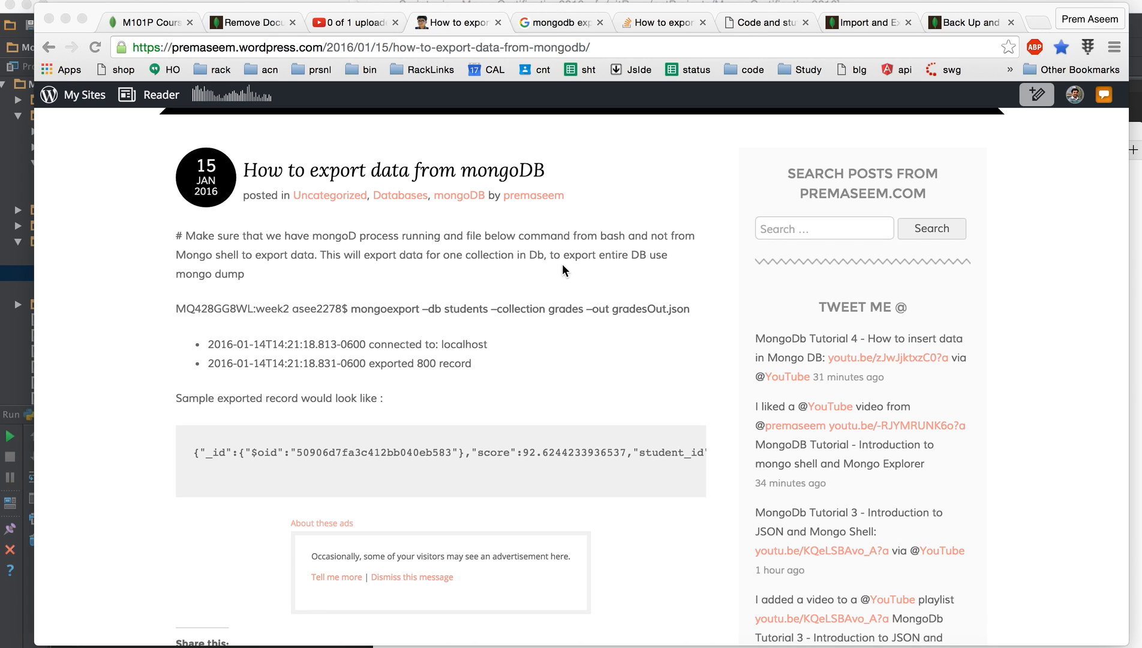
pyautogui.moveTo(521, 189)
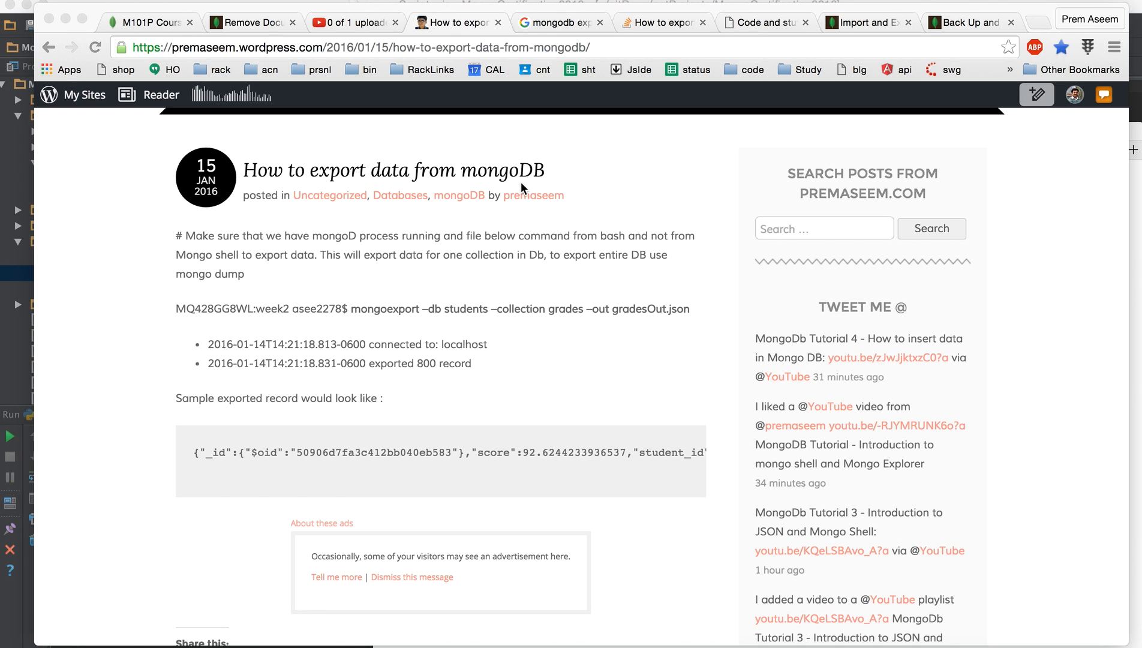
pyautogui.moveTo(545, 212)
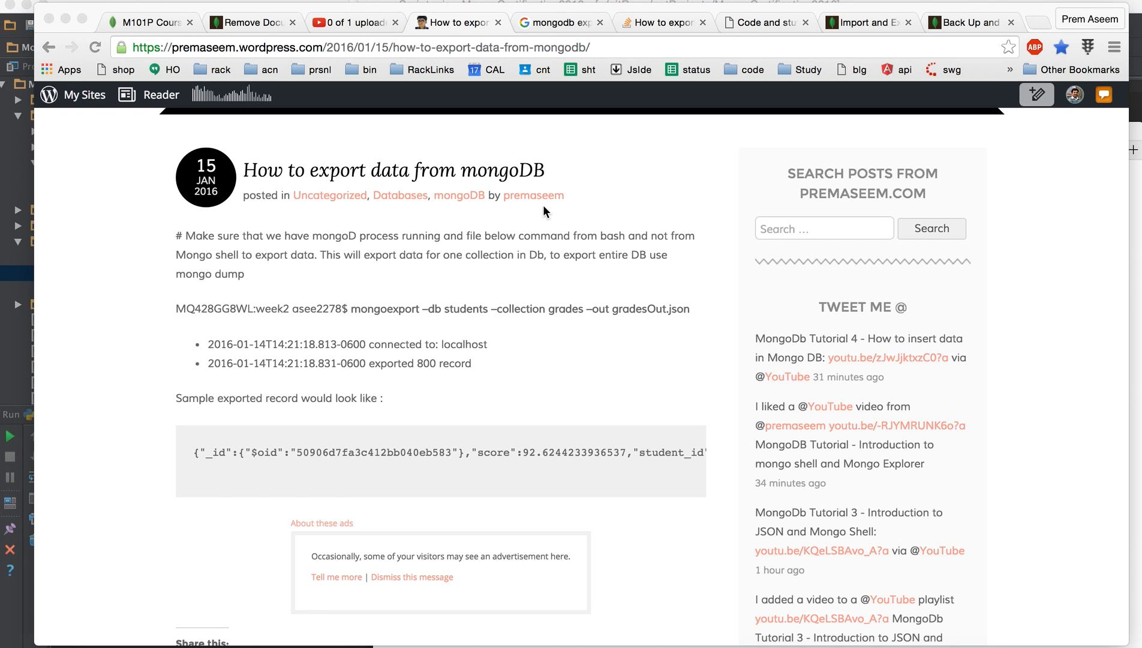
pyautogui.moveTo(172, 55)
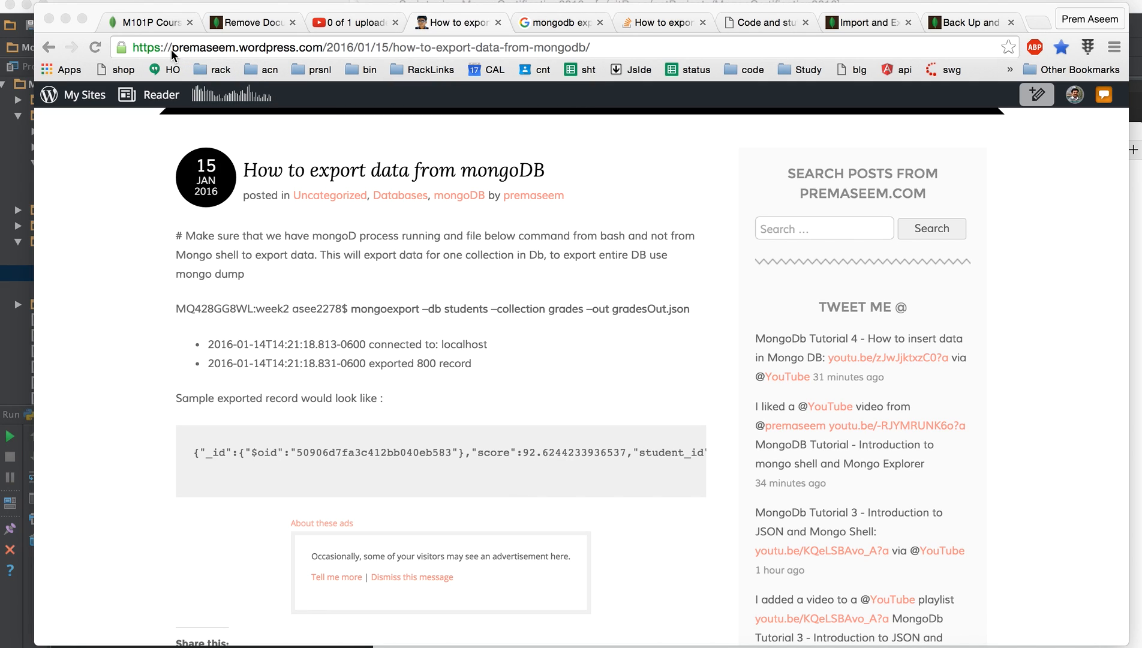
pyautogui.moveTo(307, 60)
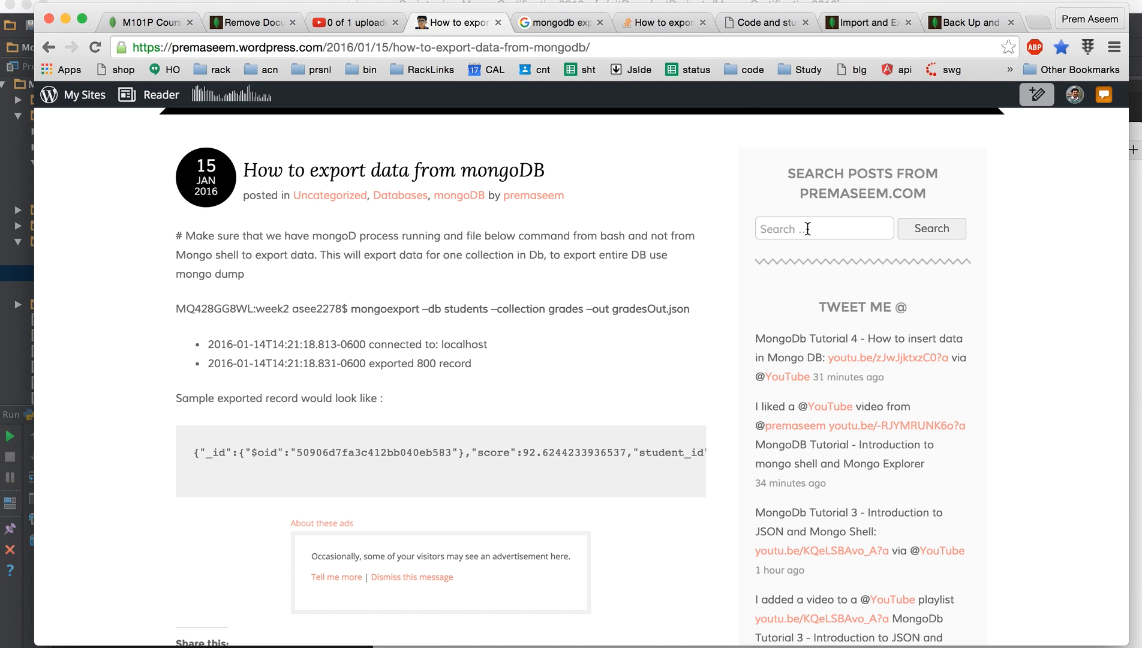
# - Review the earlier mongo shell command, highlighting its prompt, 'collection' word and grades collection name
pyautogui.click(824, 228)
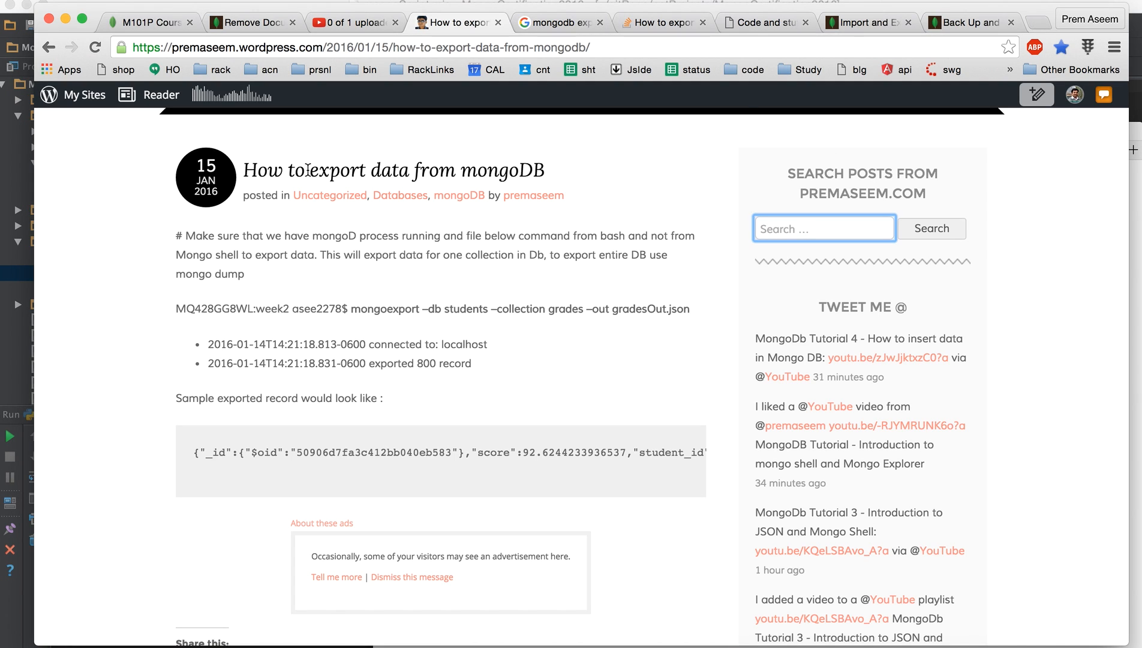
pyautogui.moveTo(458, 196)
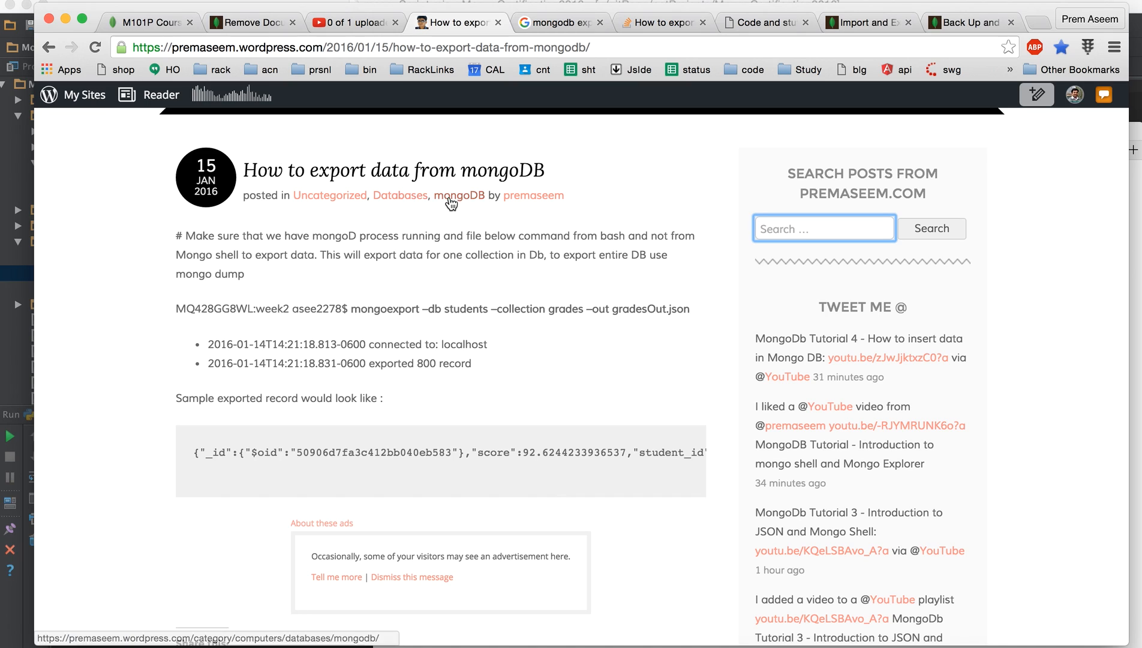
pyautogui.moveTo(602, 53)
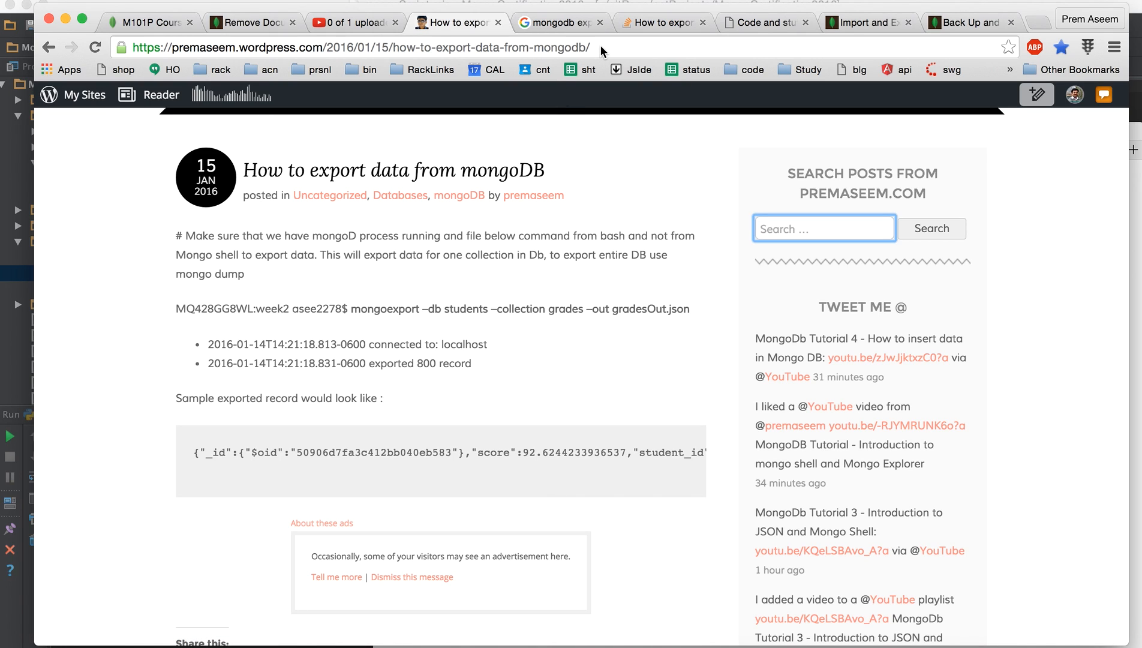
pyautogui.moveTo(415, 305)
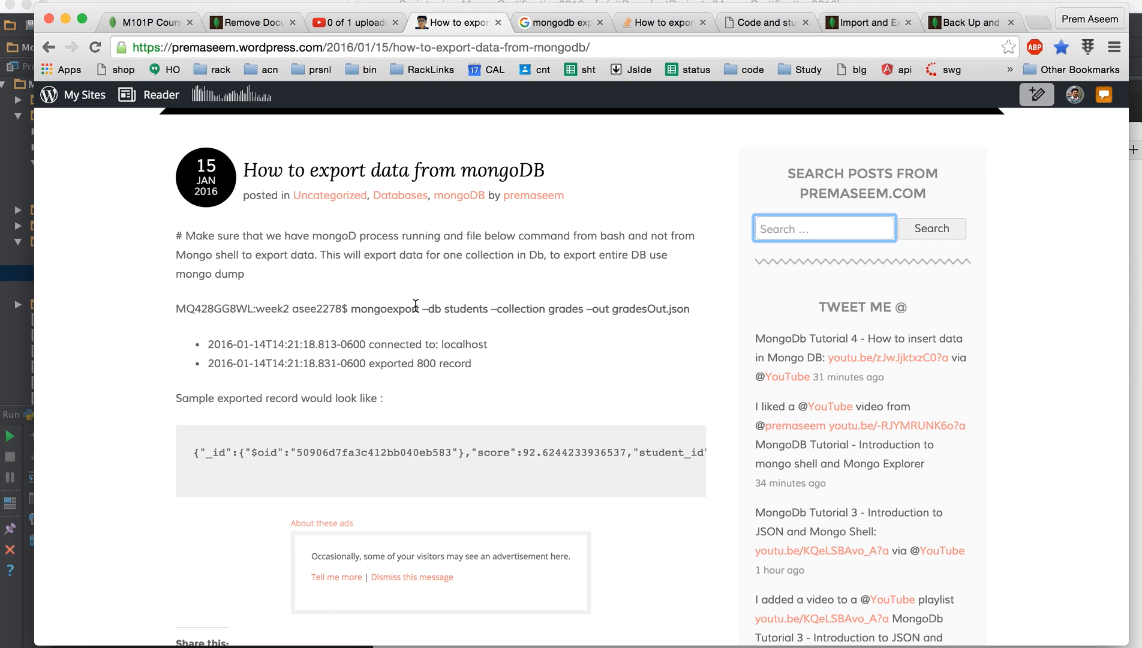
pyautogui.moveTo(312, 315)
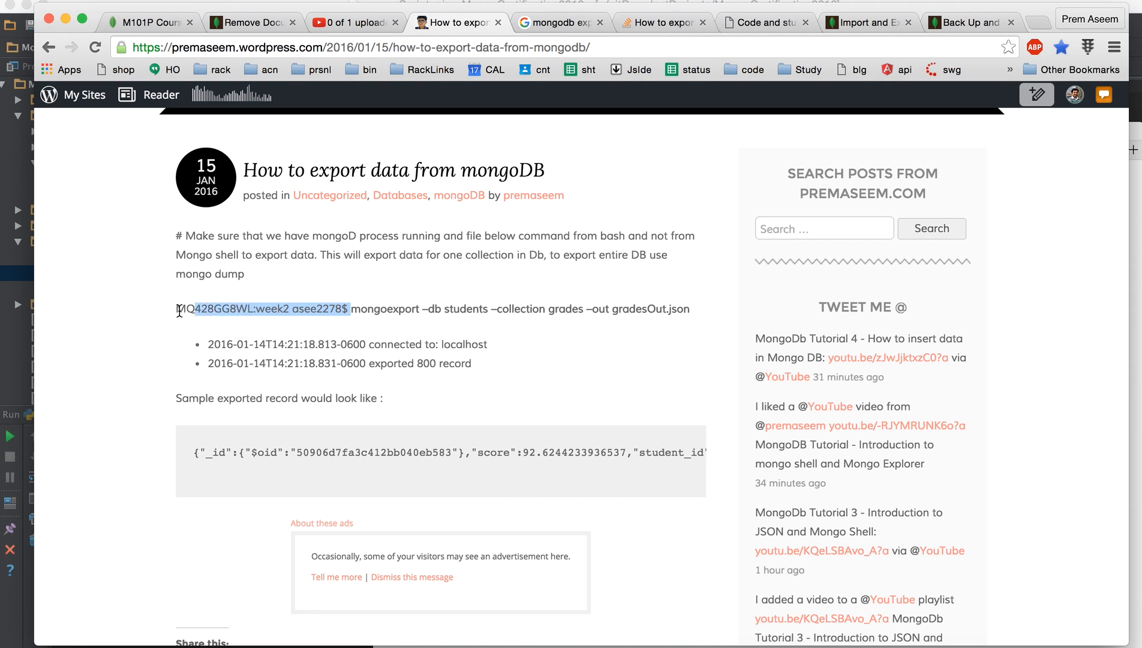
pyautogui.doubleClick(383, 309)
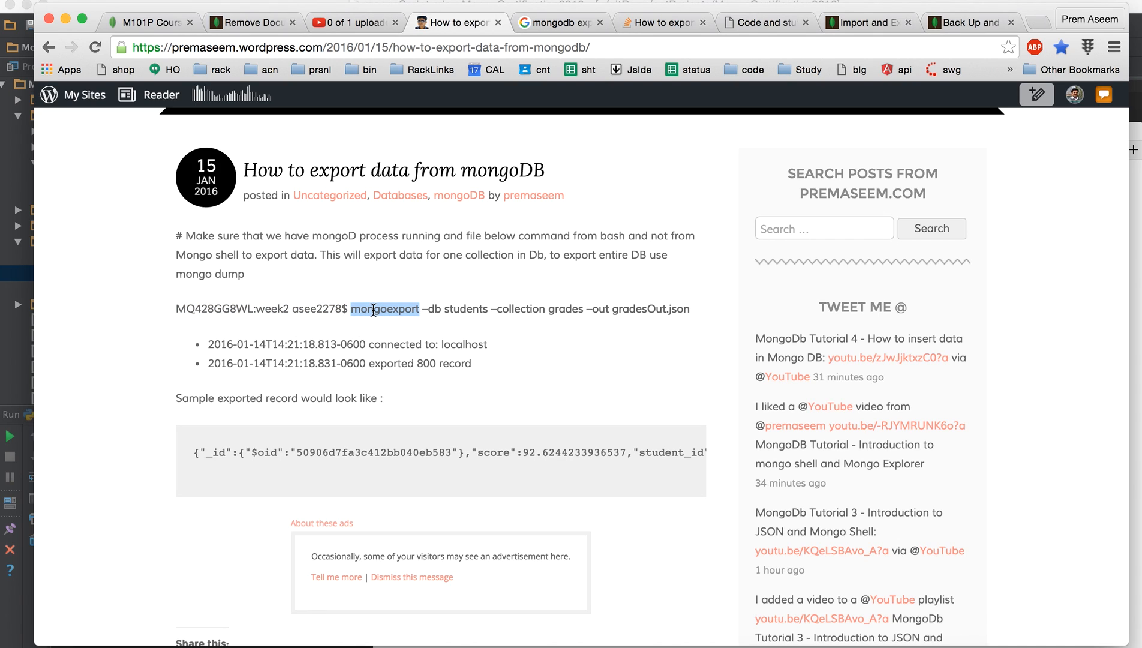
pyautogui.moveTo(434, 311)
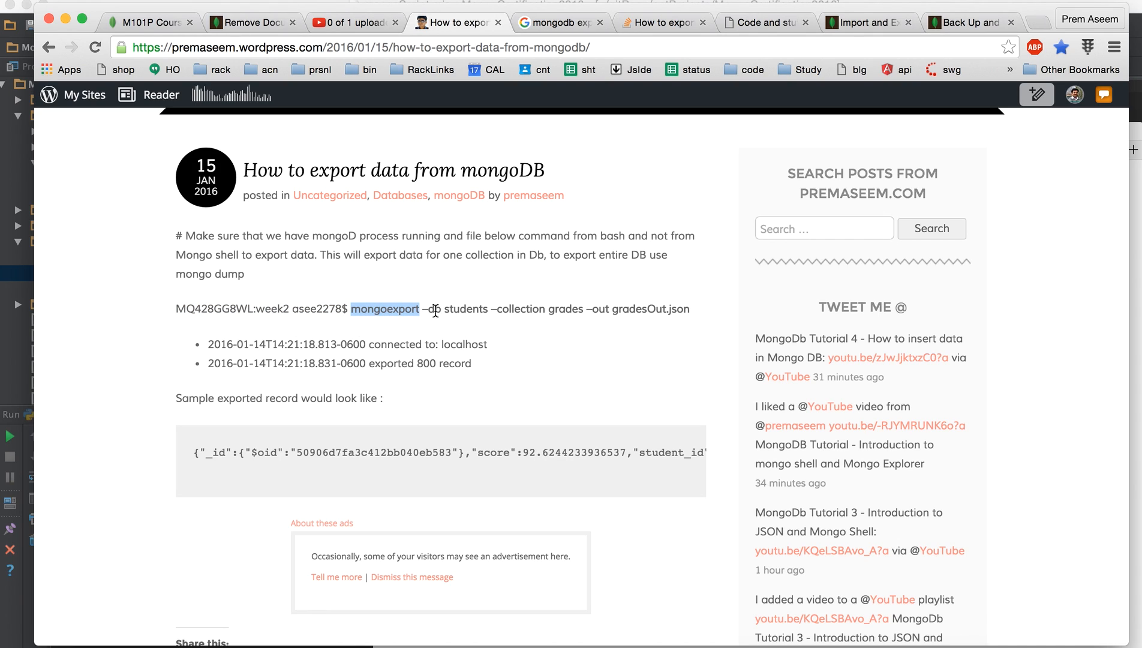
pyautogui.click(434, 310)
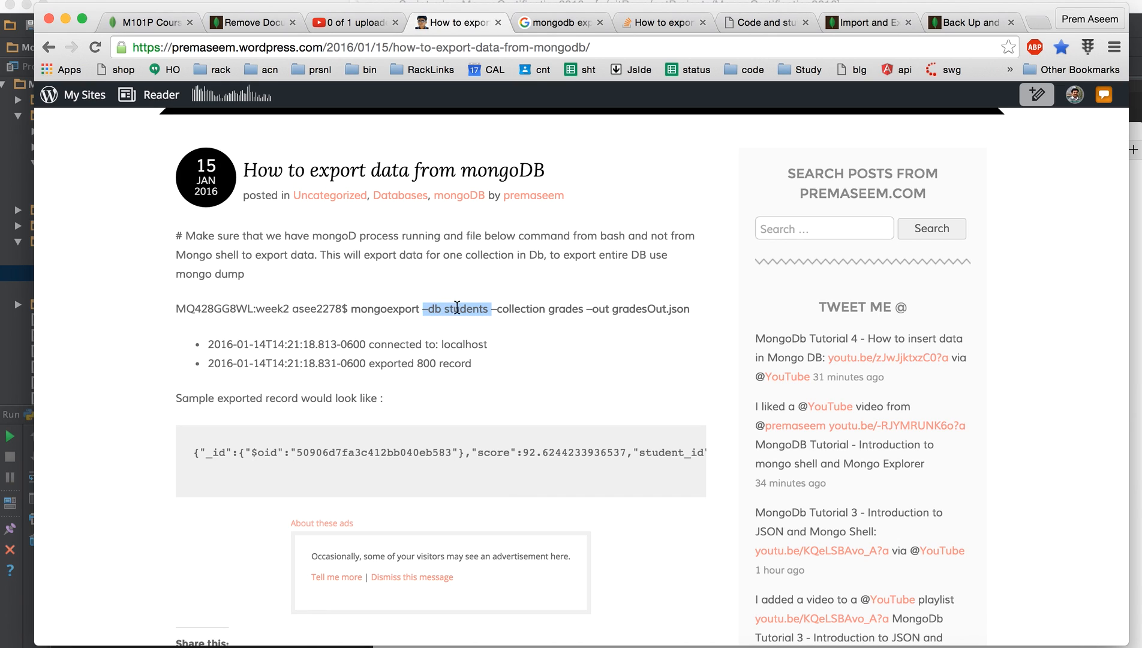
pyautogui.doubleClick(521, 310)
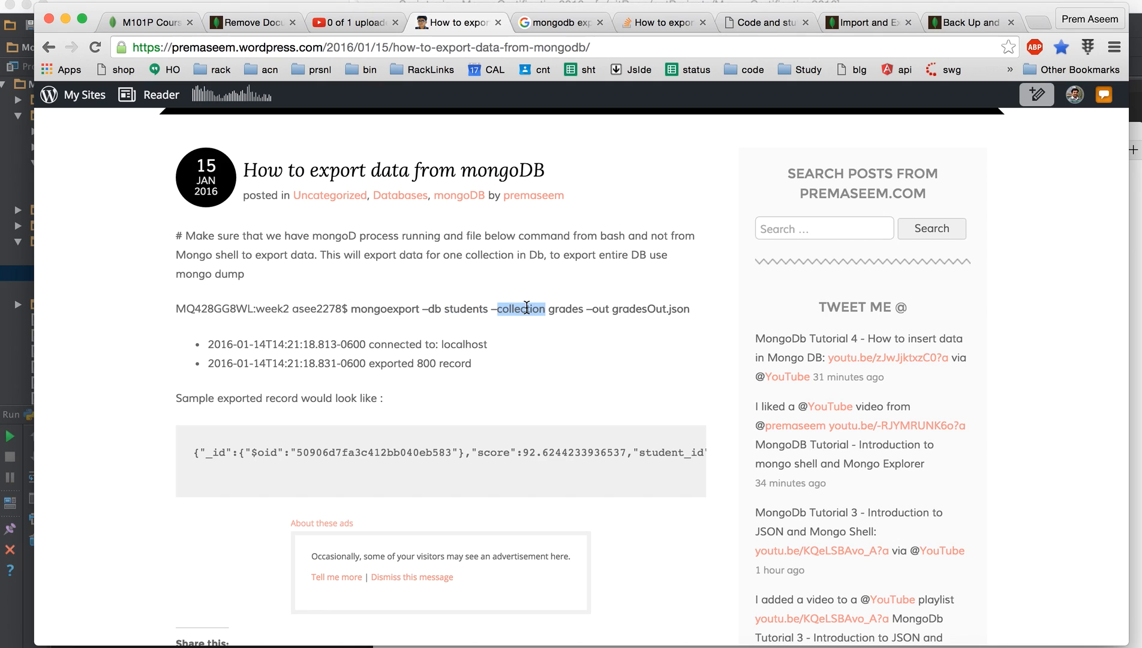
pyautogui.moveTo(511, 325)
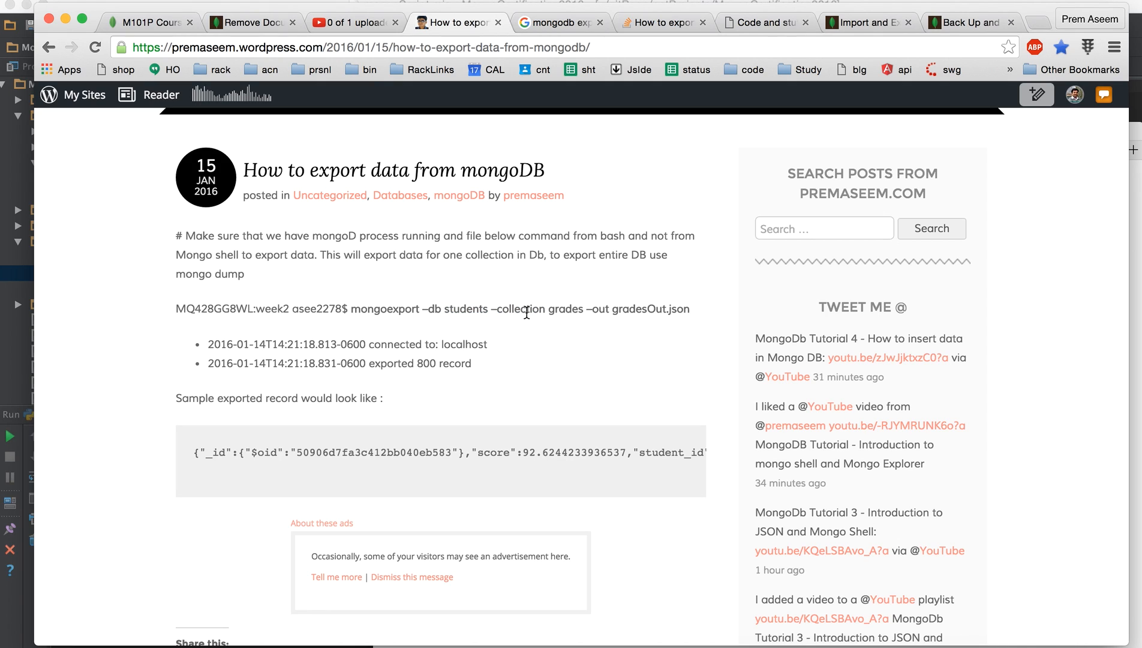
pyautogui.doubleClick(565, 308)
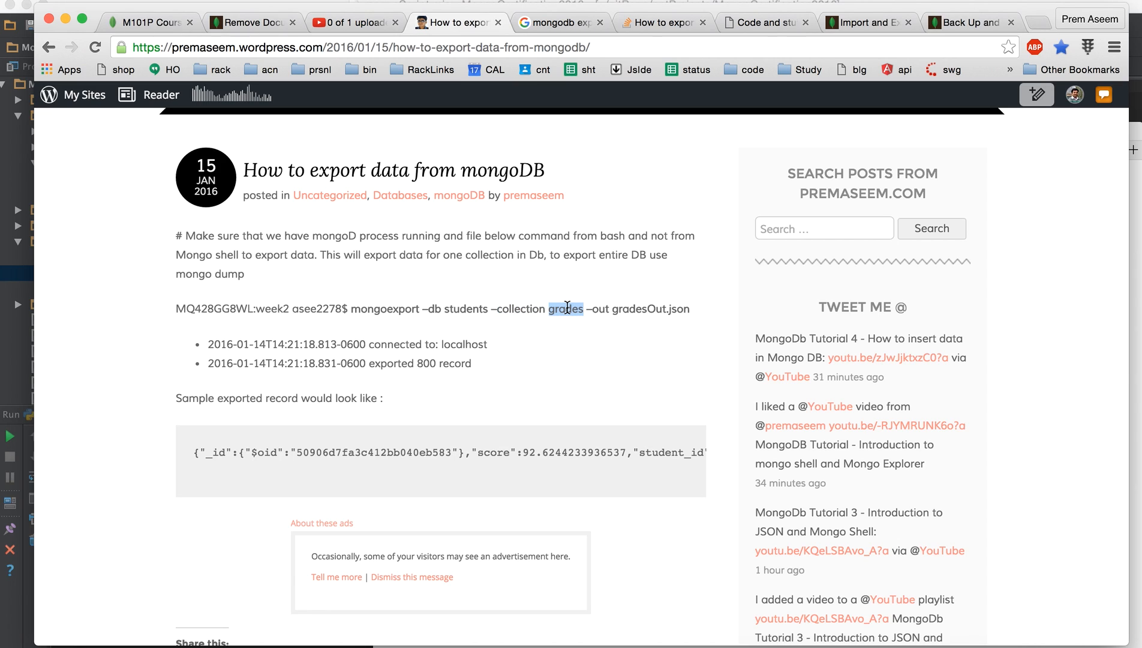
pyautogui.doubleClick(521, 308)
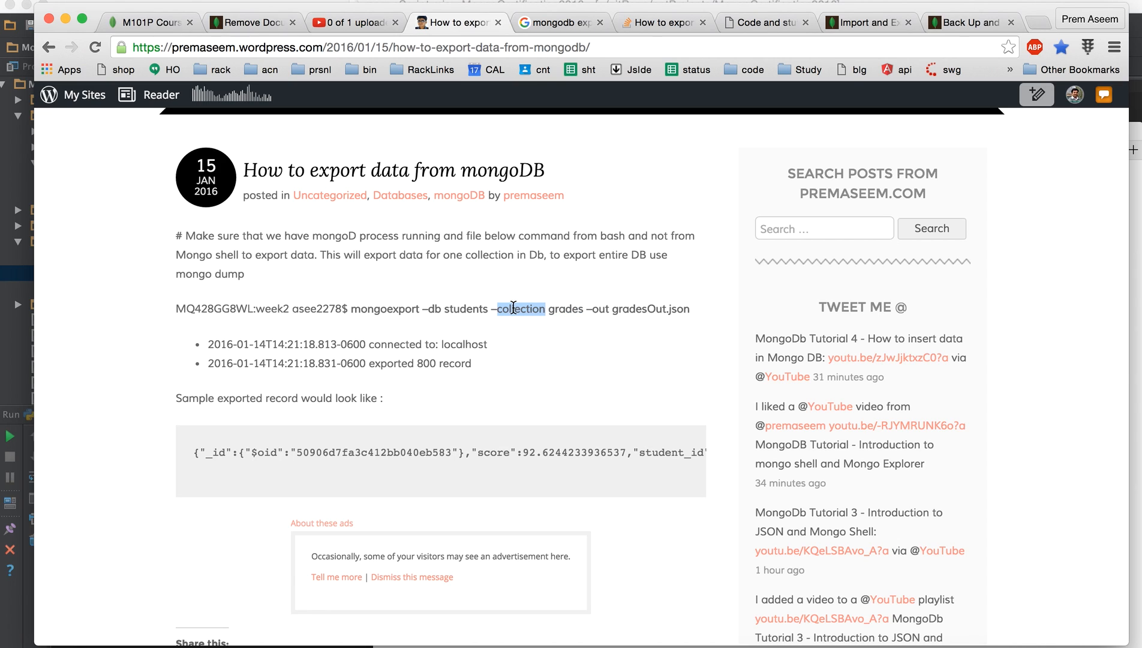
pyautogui.click(494, 308)
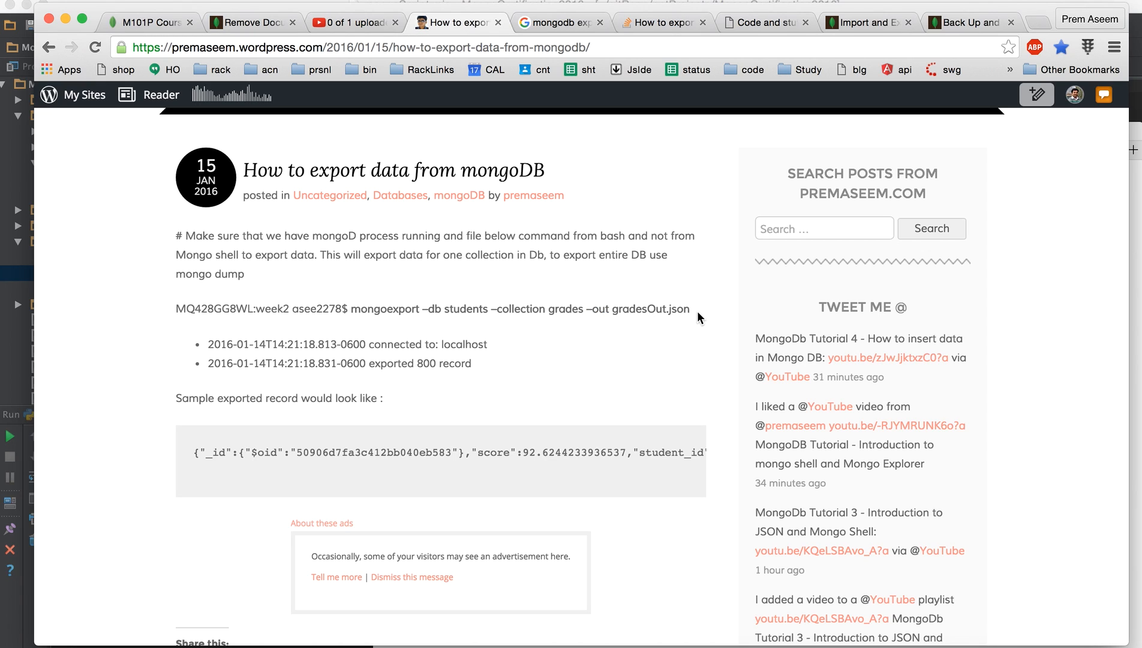
pyautogui.doubleClick(667, 308)
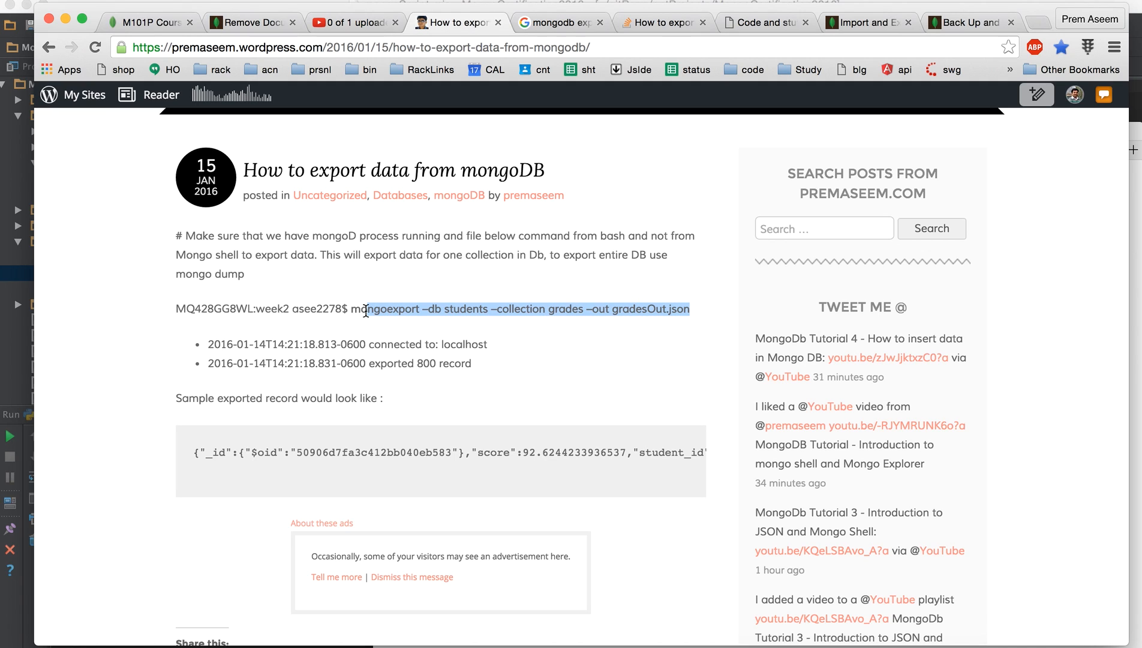
pyautogui.click(499, 341)
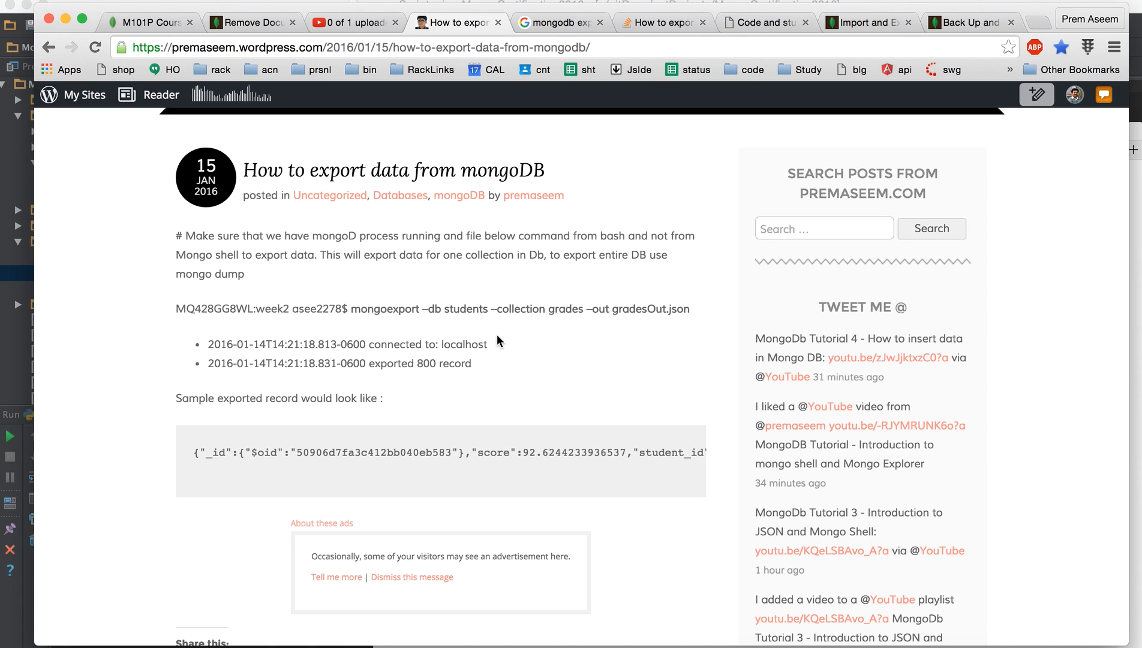
pyautogui.moveTo(562, 343)
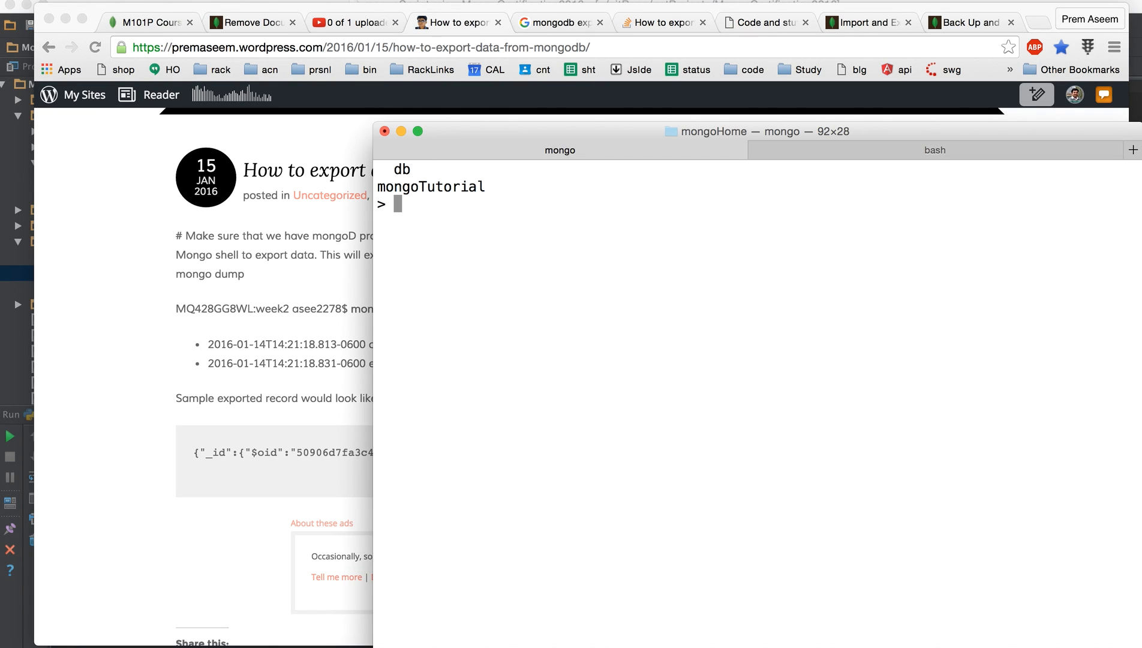
# - Run show collections in the mongo shell and select the results collection name
pyautogui.write('sho')
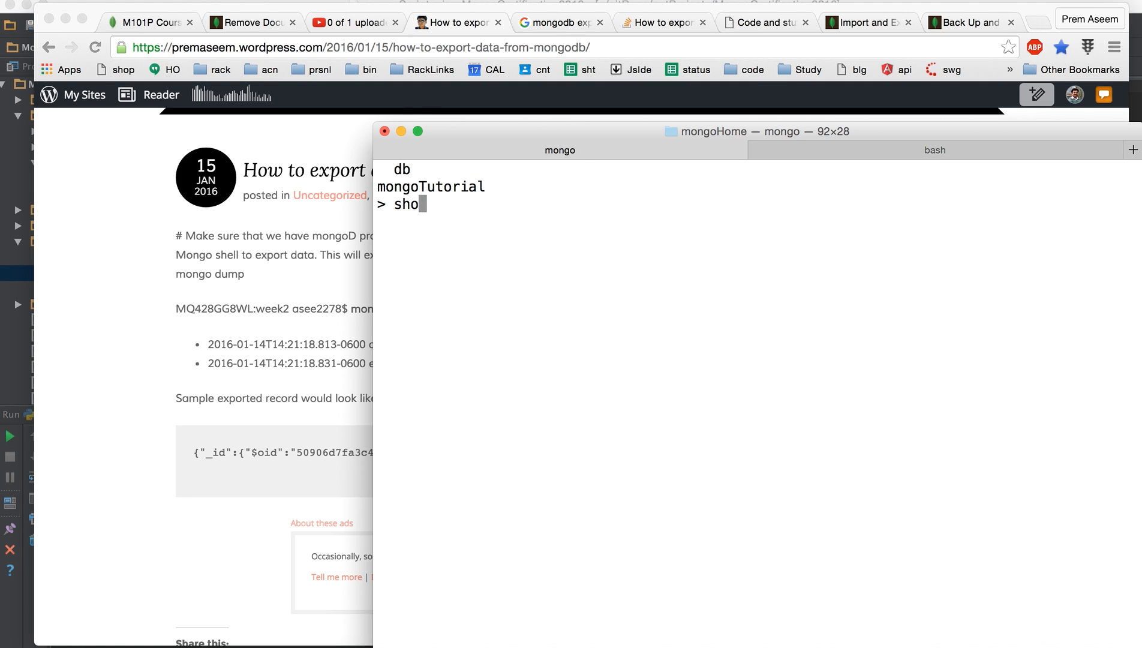
pyautogui.write('w collecti')
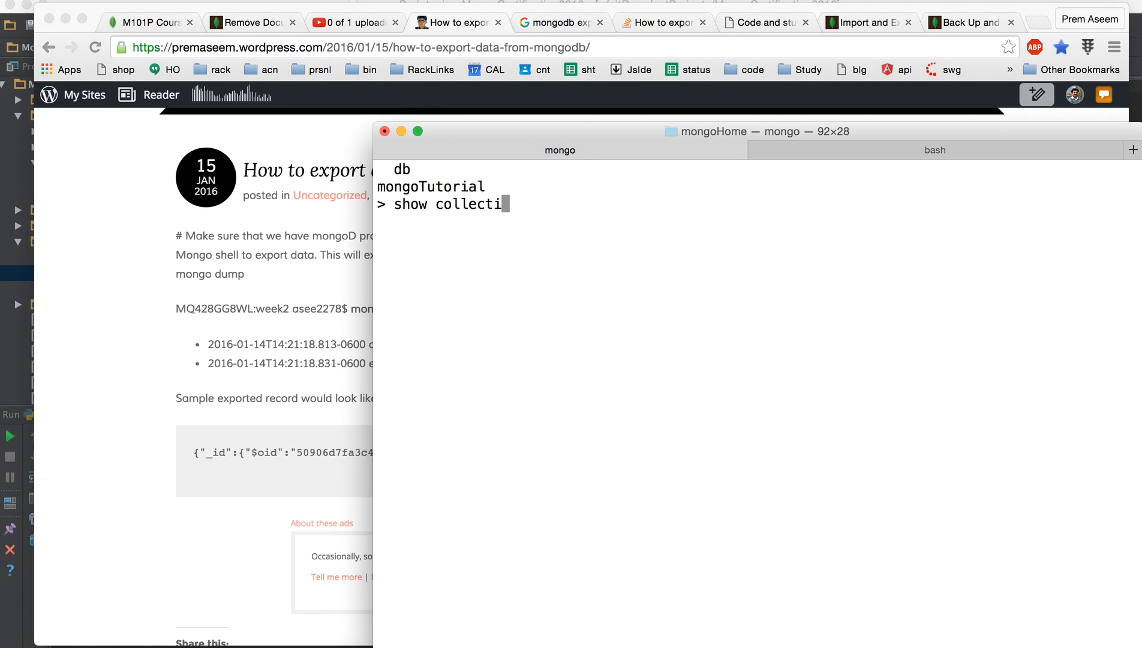
pyautogui.press('Return')
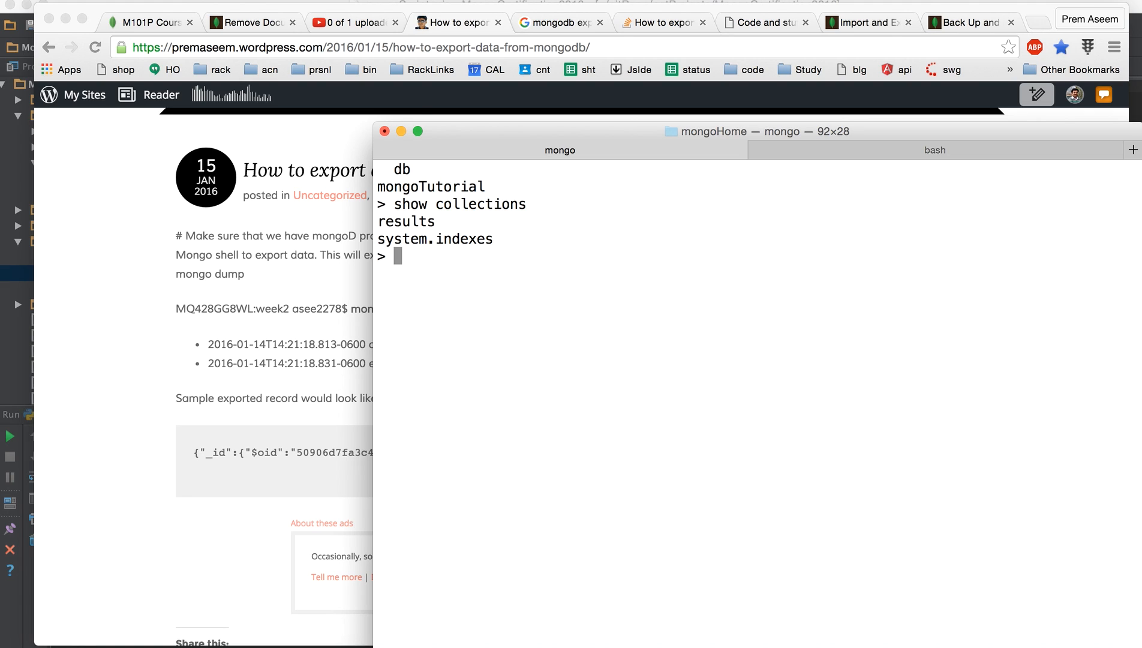
pyautogui.doubleClick(405, 222)
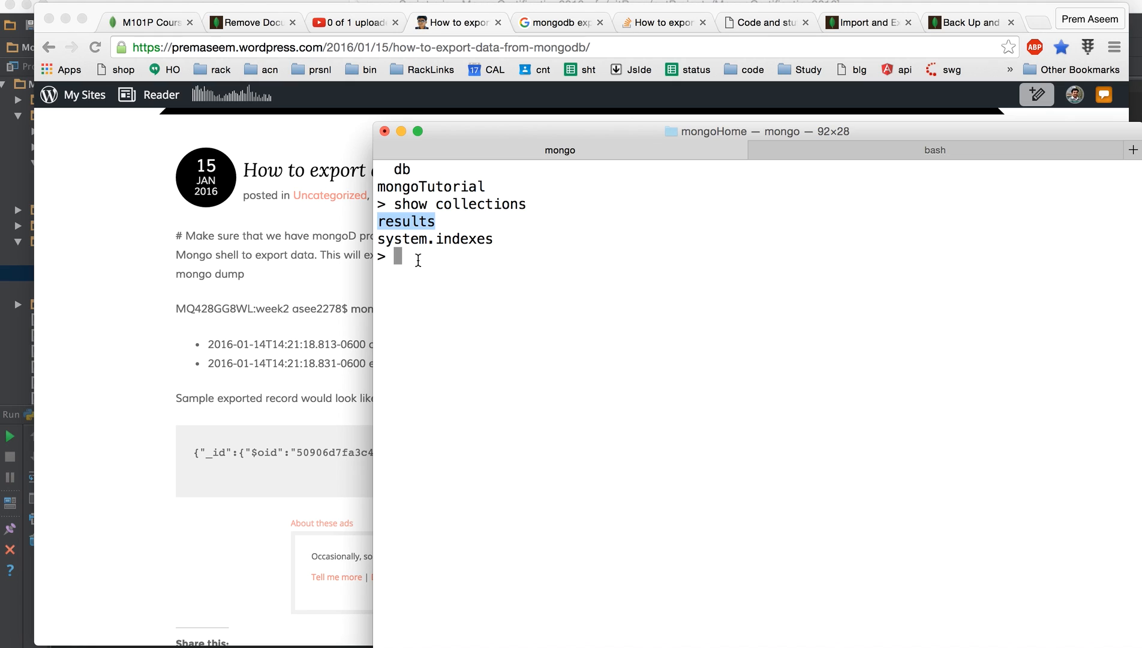
pyautogui.moveTo(879, 159)
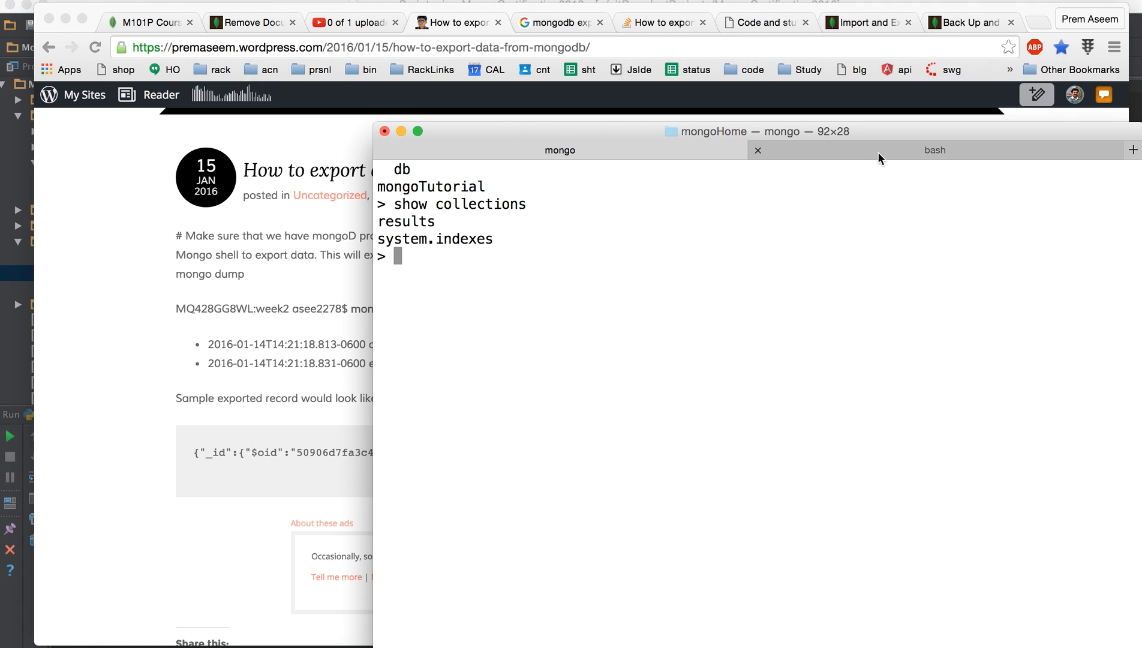
# - Begin a mongoexport command in the bash tab, rechecking the results collection name in the mongo shell
pyautogui.click(933, 150)
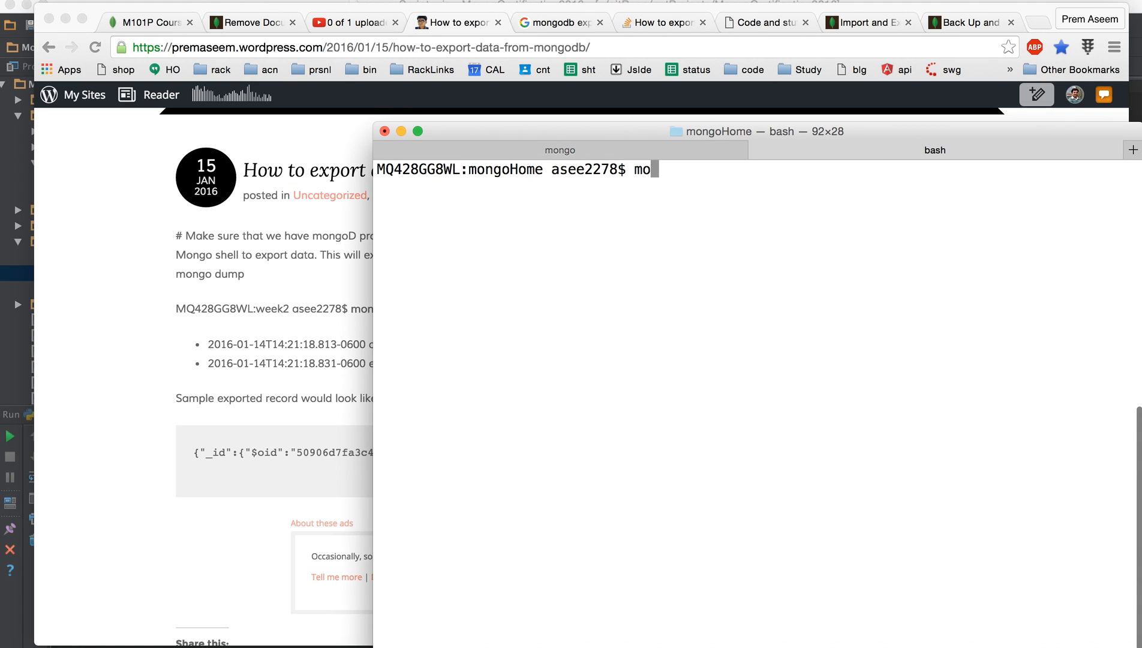
pyautogui.write('ngoexpo')
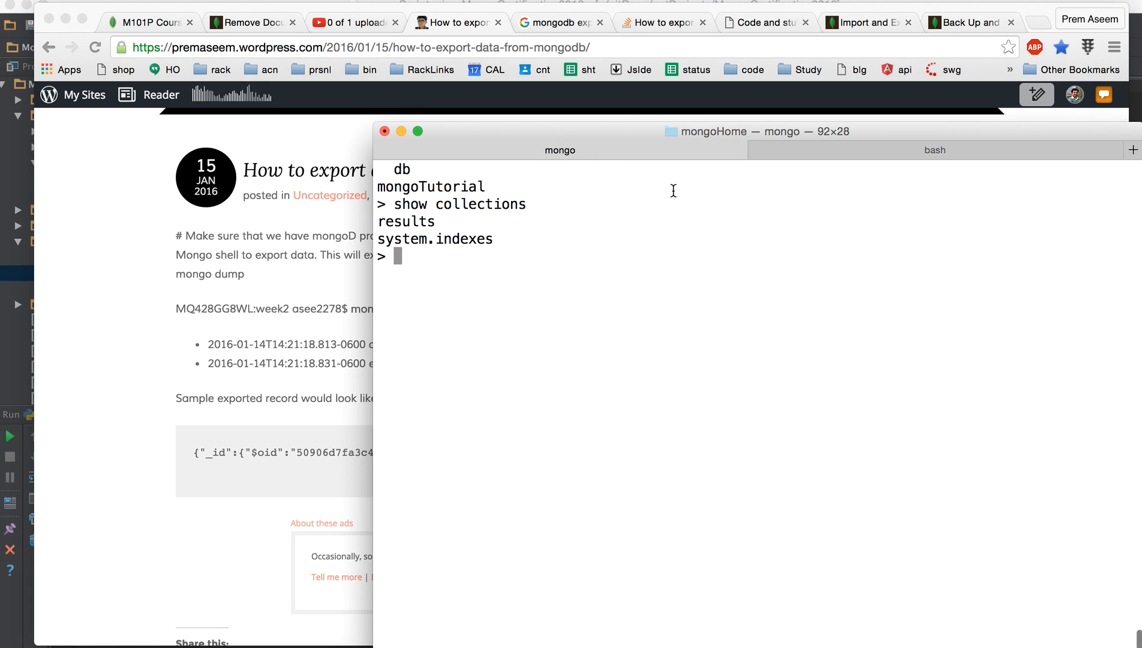
pyautogui.moveTo(386, 201)
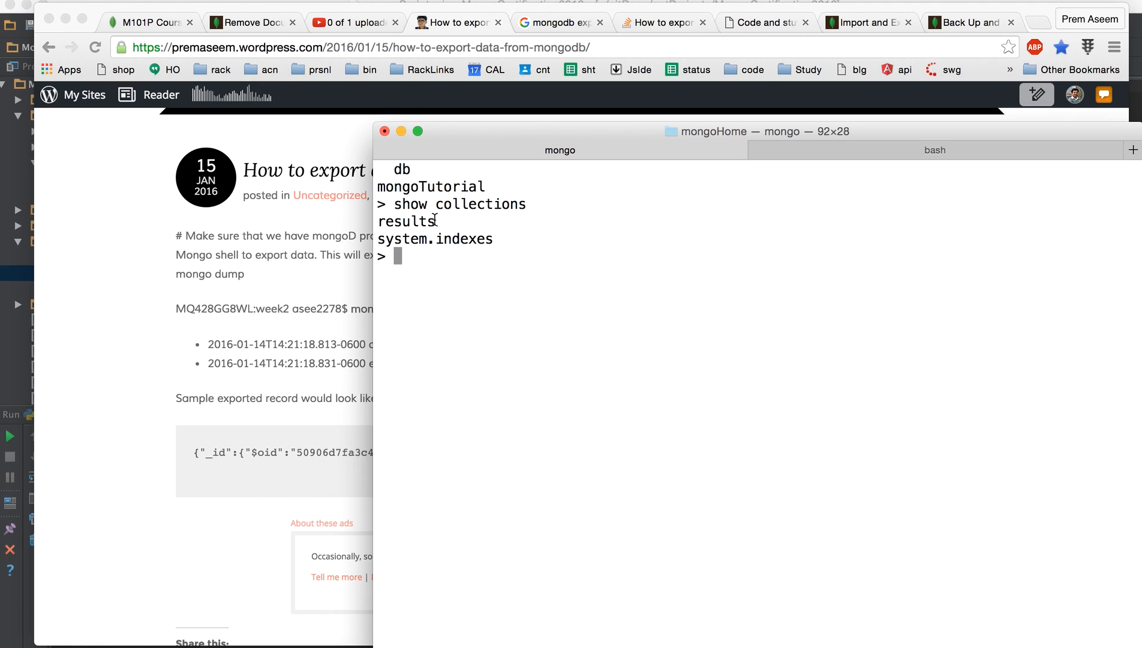
pyautogui.doubleClick(405, 221)
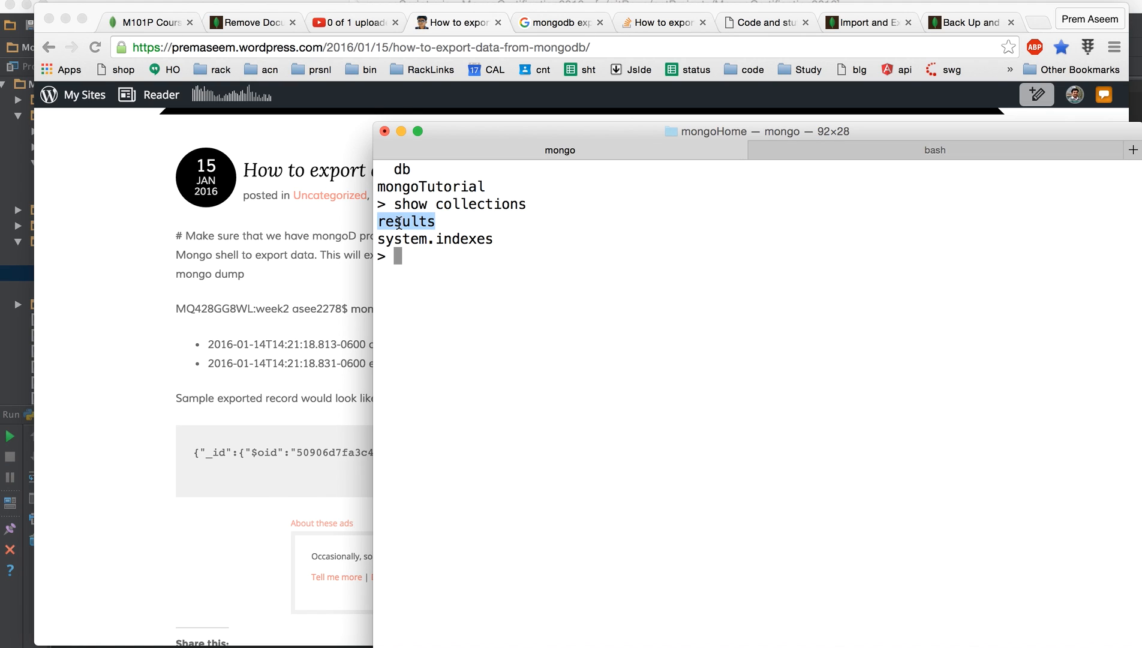
pyautogui.moveTo(879, 155)
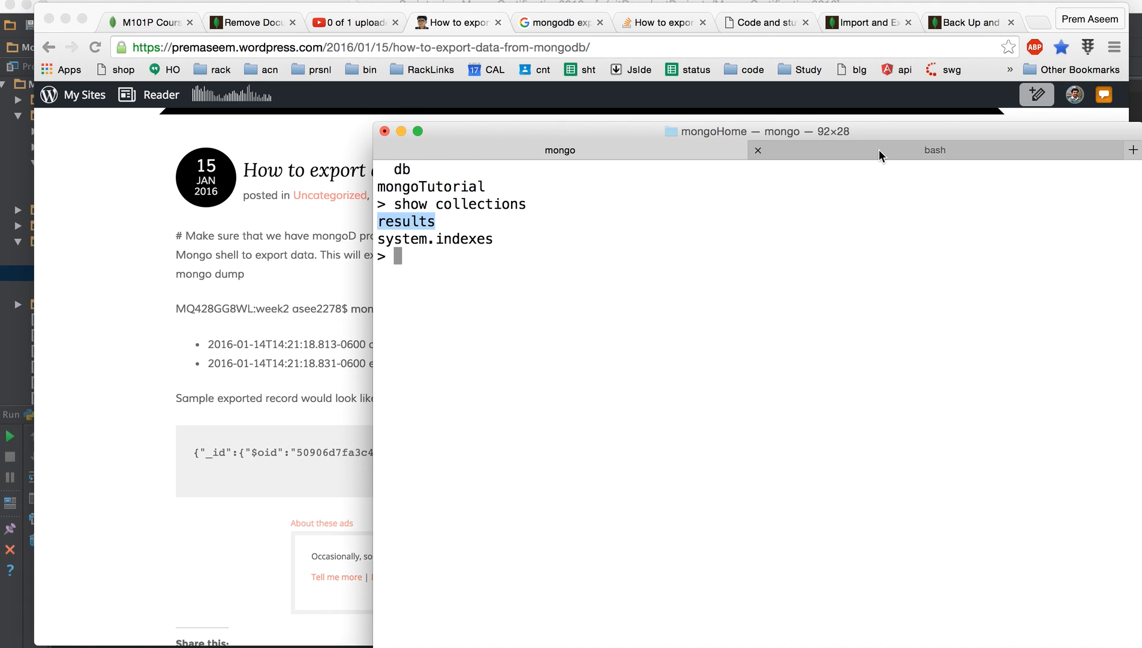
pyautogui.click(935, 150)
pyautogui.write('mongoexport')
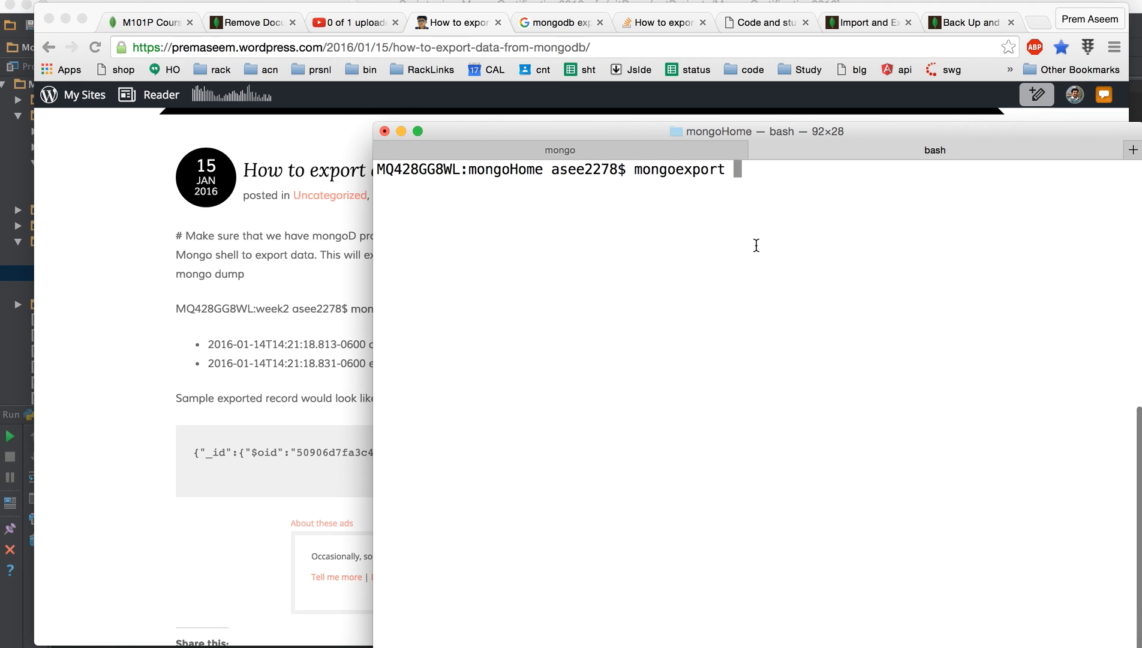
# - Extend the command with --db mongoTutorial --collection results, verifying the name against the mongo shell
pyautogui.write('--db')
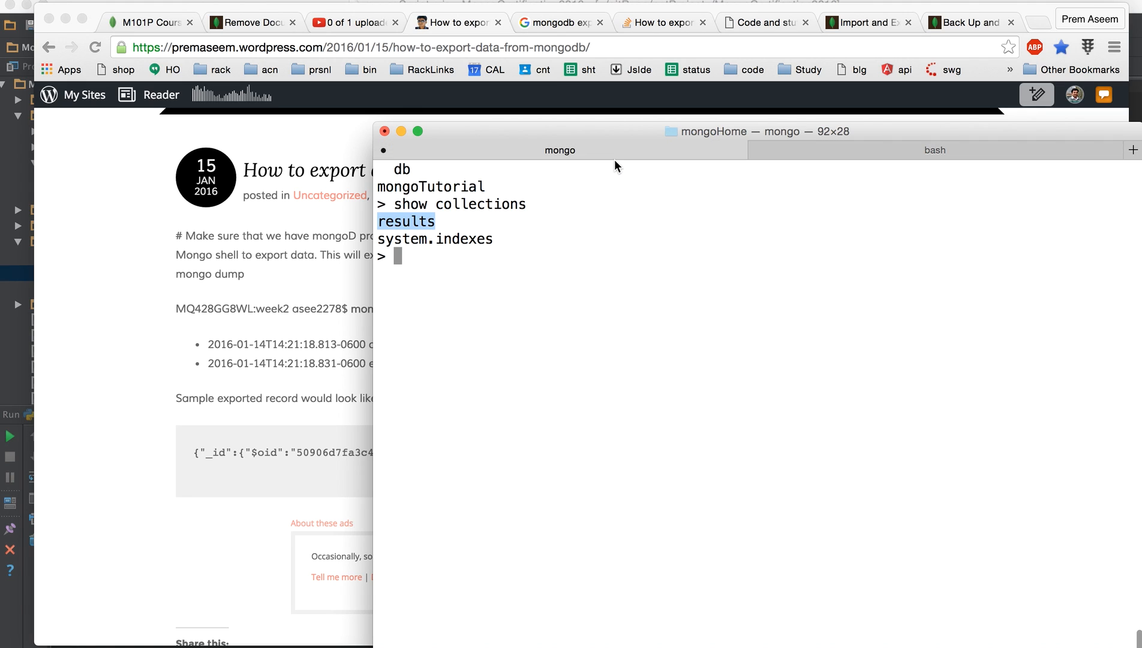
pyautogui.doubleClick(431, 187)
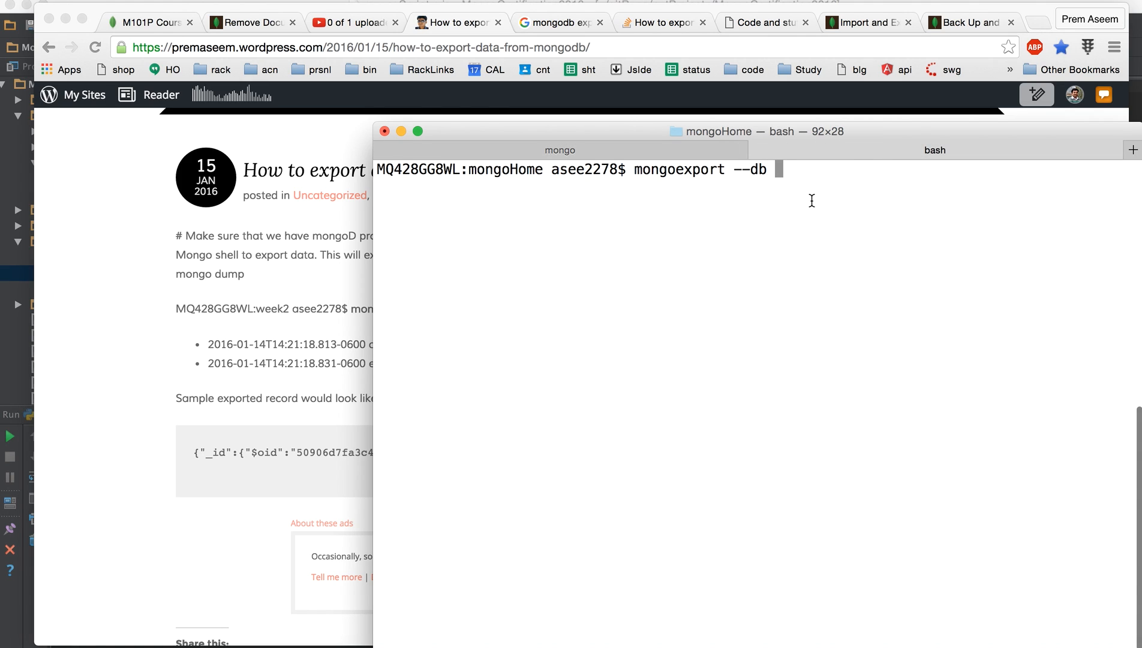
pyautogui.write('mongoTutorial')
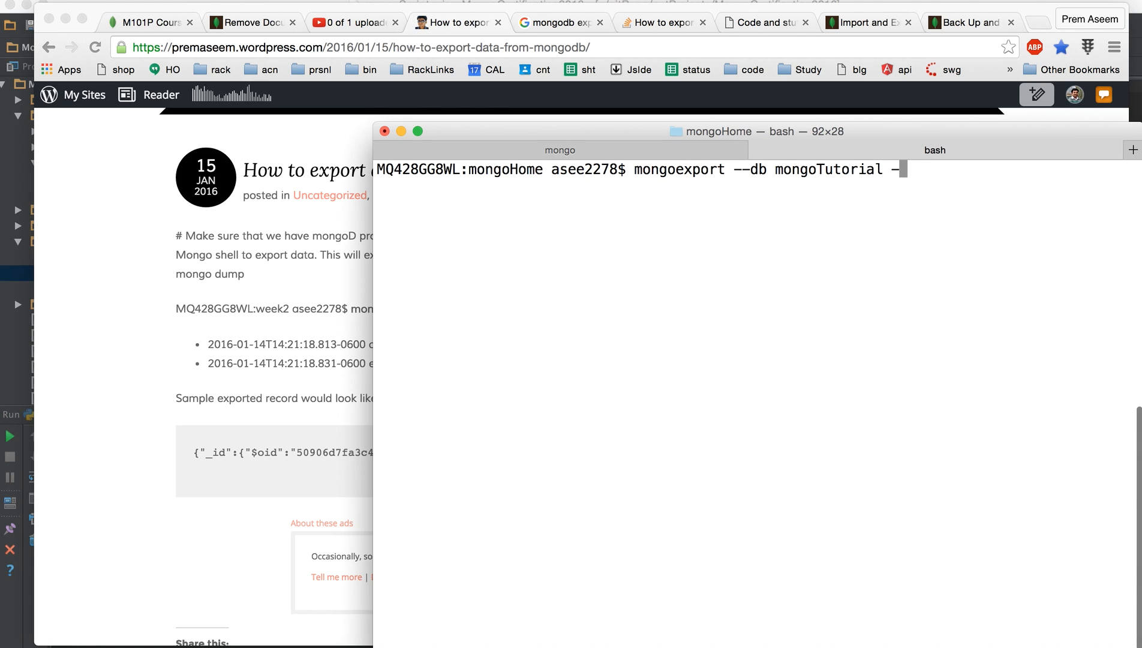
pyautogui.write('-')
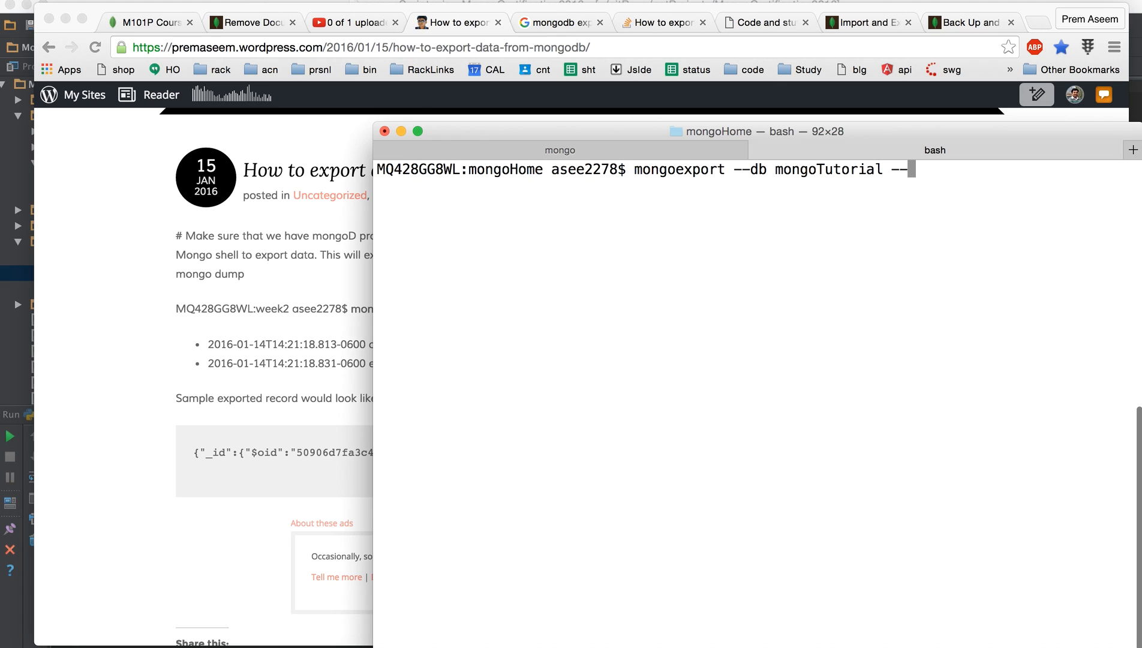
pyautogui.write('col')
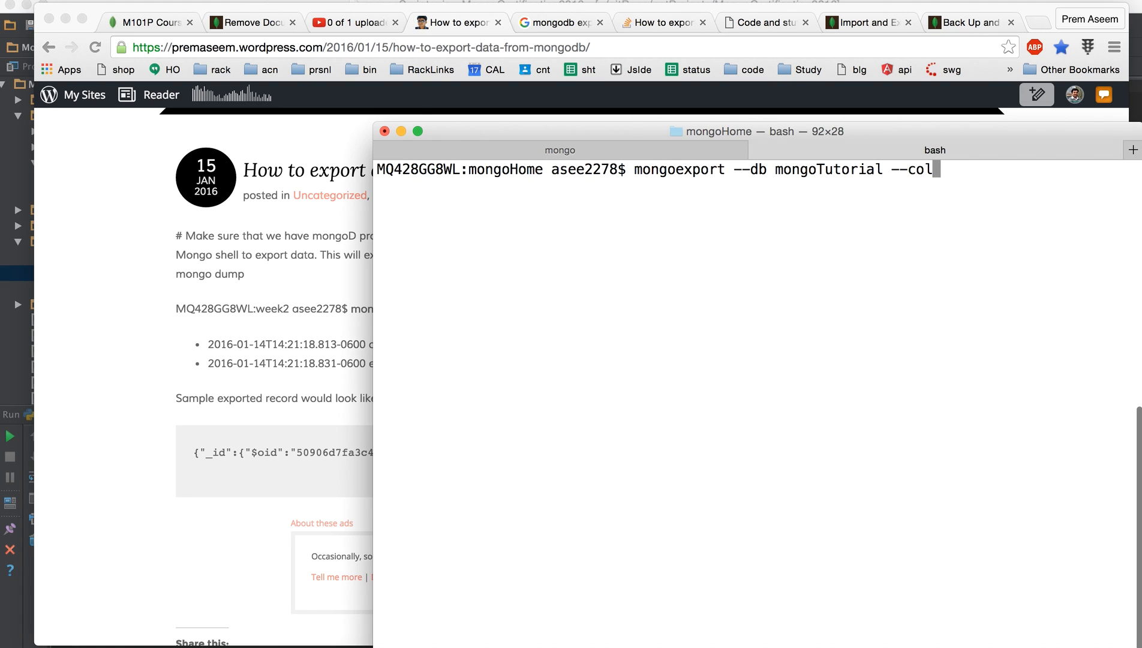
pyautogui.press('Backspace')
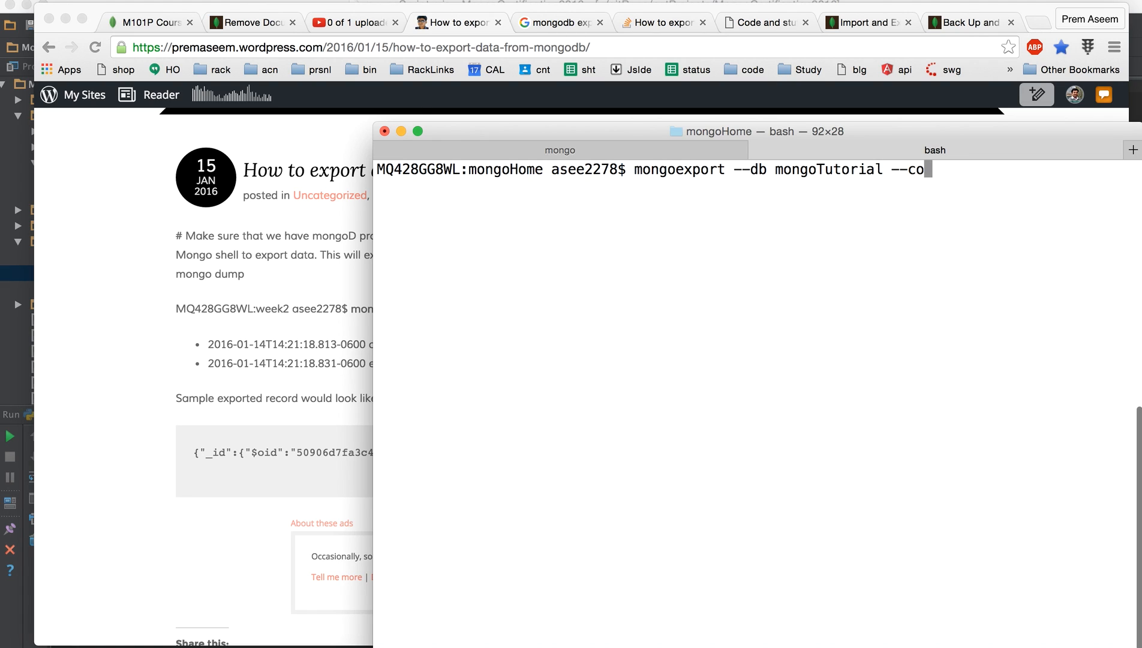
pyautogui.write('llection')
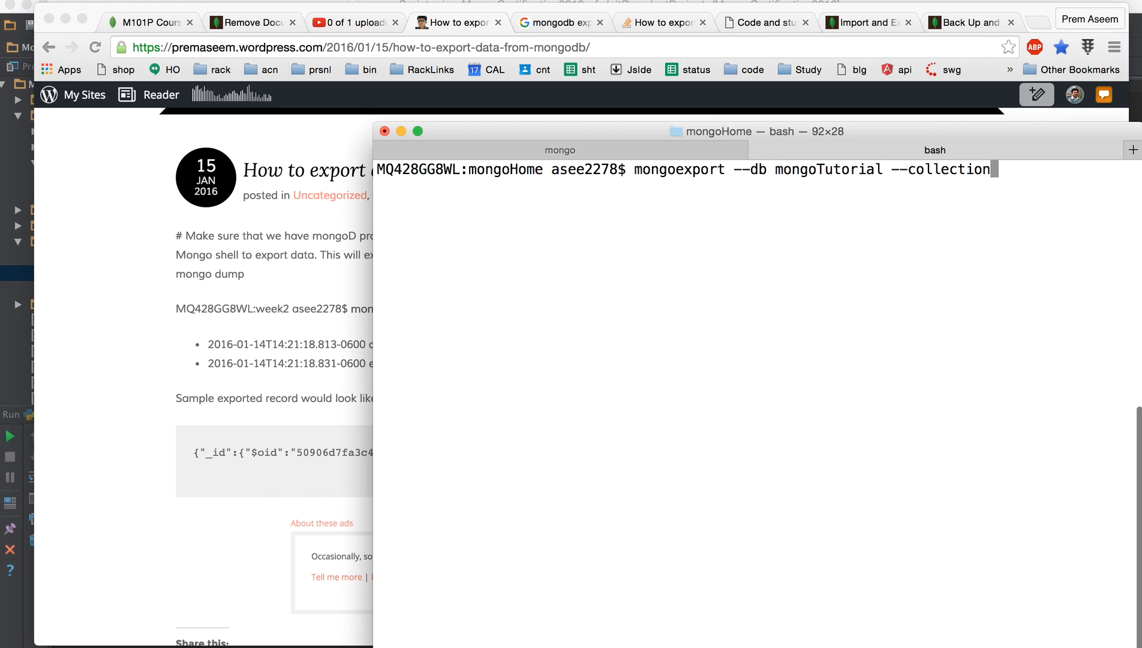
pyautogui.write('re')
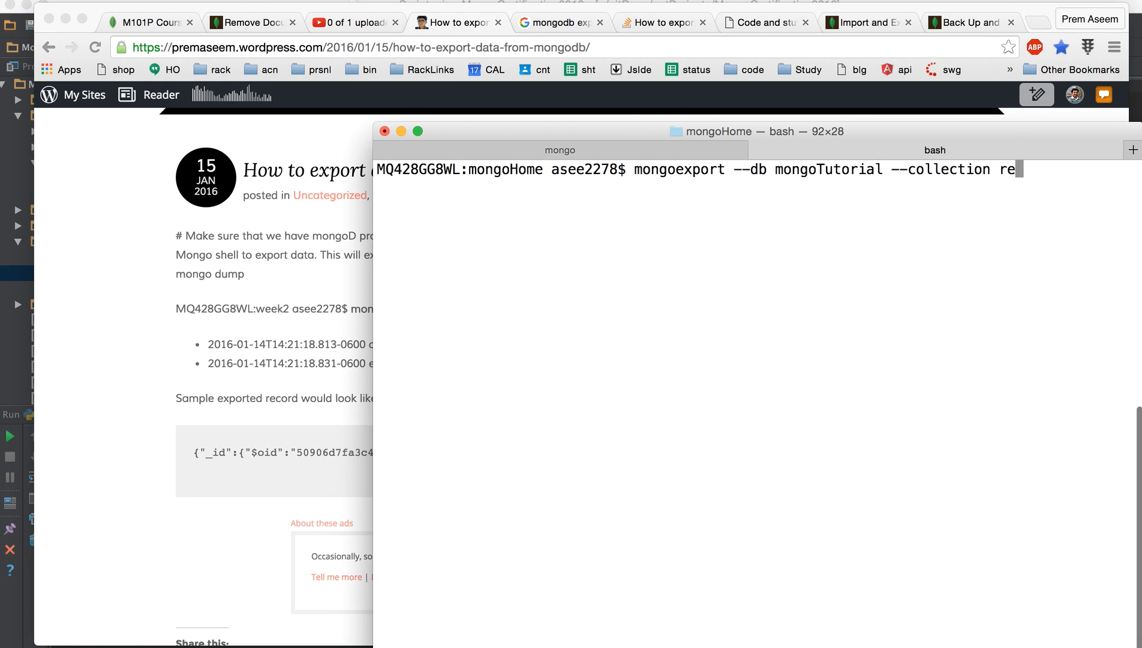
pyautogui.click(559, 150)
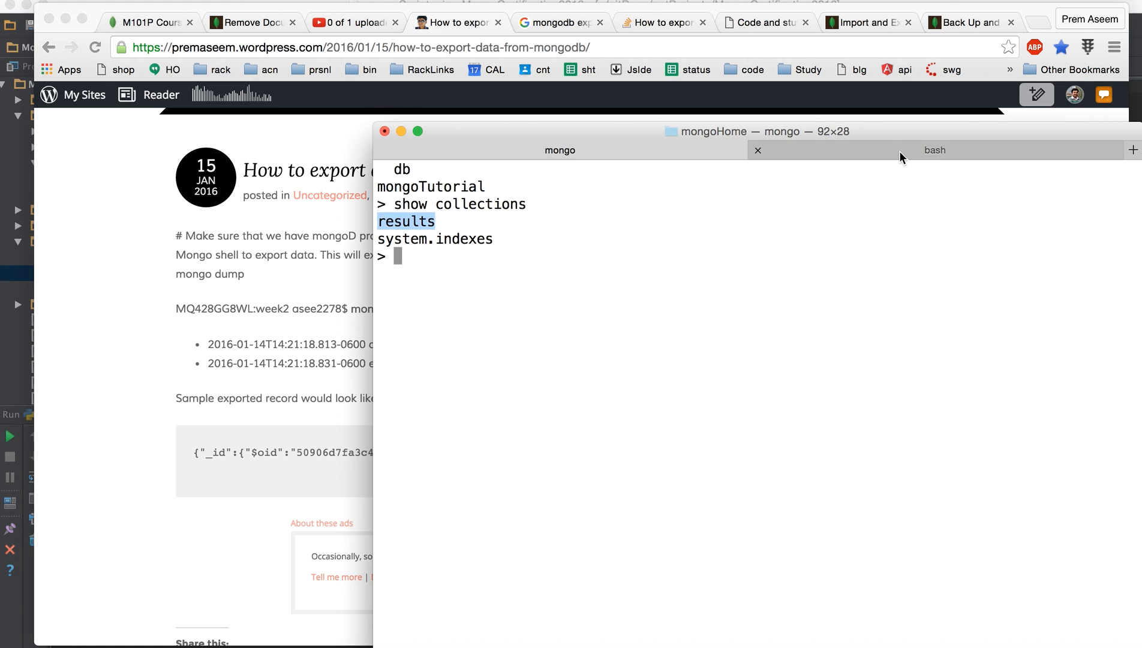
pyautogui.click(934, 149)
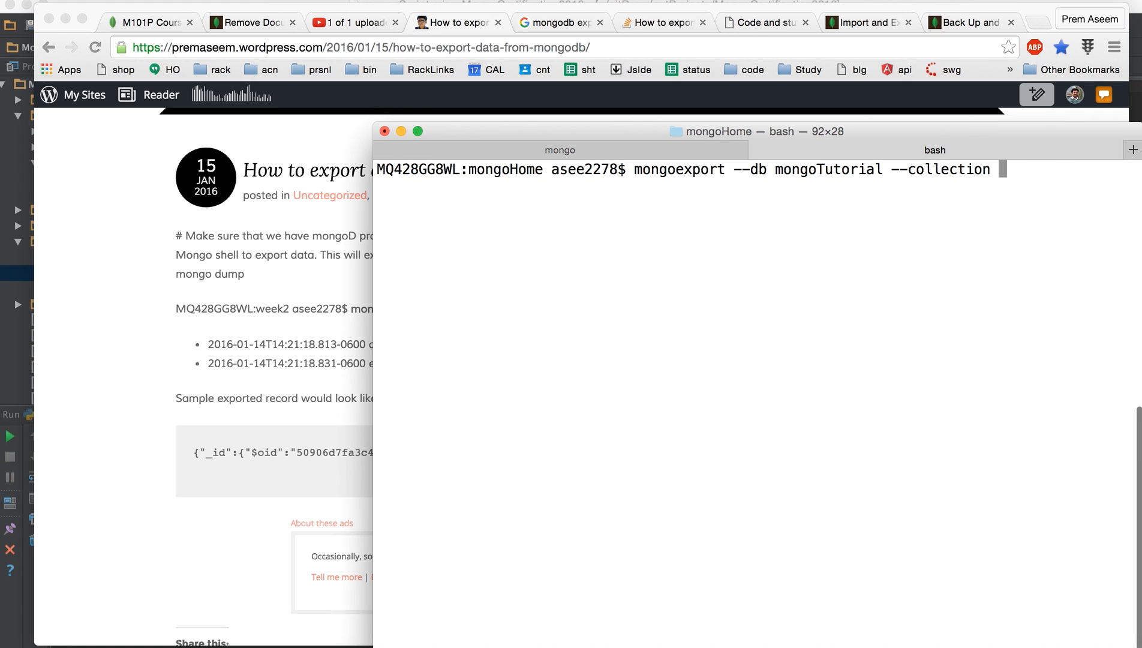
pyautogui.write('results')
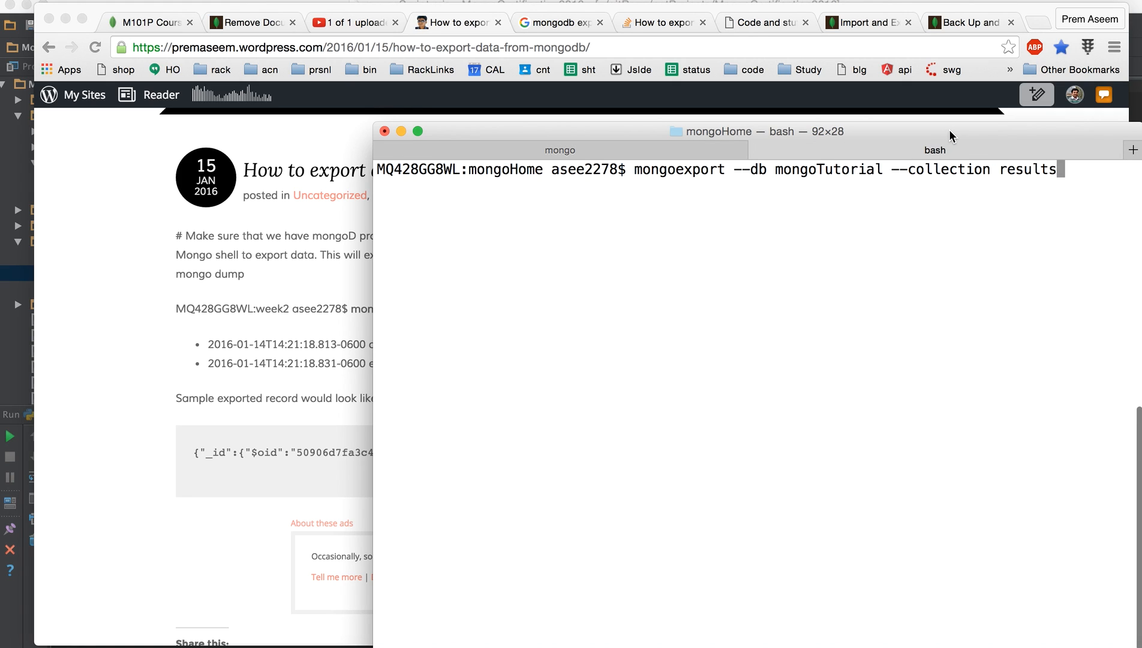
# - Widen the Terminal window and finish the command with --out resultExport.json
pyautogui.moveTo(721, 130); pyautogui.dragTo(408, 116)
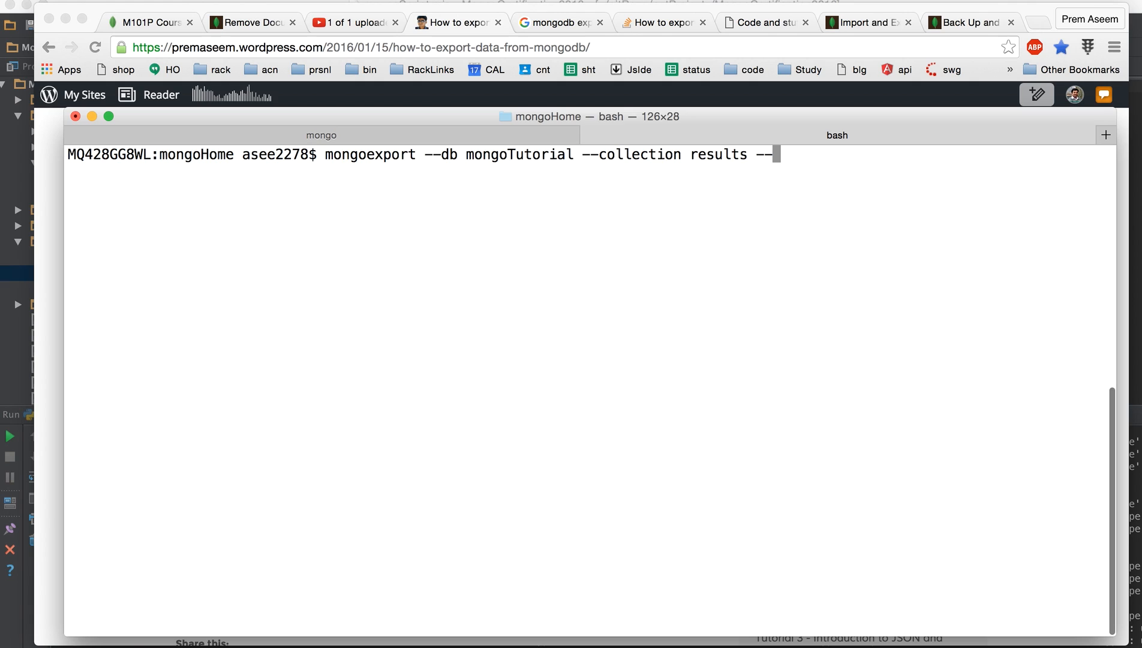
pyautogui.write('out')
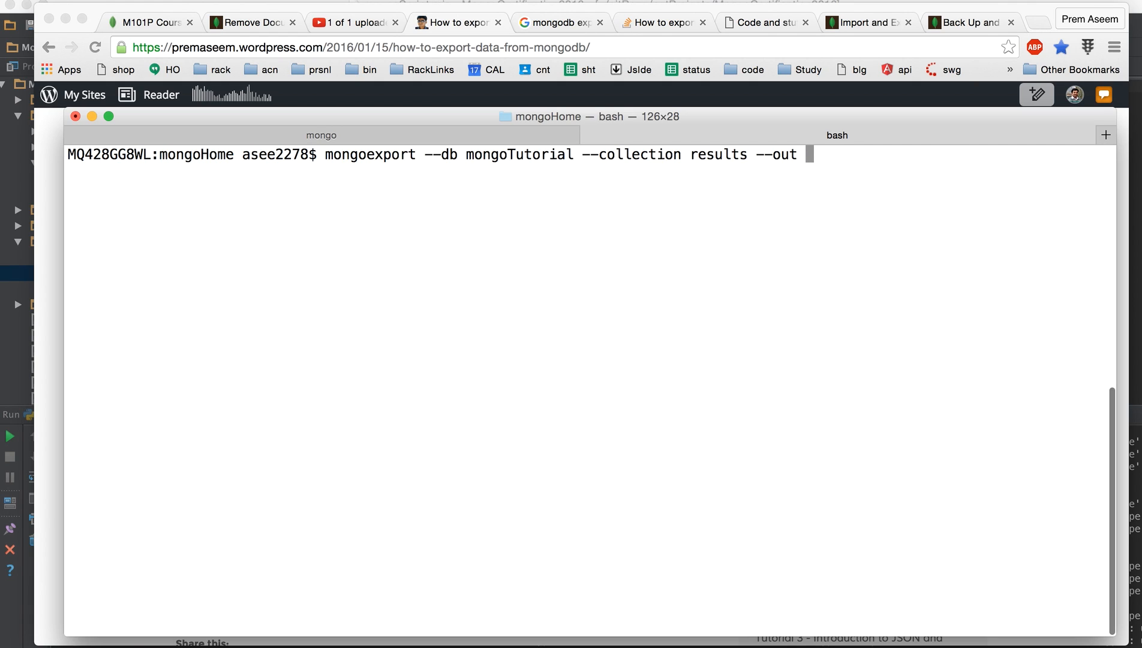
pyautogui.write('res')
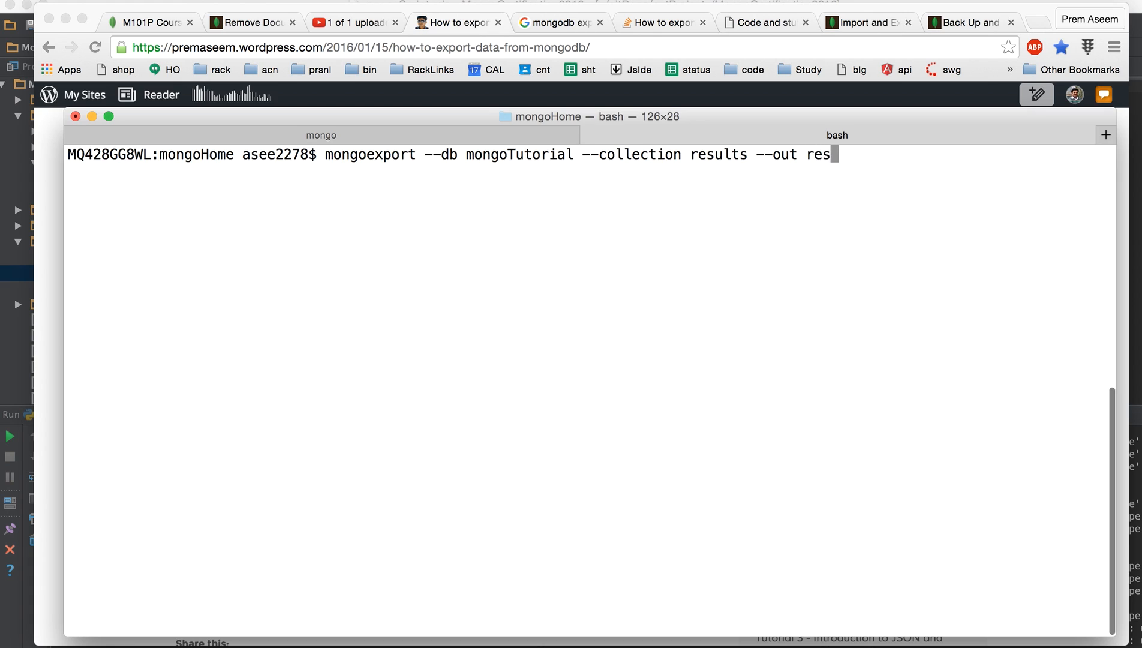
pyautogui.write('ultExpor')
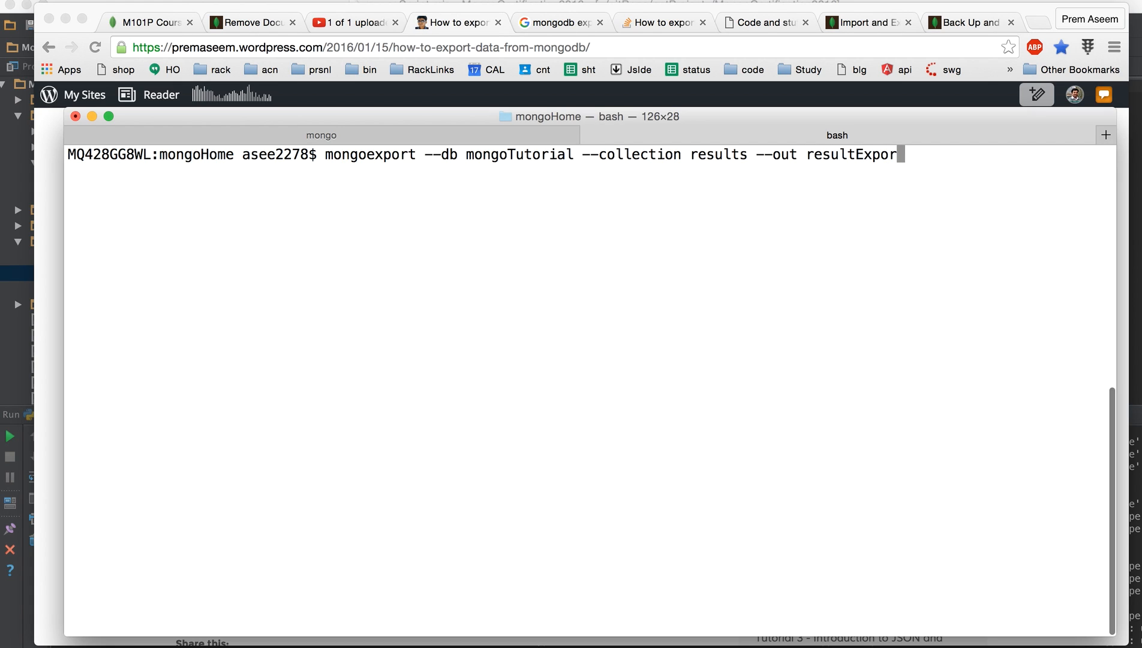
pyautogui.write('.json')
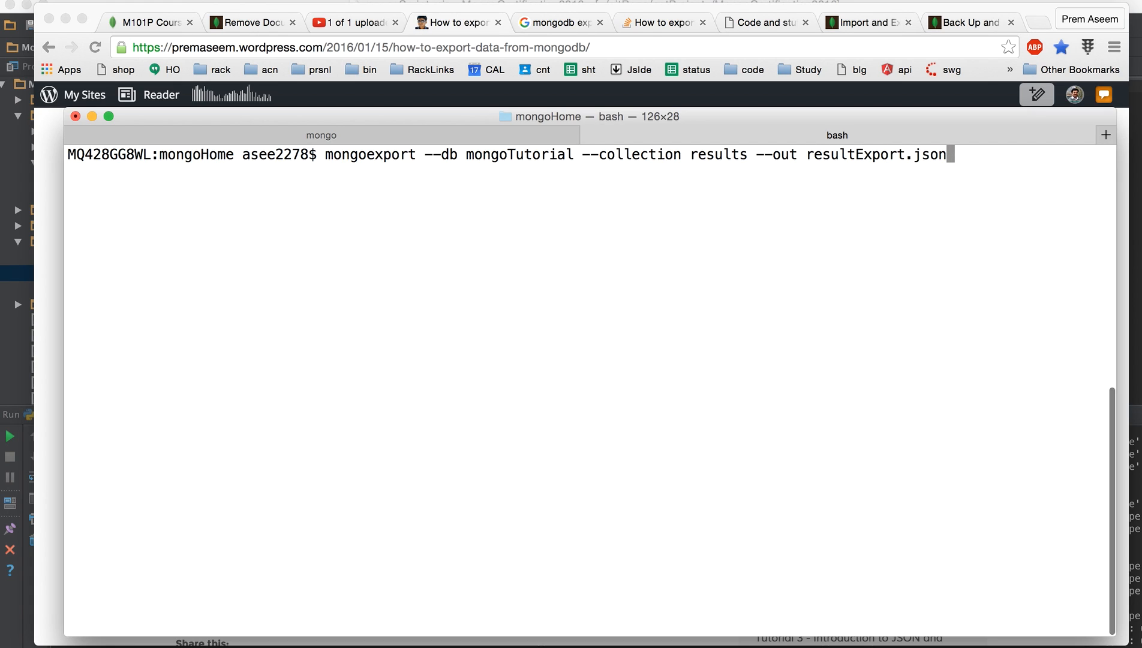
# - Run the mongoexport, writing 300 records from results into resultExport.json
pyautogui.press('Return')
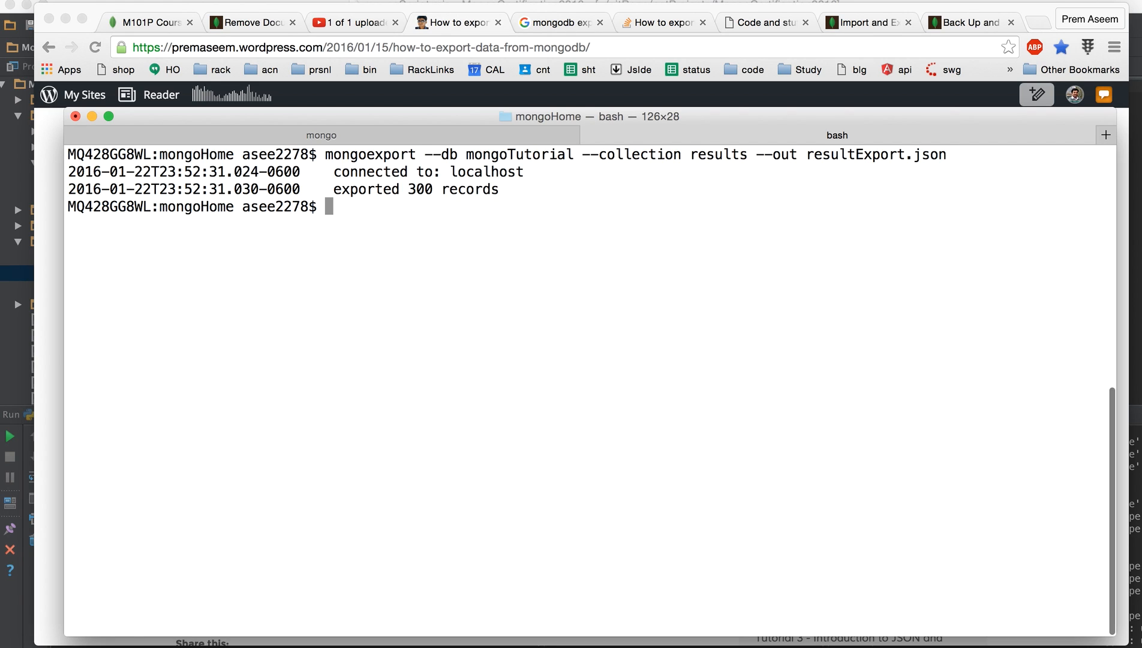
pyautogui.moveTo(470, 194)
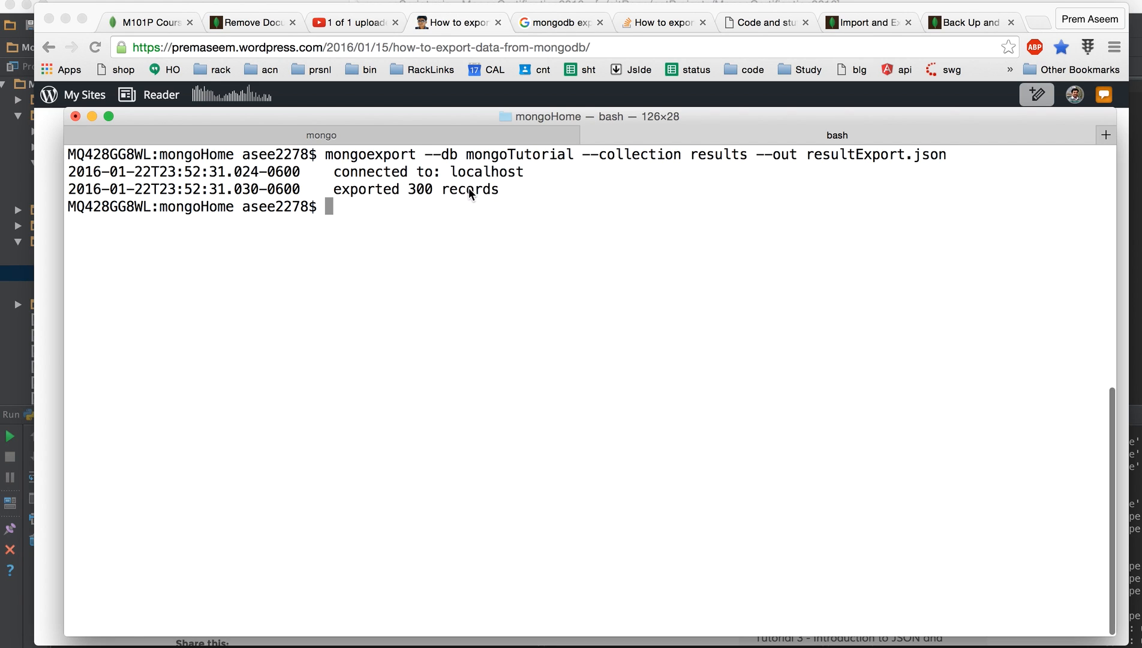
pyautogui.moveTo(499, 214)
pyautogui.write('ls')
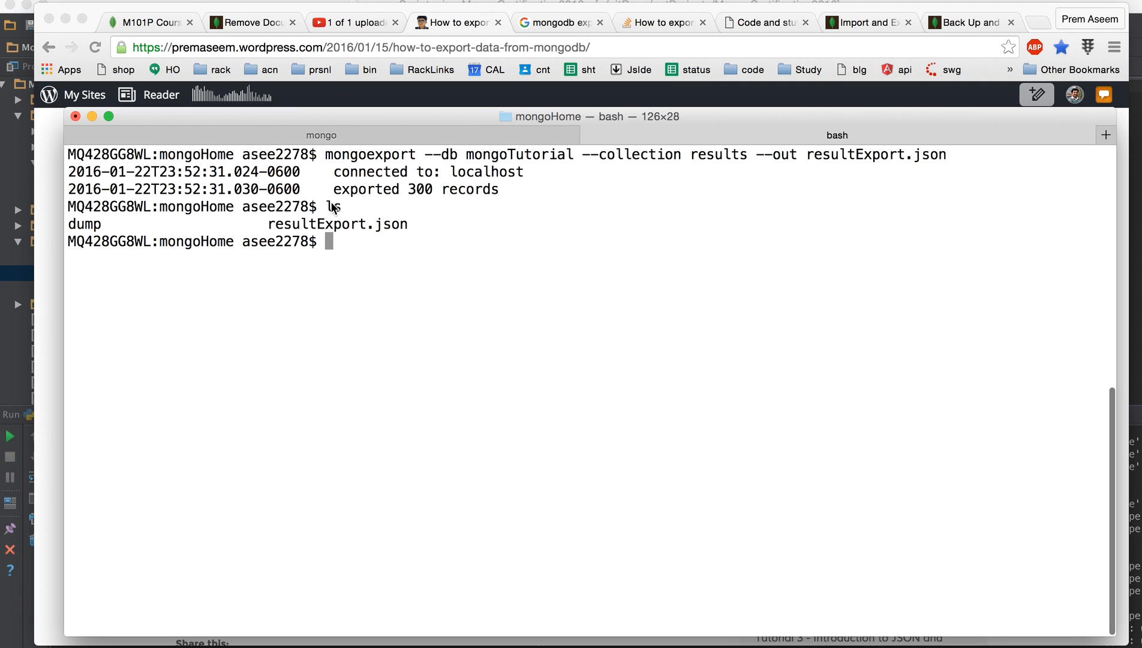
pyautogui.moveTo(500, 280)
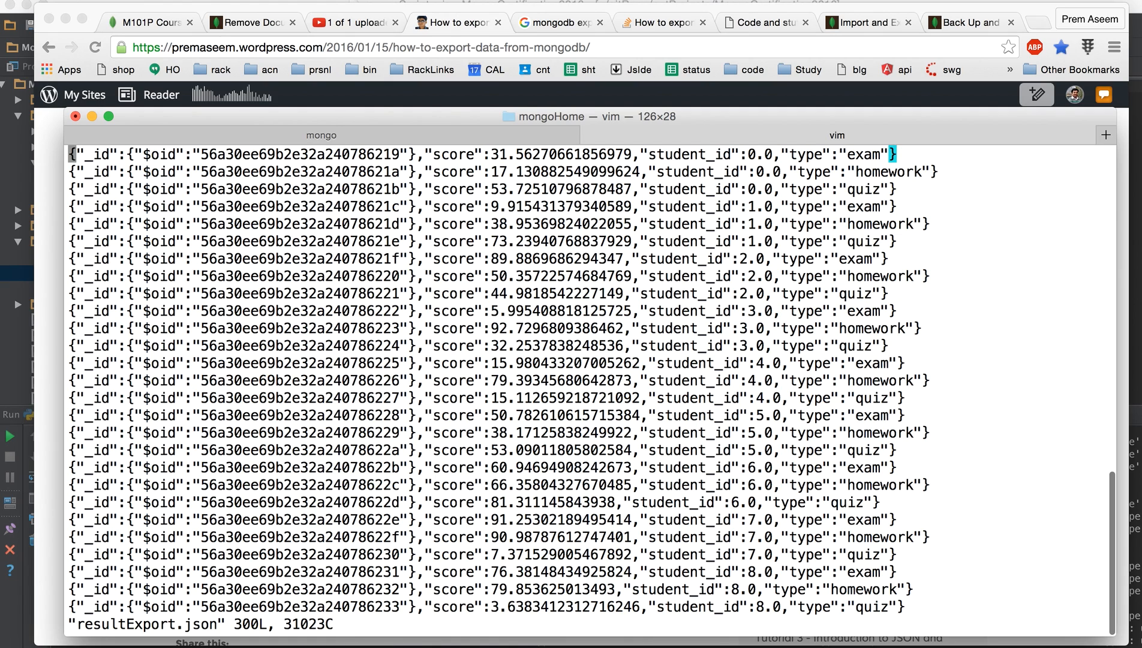
# - Review the show collections output in the mongo shell, selecting results, then return to the bash tab
pyautogui.click(320, 135)
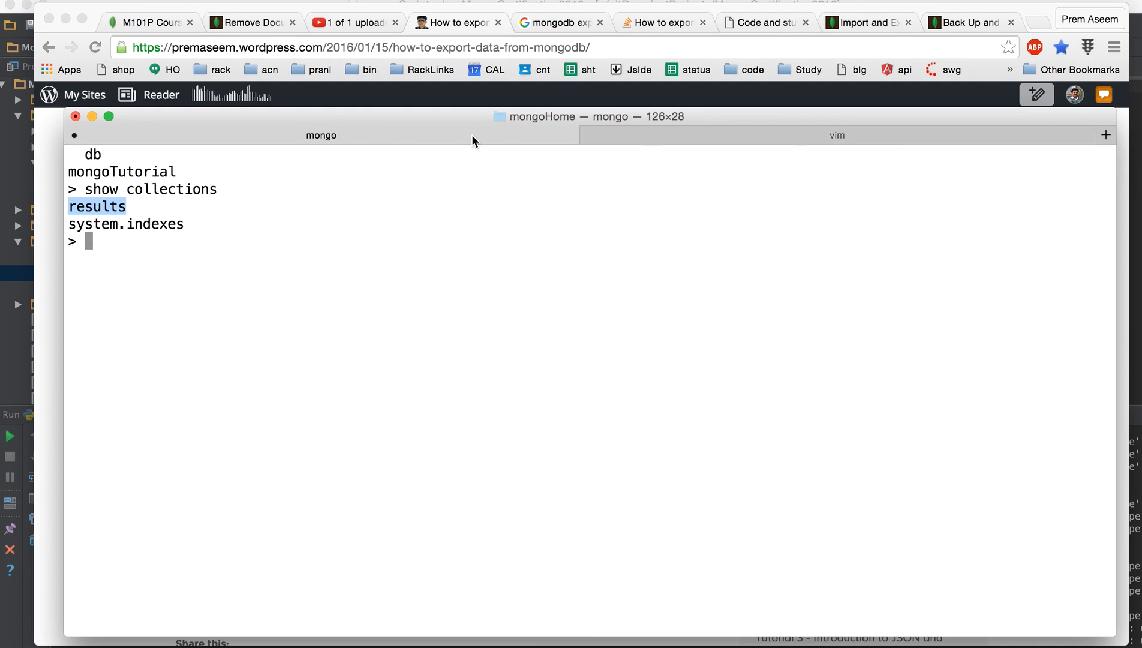
pyautogui.moveTo(561, 244)
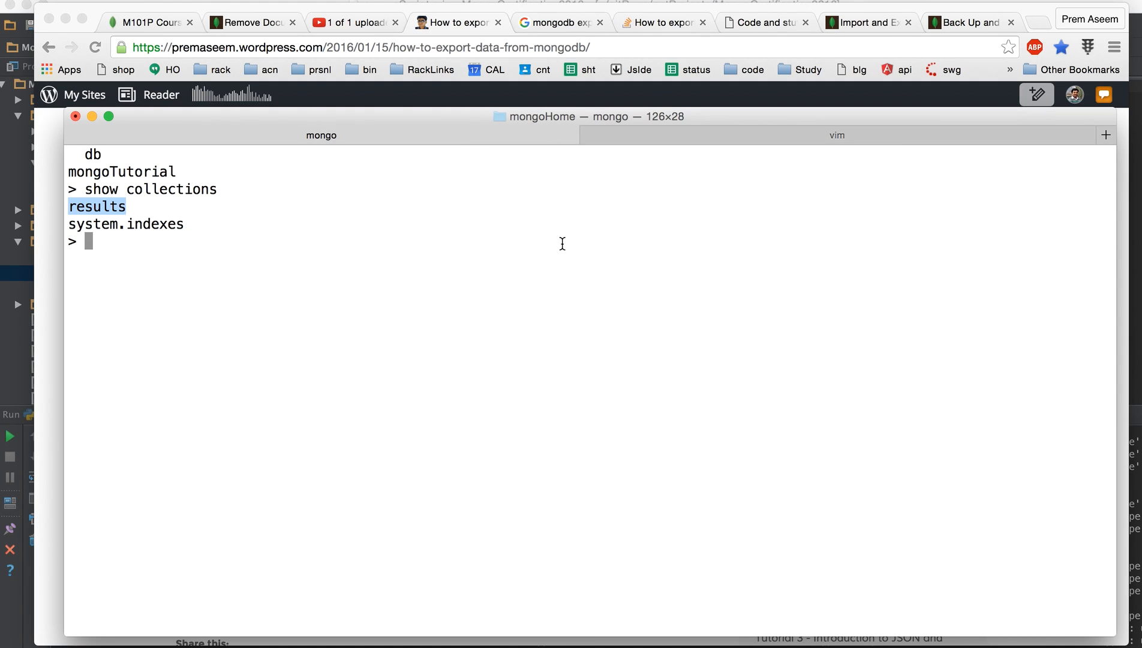
pyautogui.moveTo(170, 206)
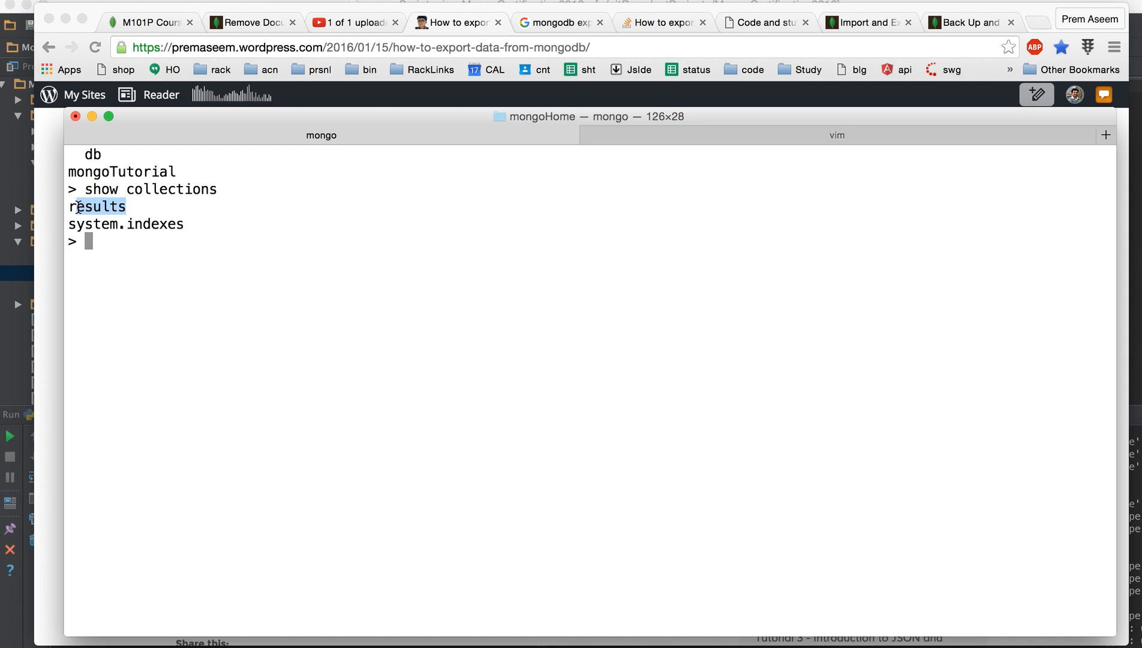
pyautogui.doubleClick(97, 206)
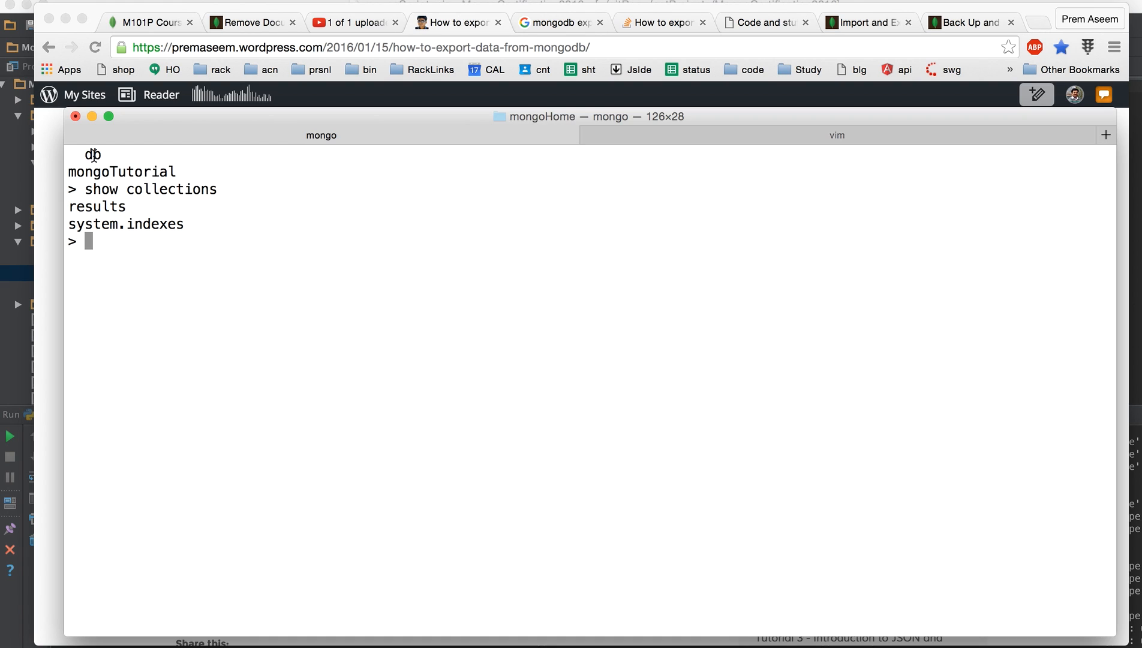
pyautogui.doubleClick(96, 206)
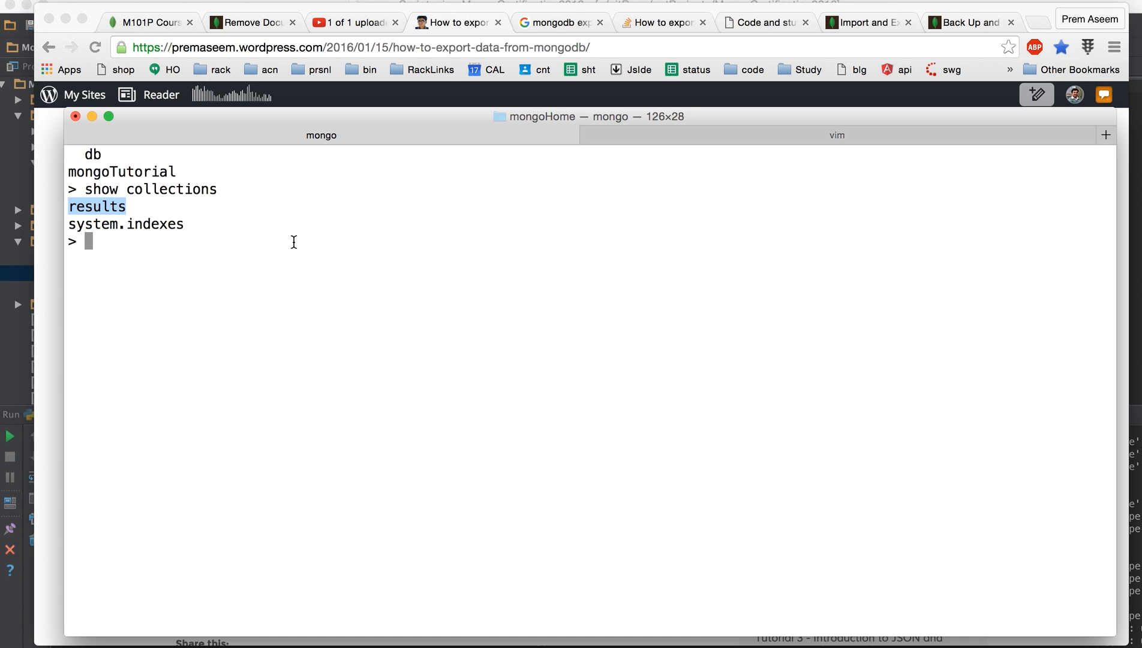
pyautogui.click(834, 134)
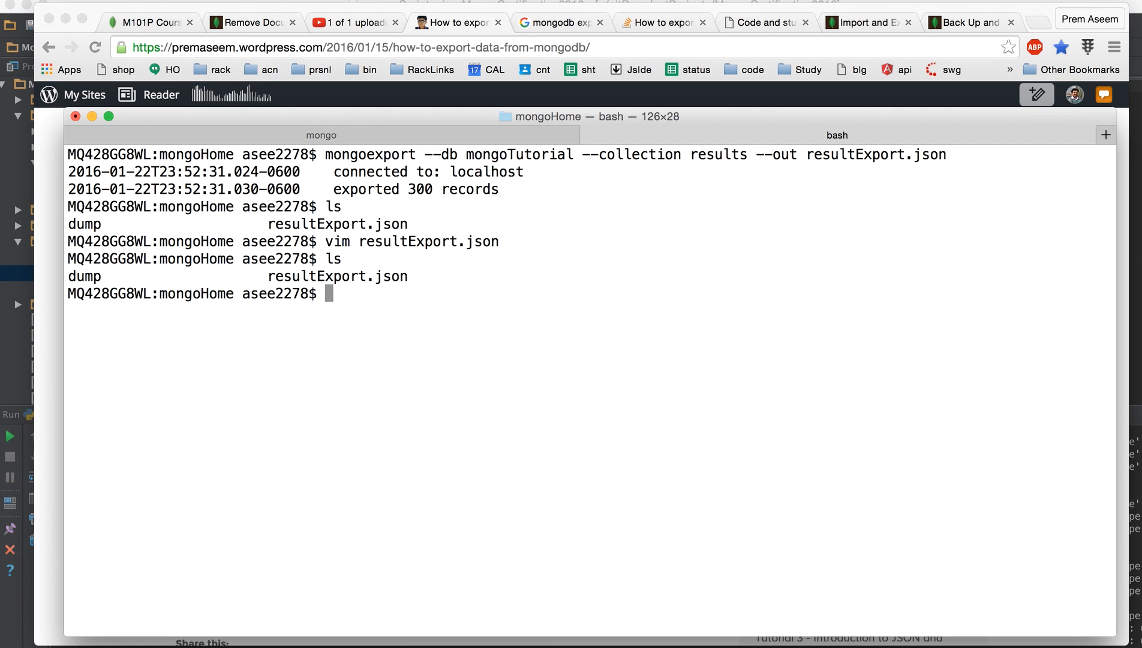
# - Start typing mongoimport --db mongoTutorial --collection by hand
pyautogui.write('mongo')
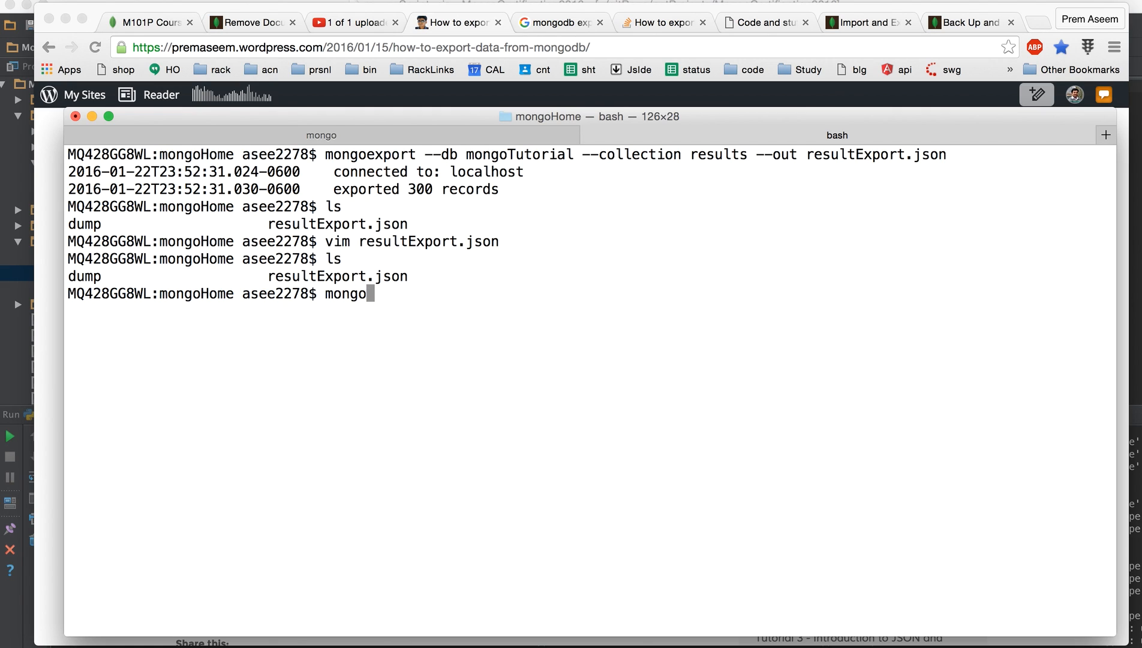
pyautogui.write('impo')
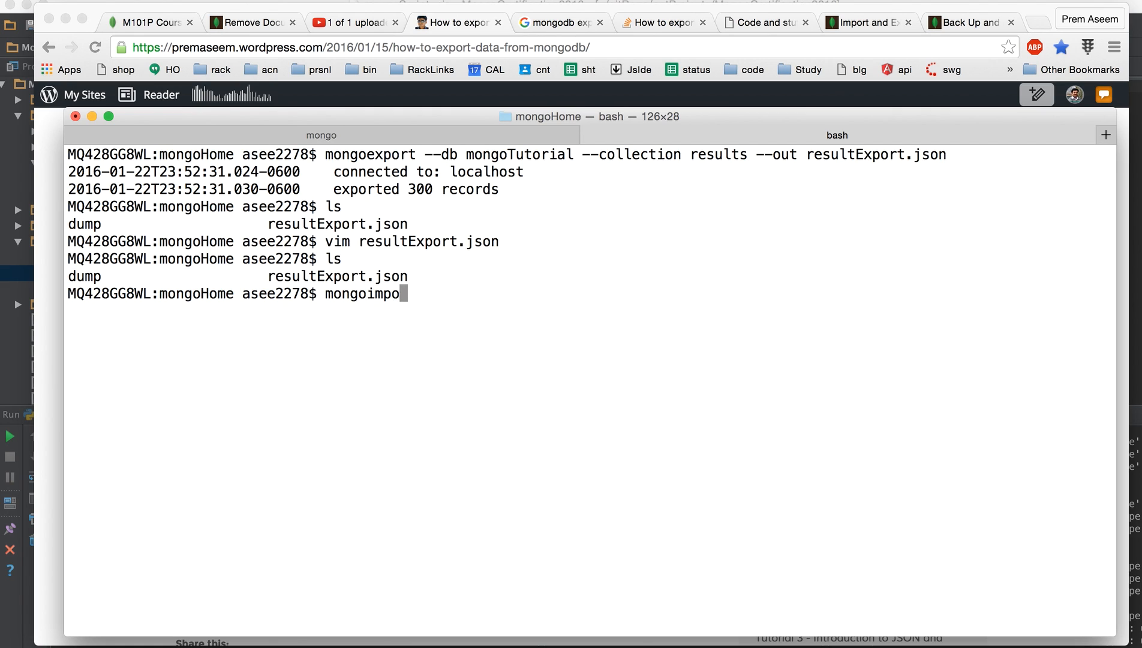
pyautogui.write('rt')
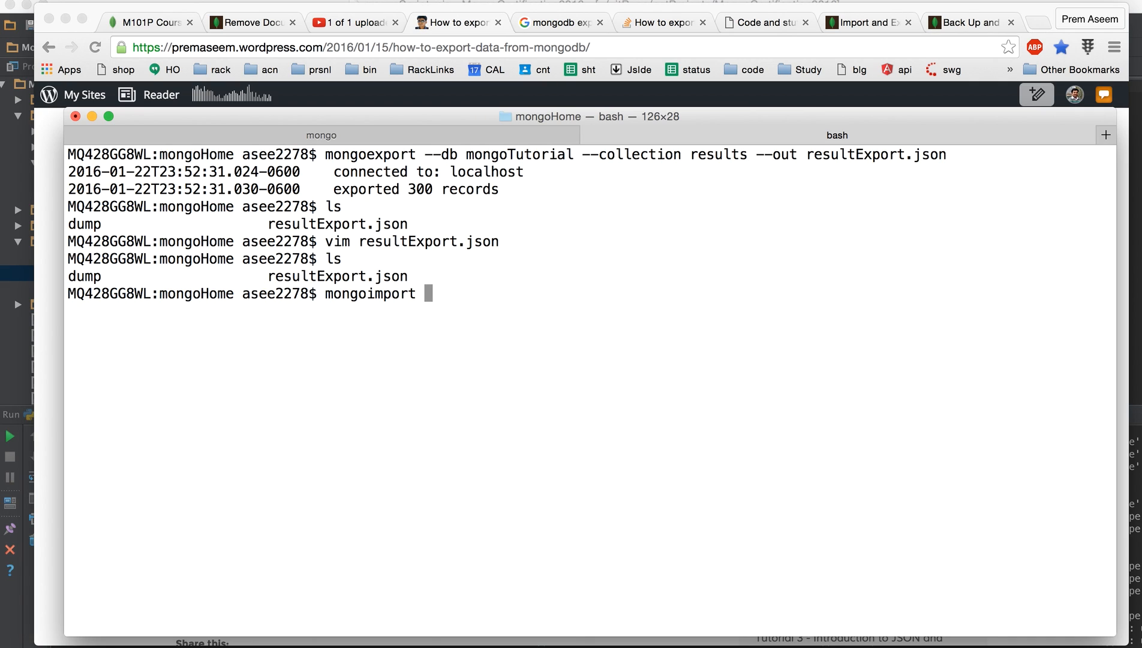
pyautogui.moveTo(350, 301)
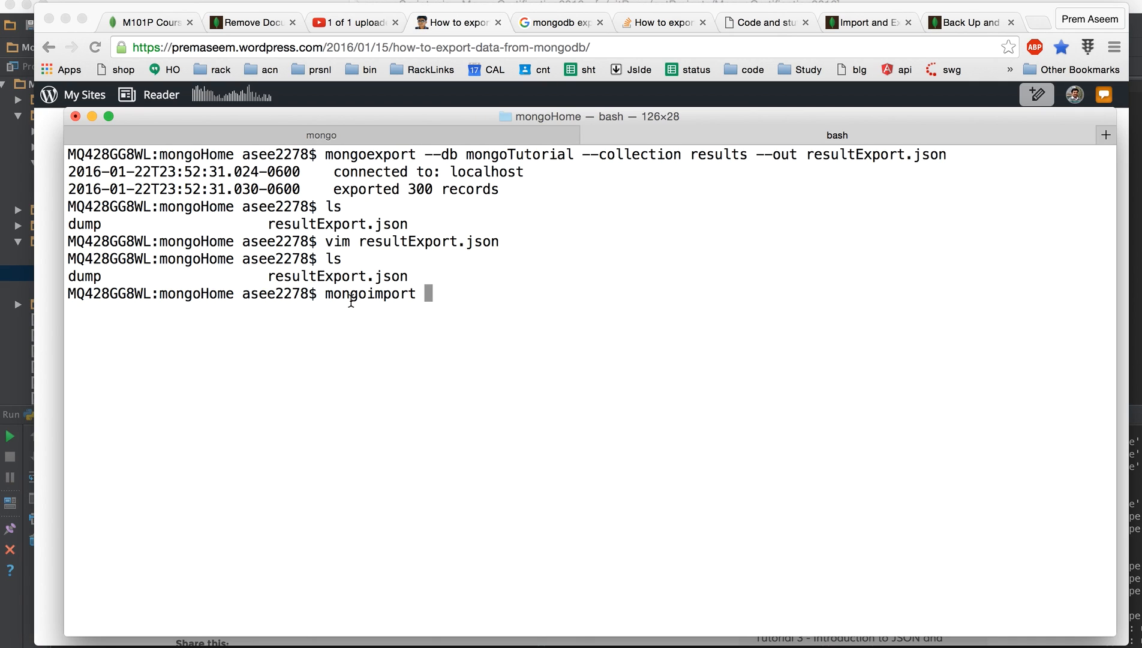
pyautogui.moveTo(549, 342)
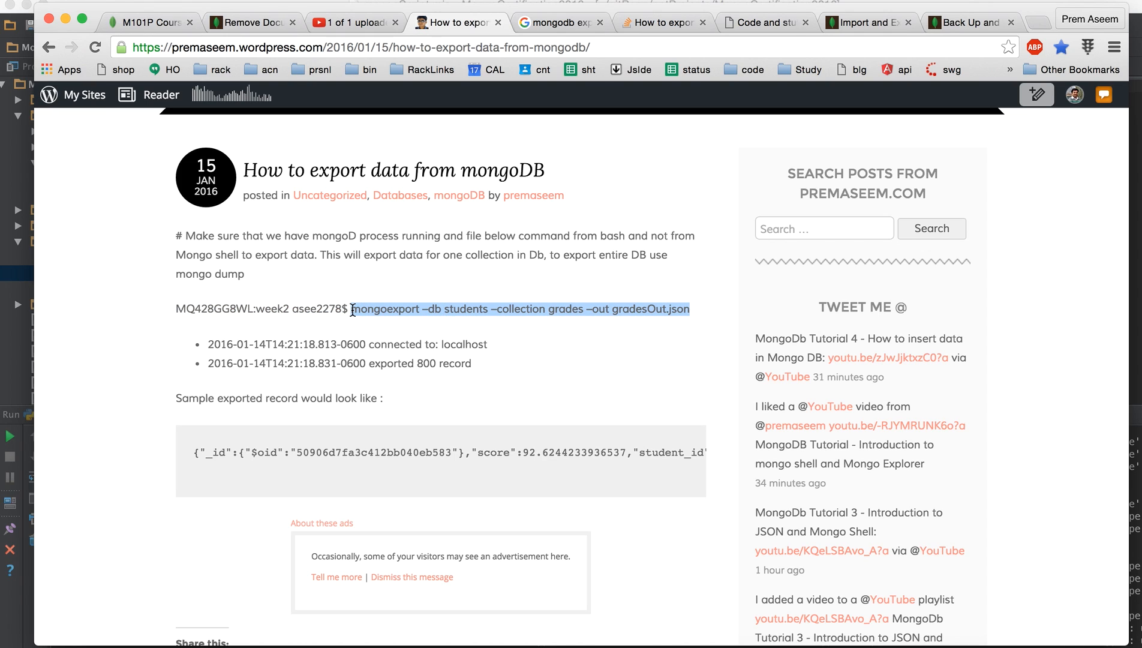
pyautogui.moveTo(757, 264)
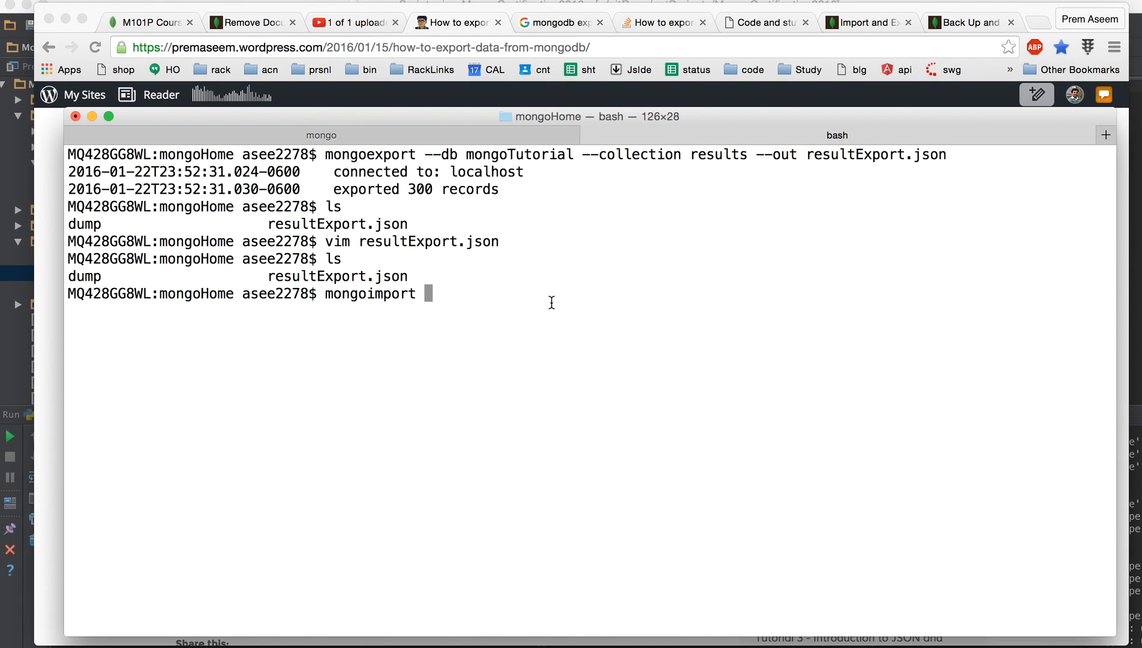
pyautogui.moveTo(488, 307)
pyautogui.write(' --')
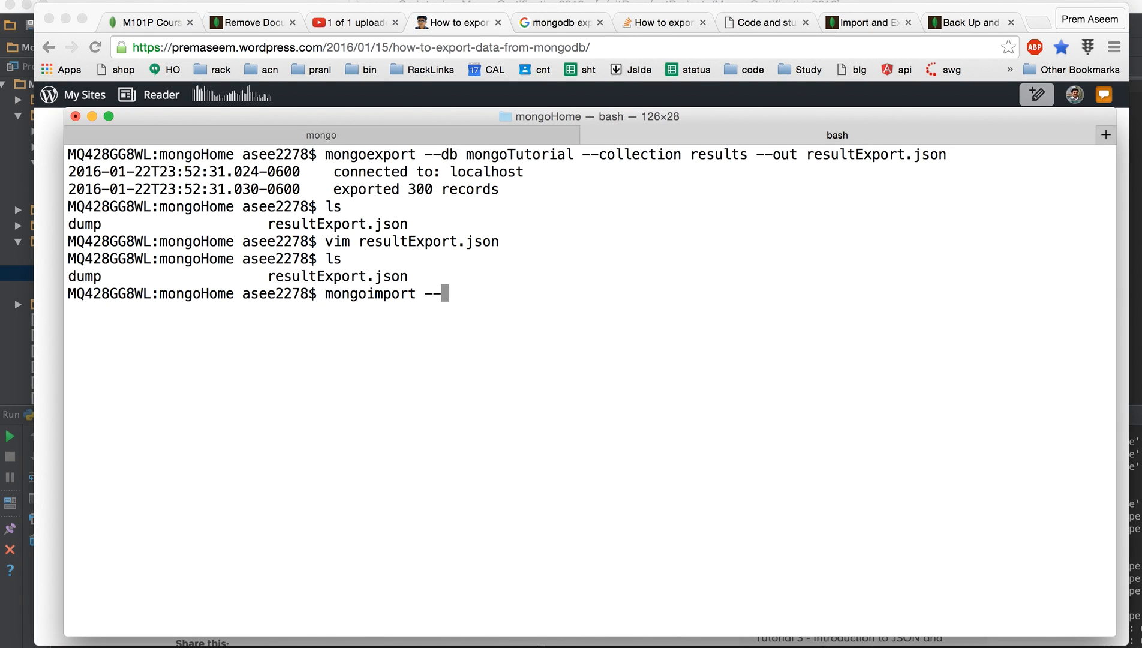
pyautogui.write('db mo')
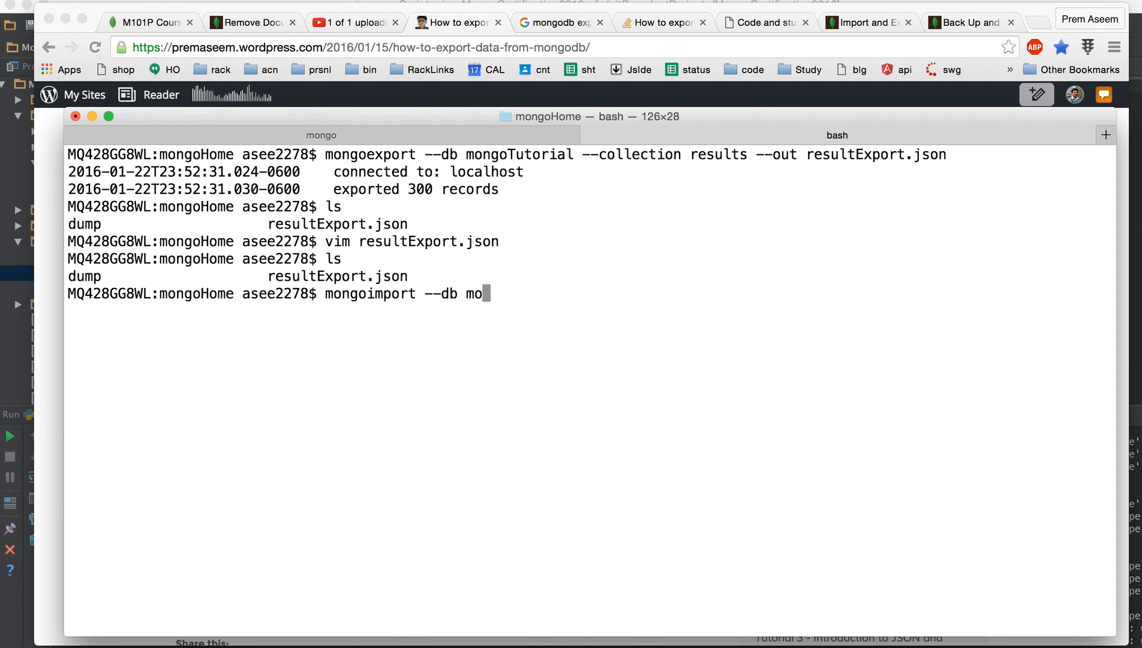
pyautogui.write('ng')
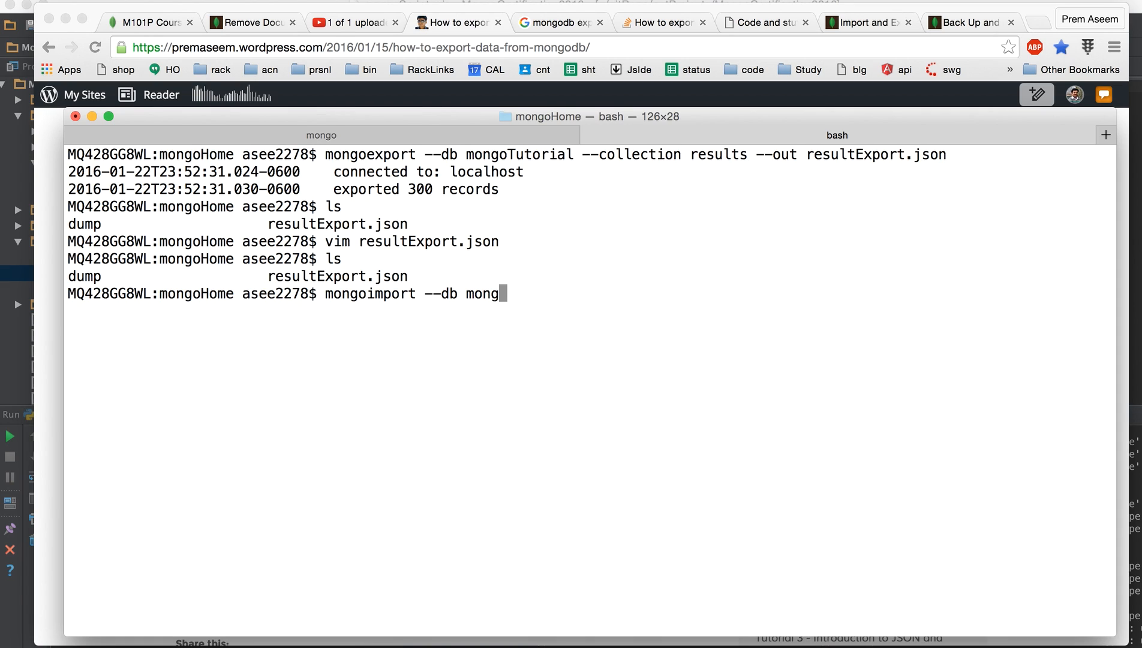
pyautogui.write('o')
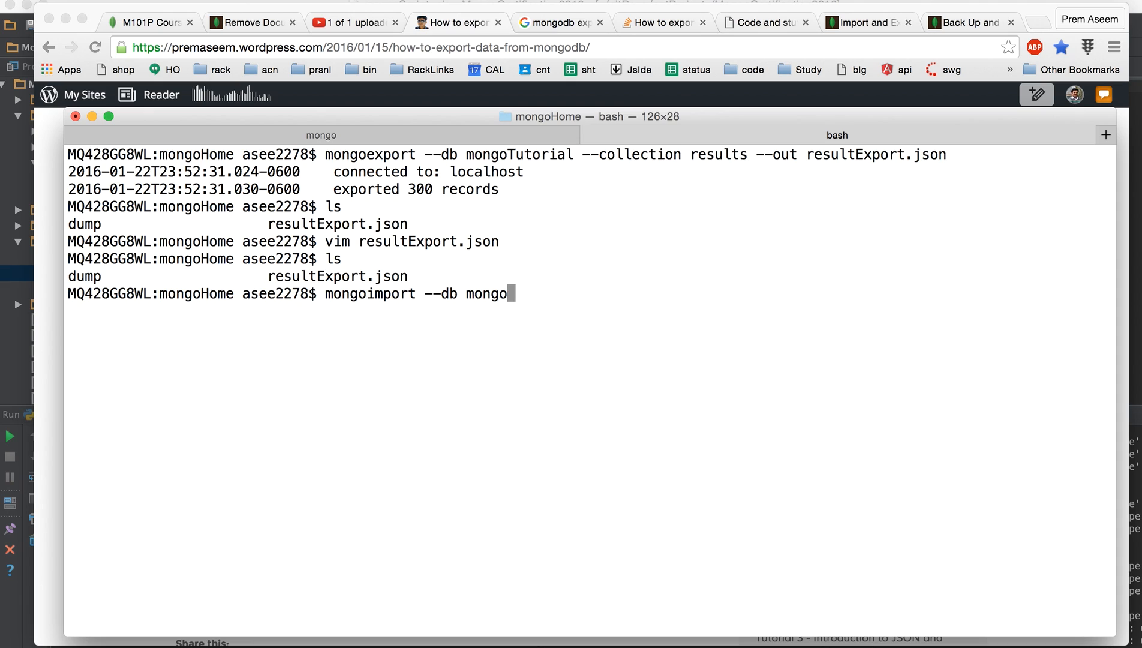
pyautogui.write('Tutorial =')
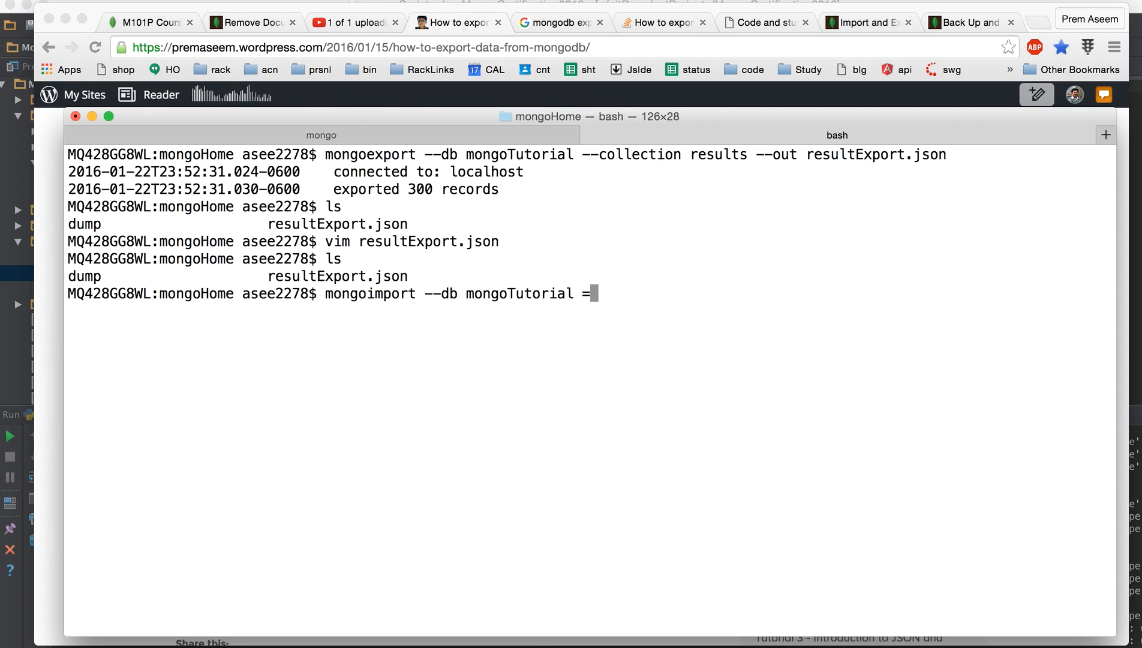
pyautogui.write('-col')
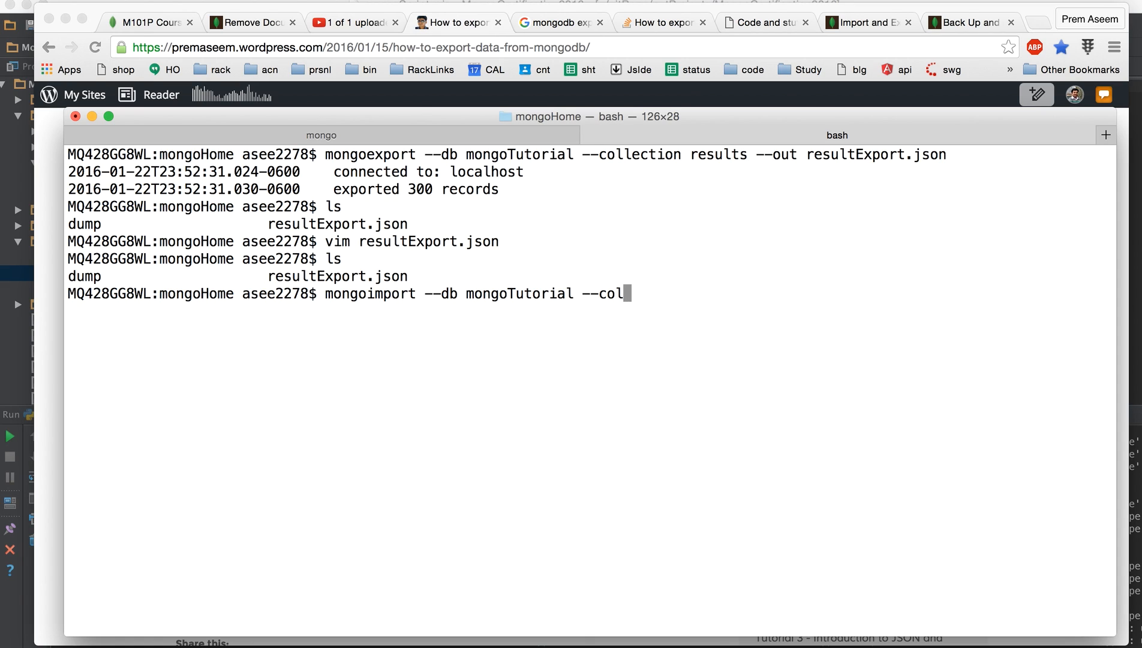
pyautogui.write('lection')
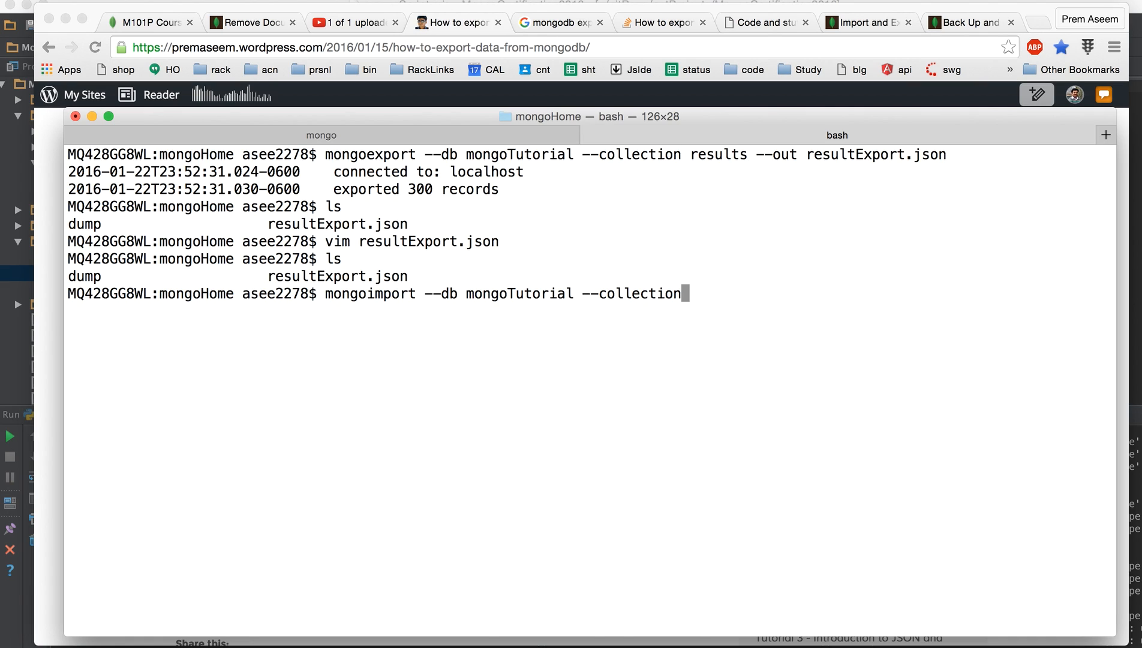
# - Recall the export command instead, edit it to mongoimport with --file resultExport.json into results, and run it
pyautogui.press('backspace')
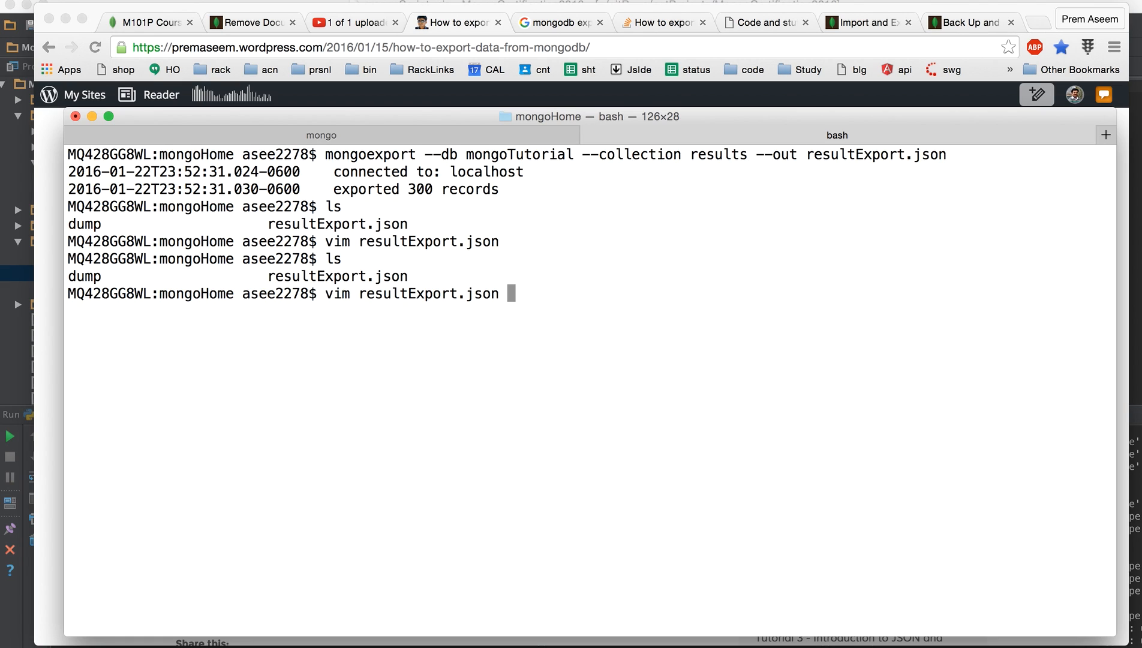
pyautogui.write('mongoexport --db mongoTutorial --collection results --out resultExport.json')
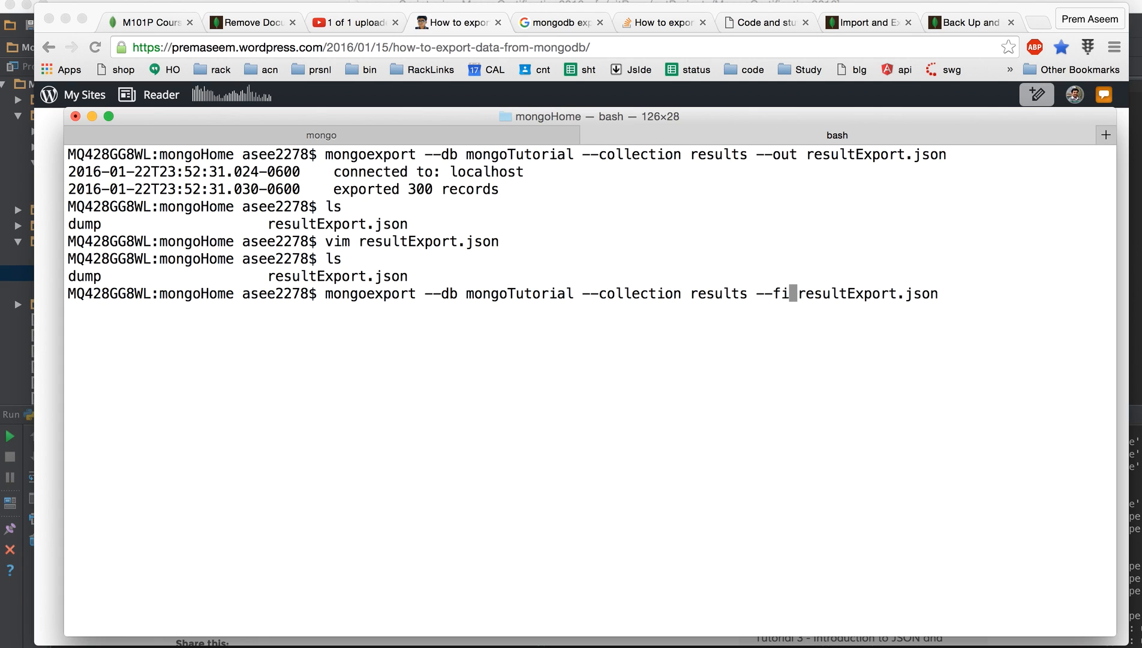
pyautogui.write('le')
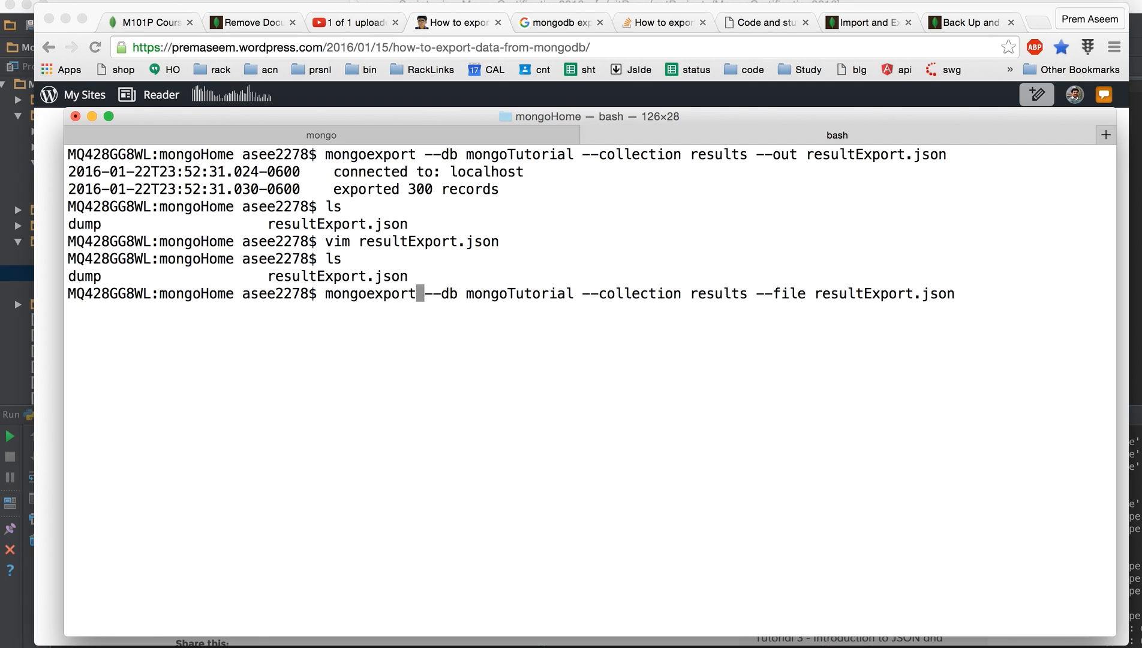
pyautogui.write('mongoimport')
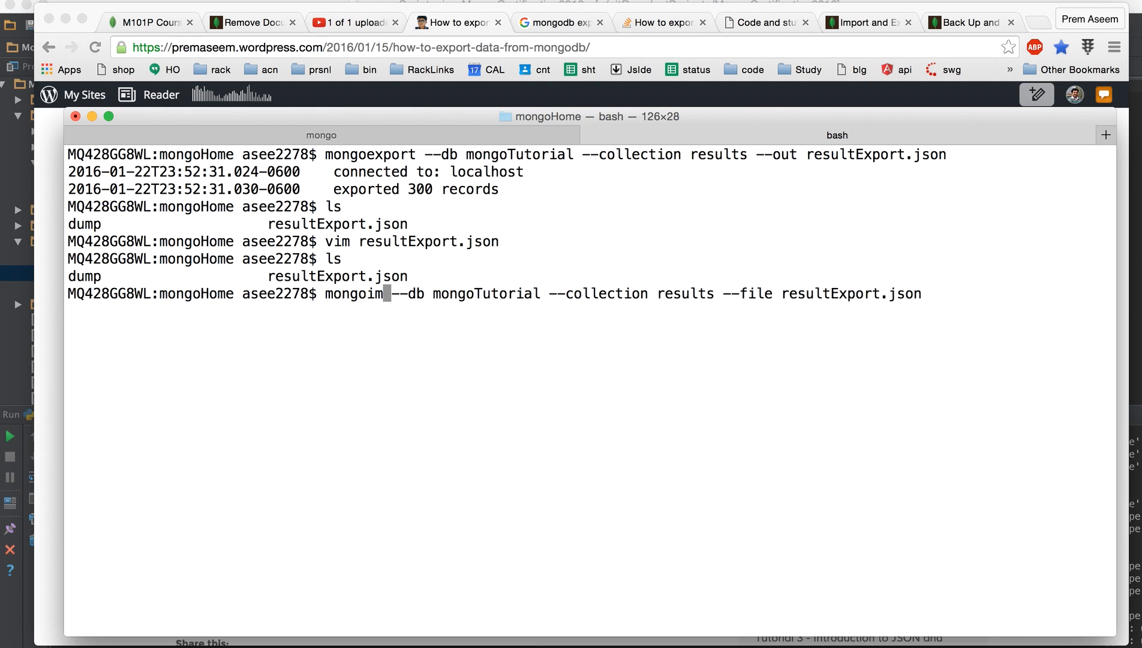
pyautogui.press('Return')
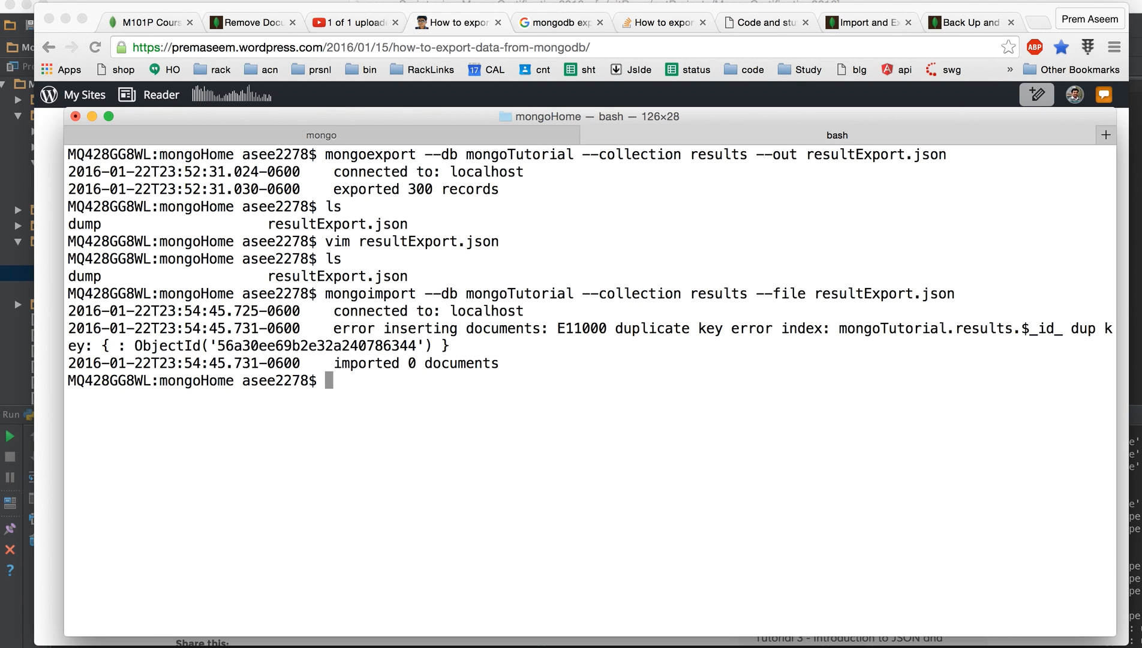
pyautogui.moveTo(579, 342)
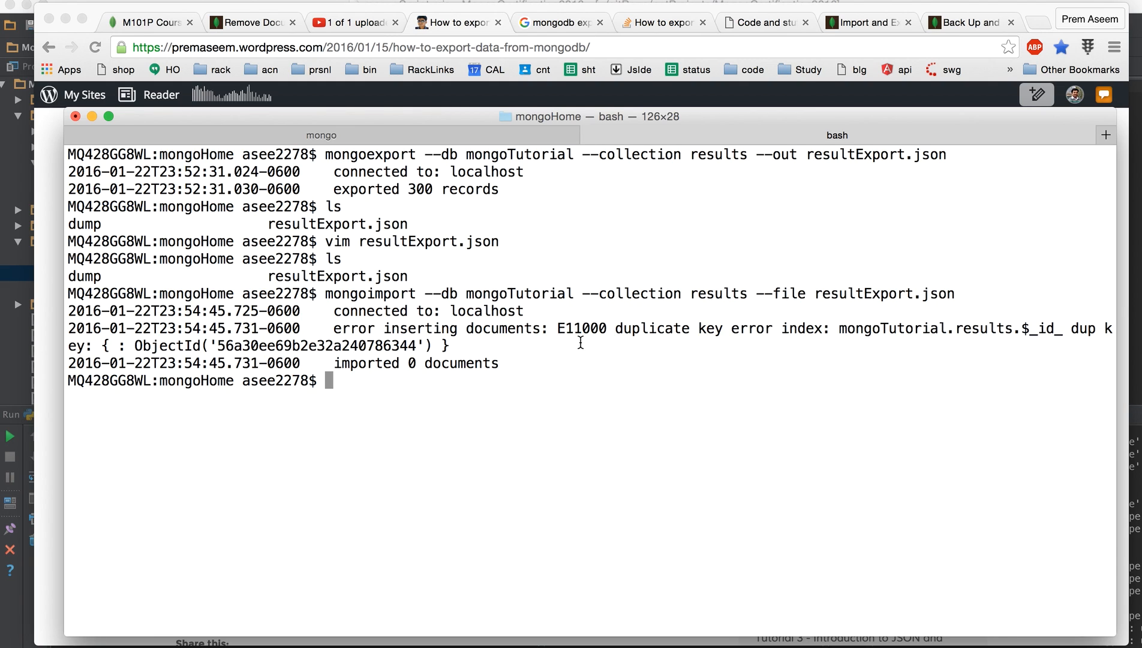
pyautogui.doubleClick(650, 329)
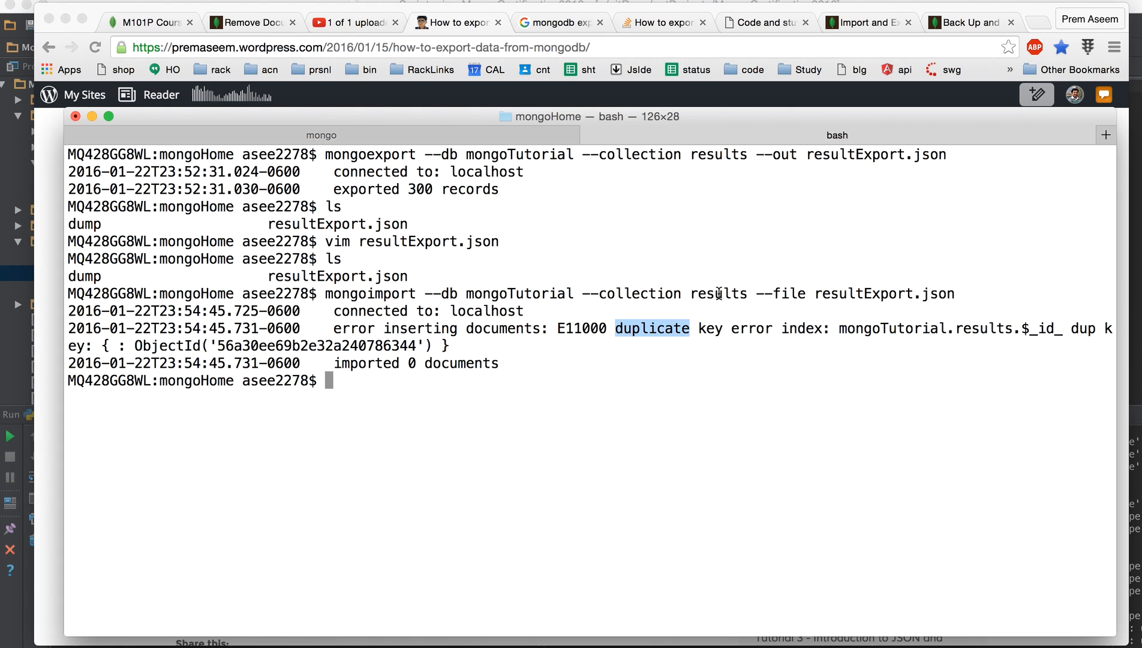
pyautogui.doubleClick(718, 293)
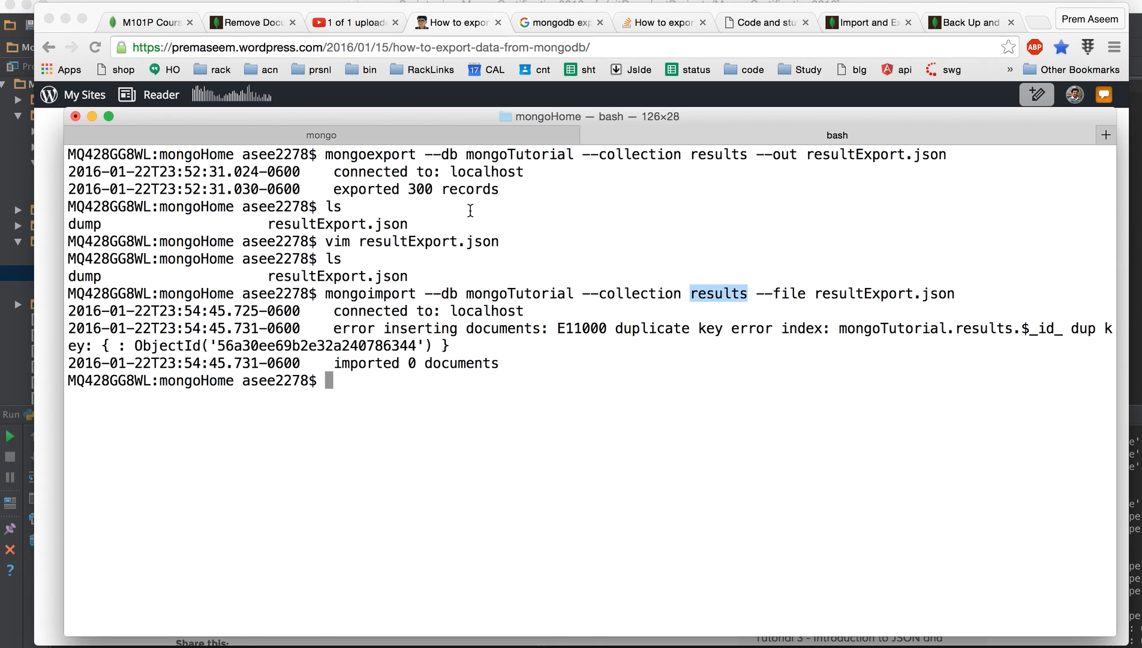
pyautogui.moveTo(644, 142)
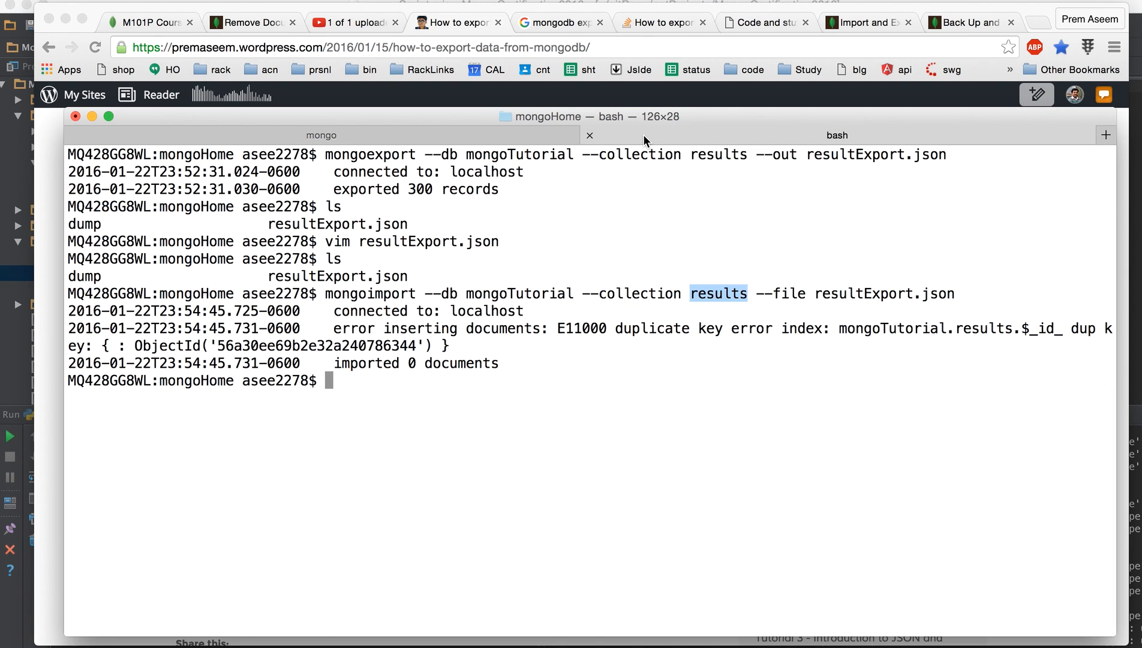
pyautogui.moveTo(572, 411)
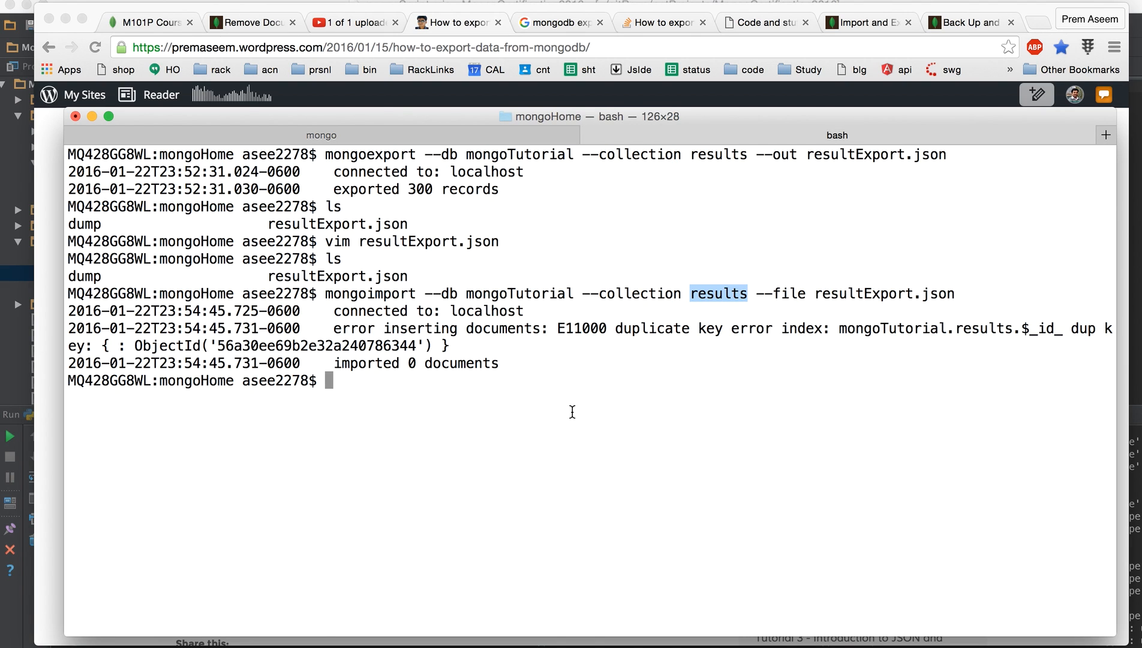
# - Rerun mongoimport with --collection resultsImported --file resultExport.json, importing 300 documents
pyautogui.write('mongoimport --db mongoTutorial --collection results --file resultExport.json')
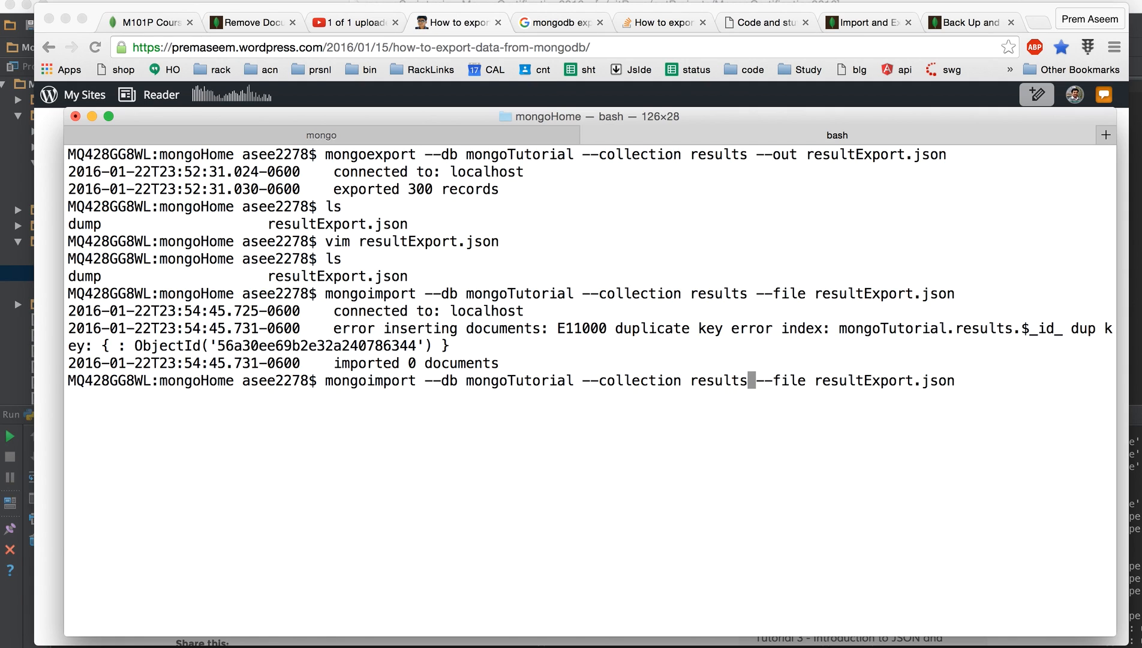
pyautogui.write('E')
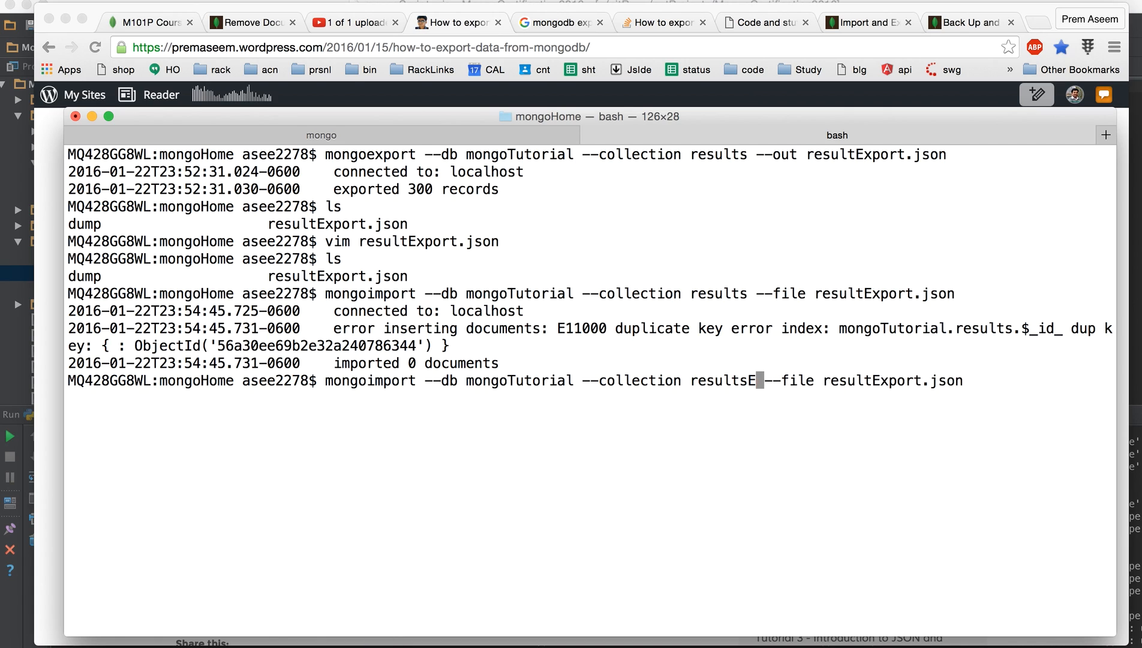
pyautogui.write('Impor')
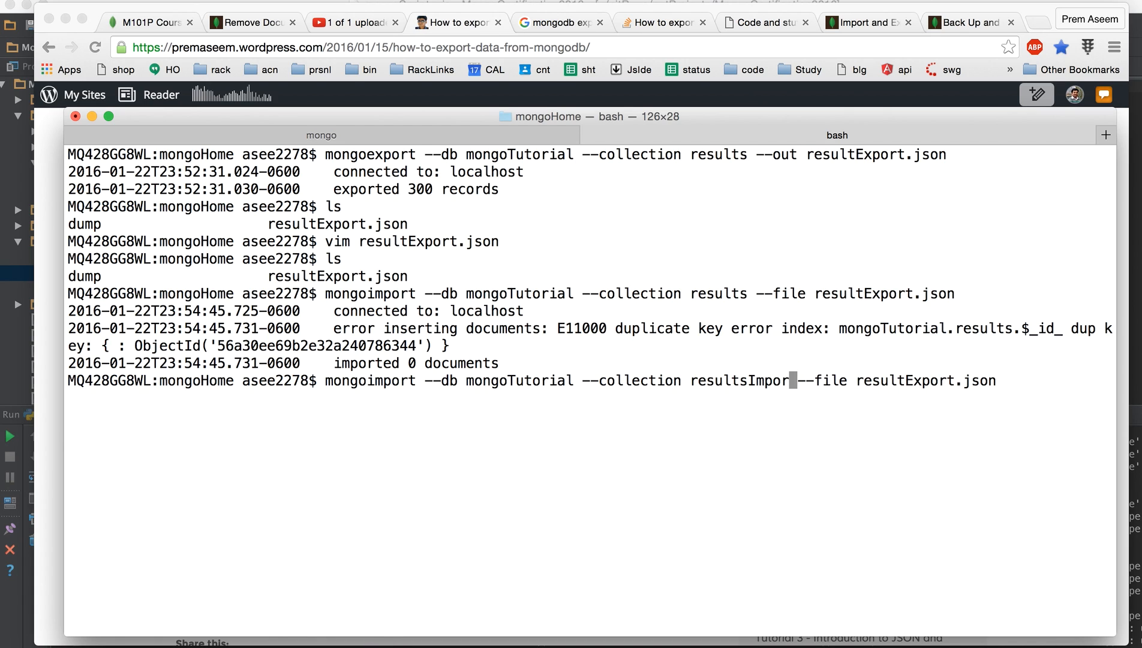
pyautogui.write('ed')
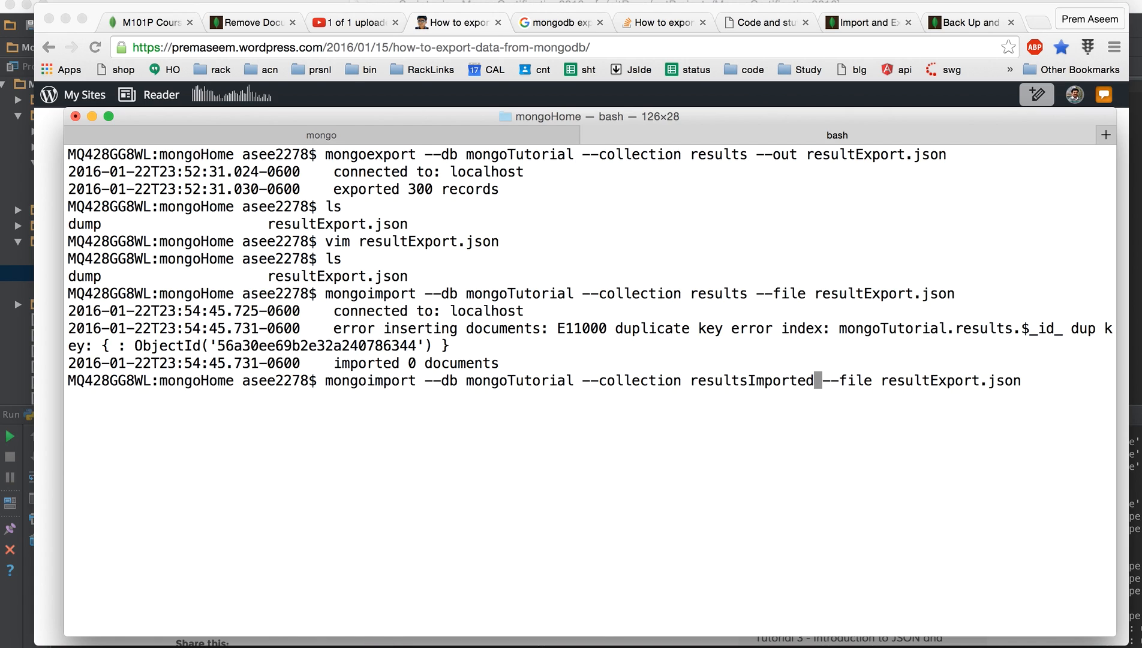
pyautogui.press('Return')
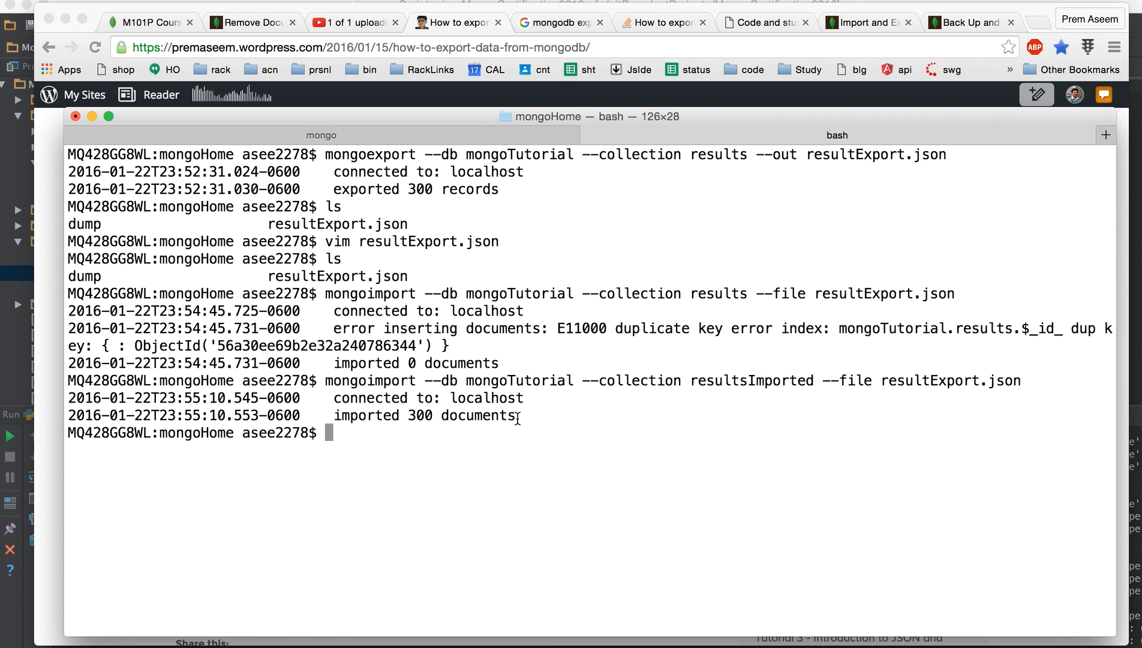
# - Run show collections in the mongo shell and point out the new resultsImported collection
pyautogui.click(321, 134)
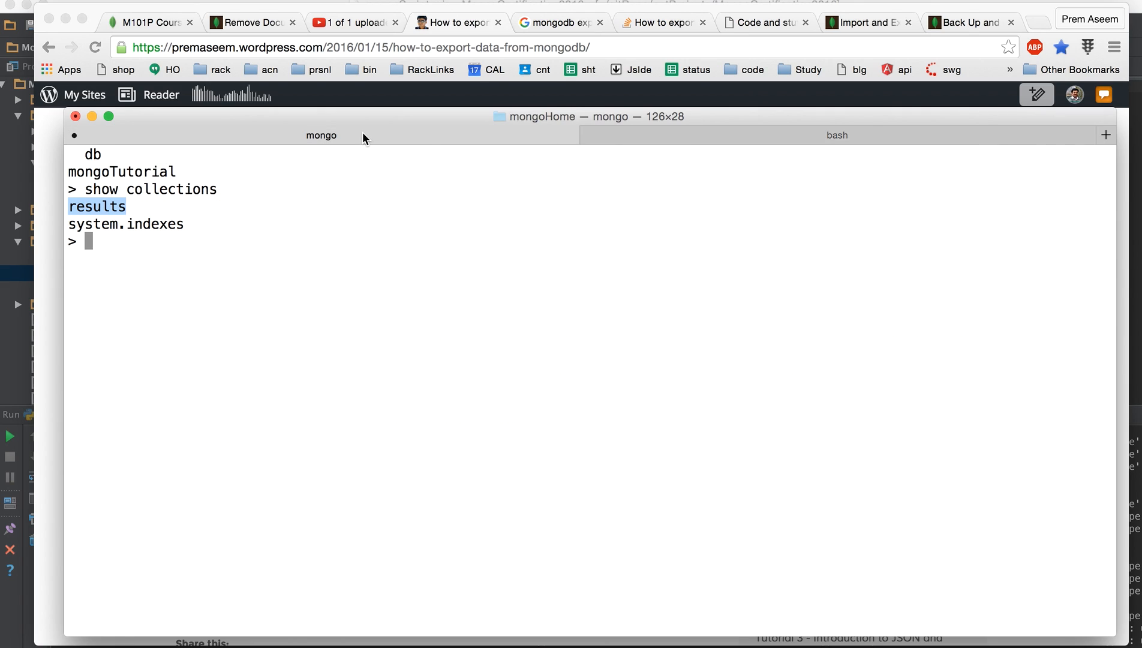
pyautogui.write('show collecti')
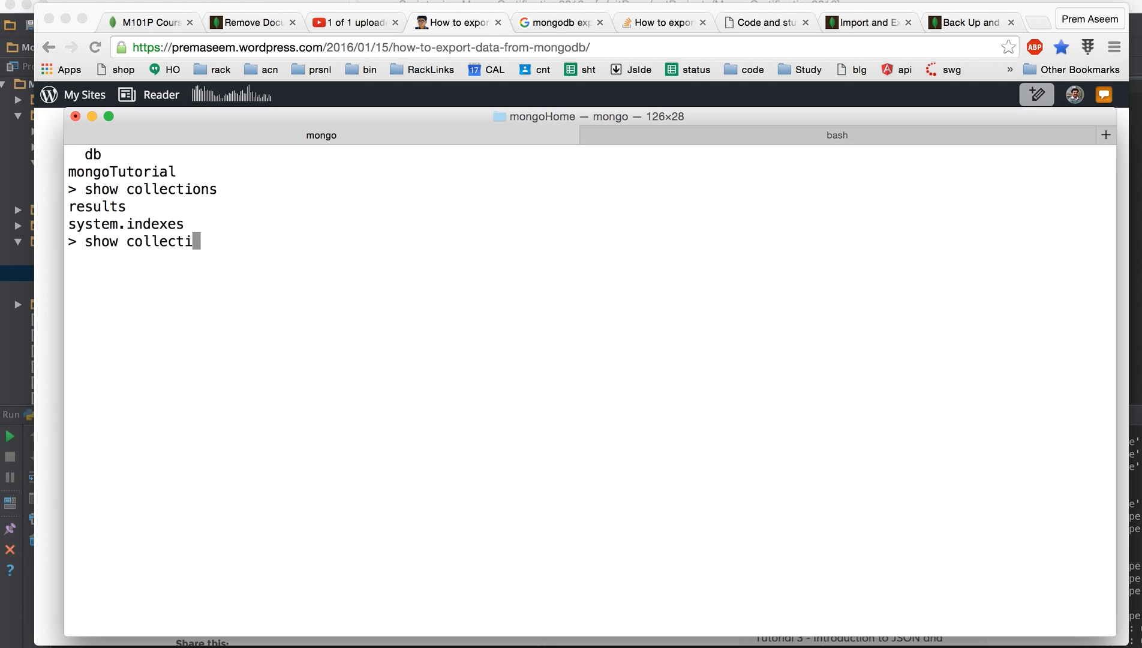
pyautogui.press('Return')
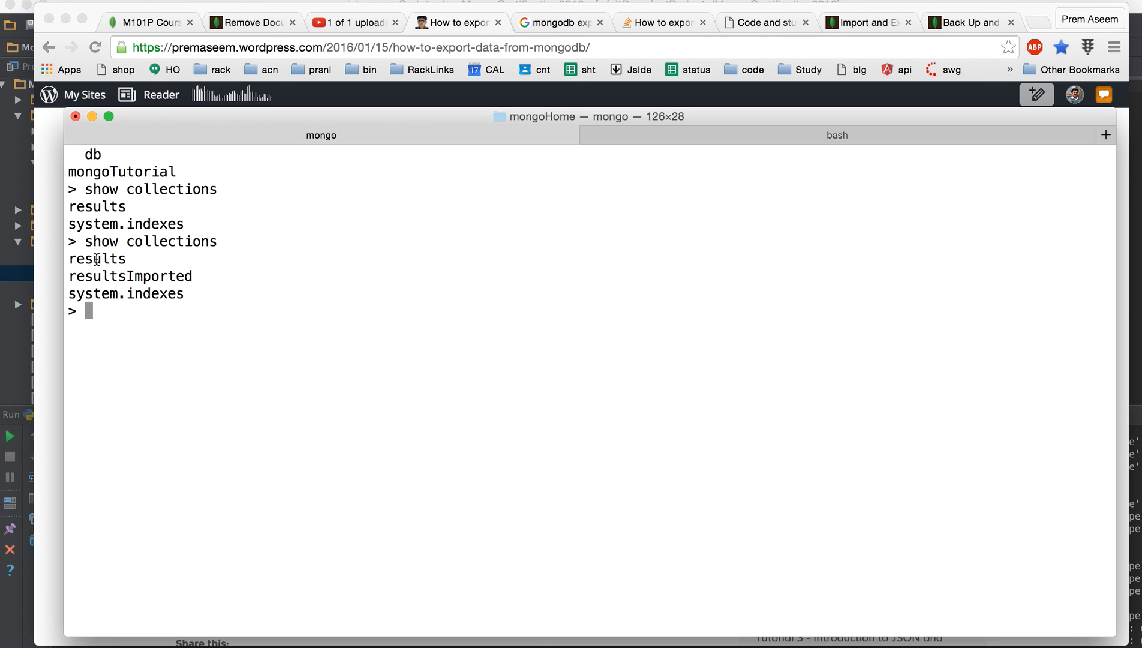
pyautogui.doubleClick(96, 259)
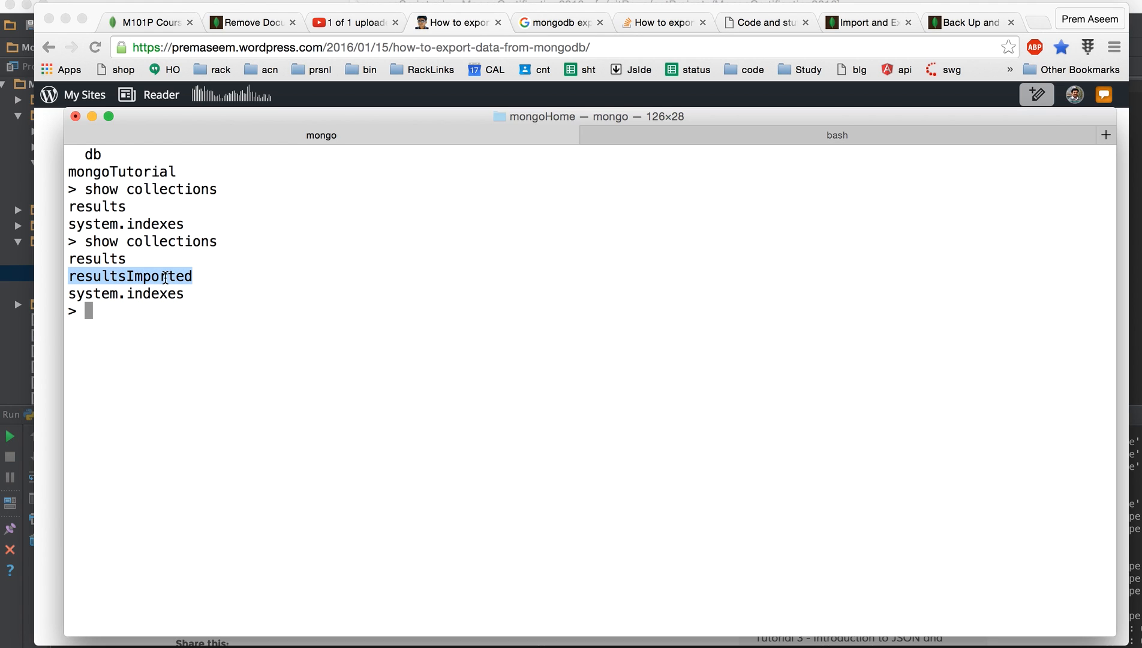
pyautogui.moveTo(111, 253)
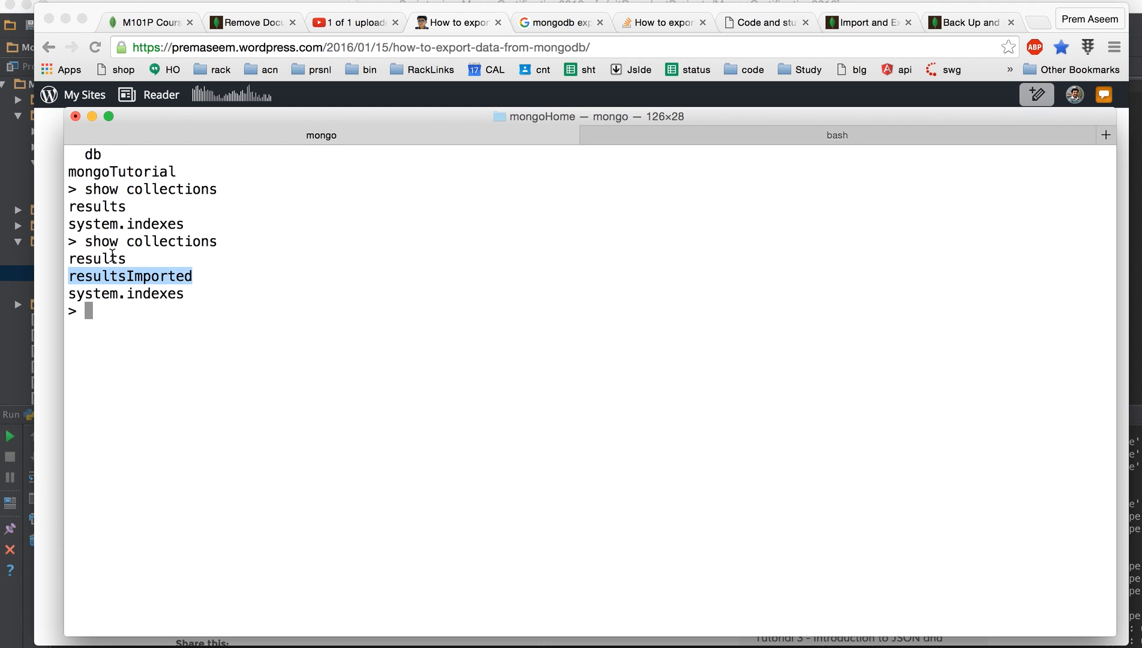
pyautogui.moveTo(186, 254)
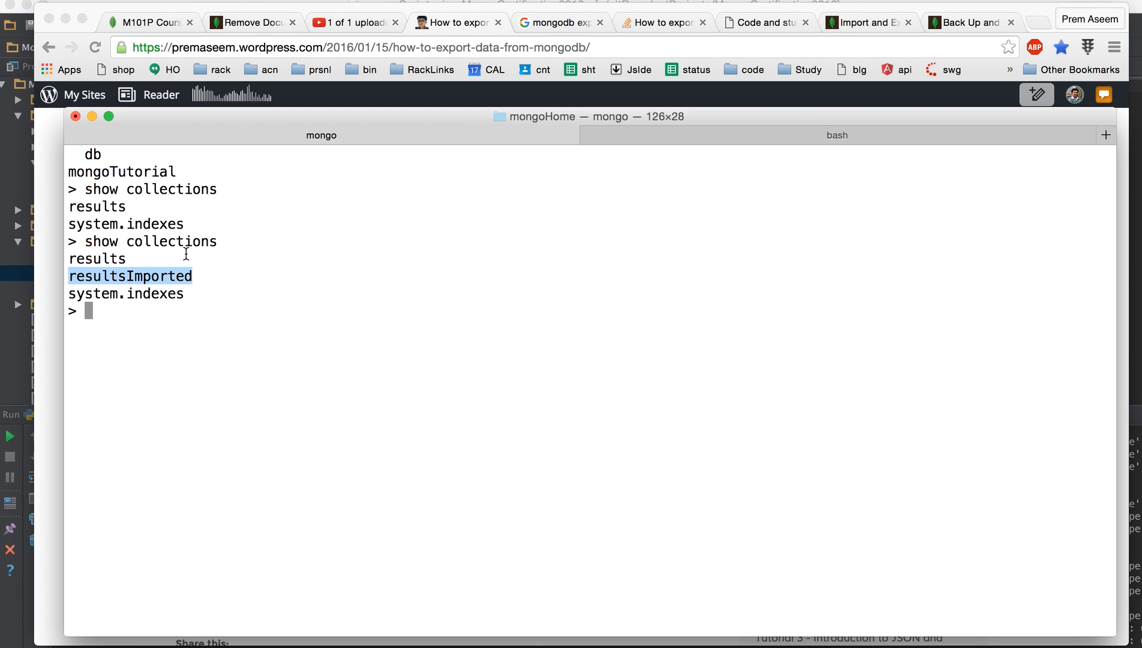
# - Run db.results.count(), reporting 300 documents in results
pyautogui.write('res')
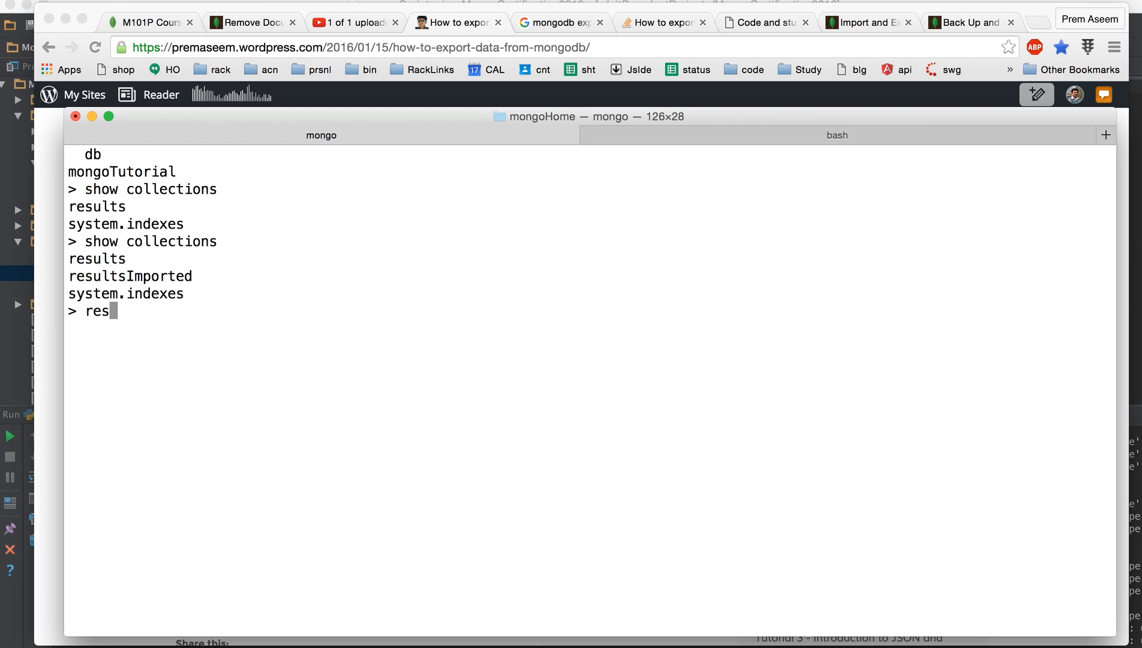
pyautogui.write('db')
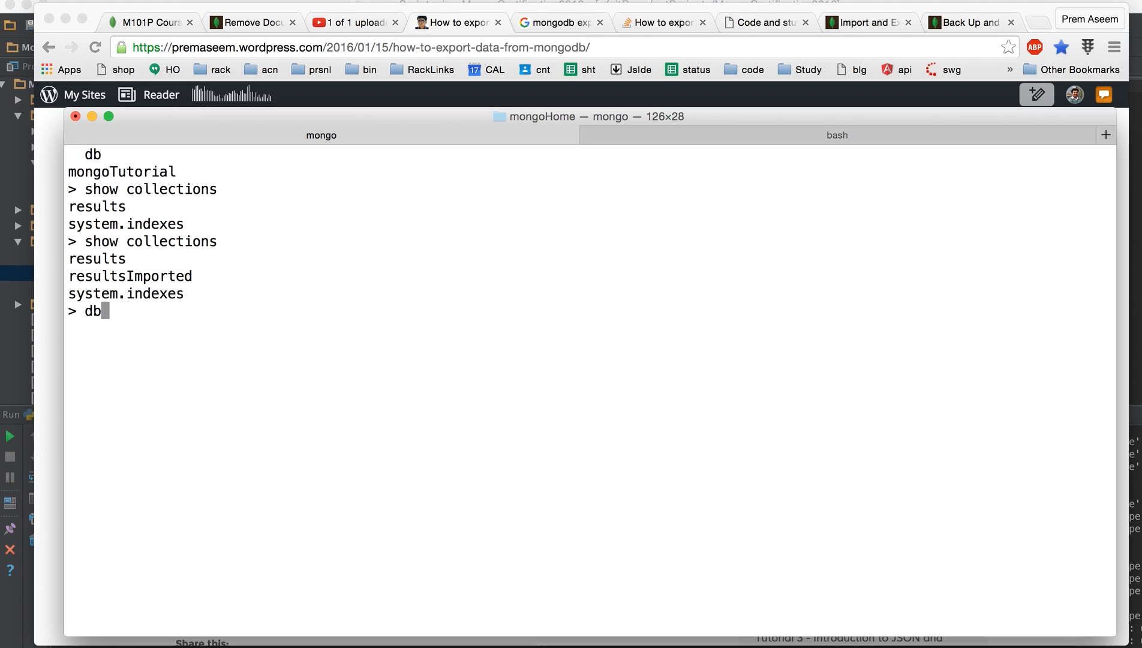
pyautogui.write('.res')
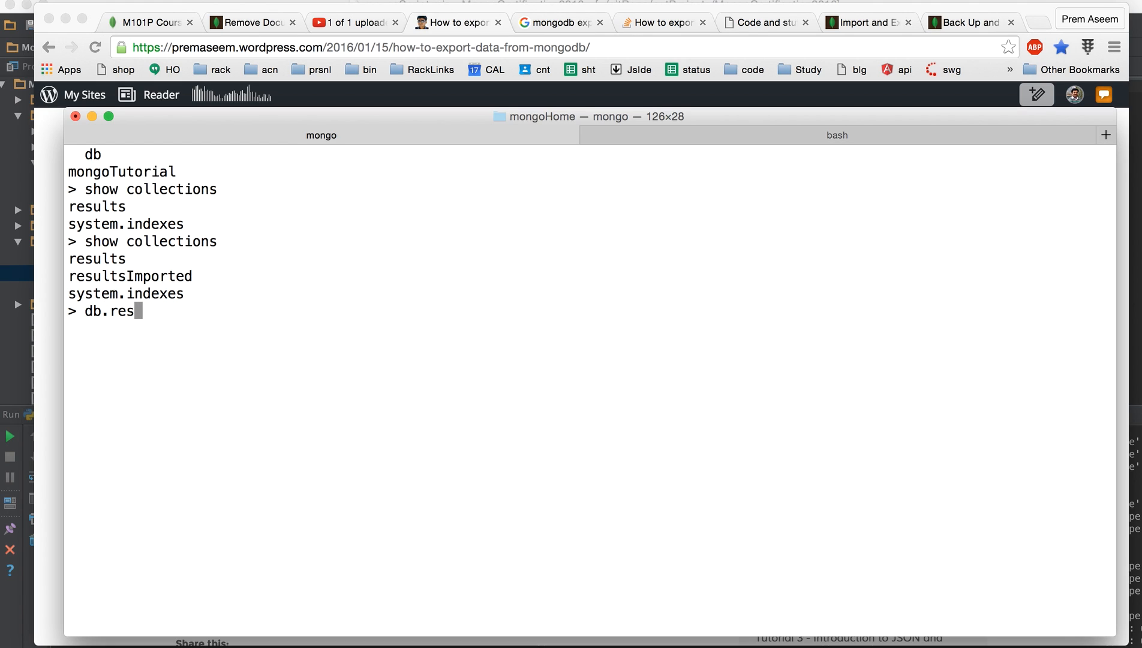
pyautogui.write('ults.coun')
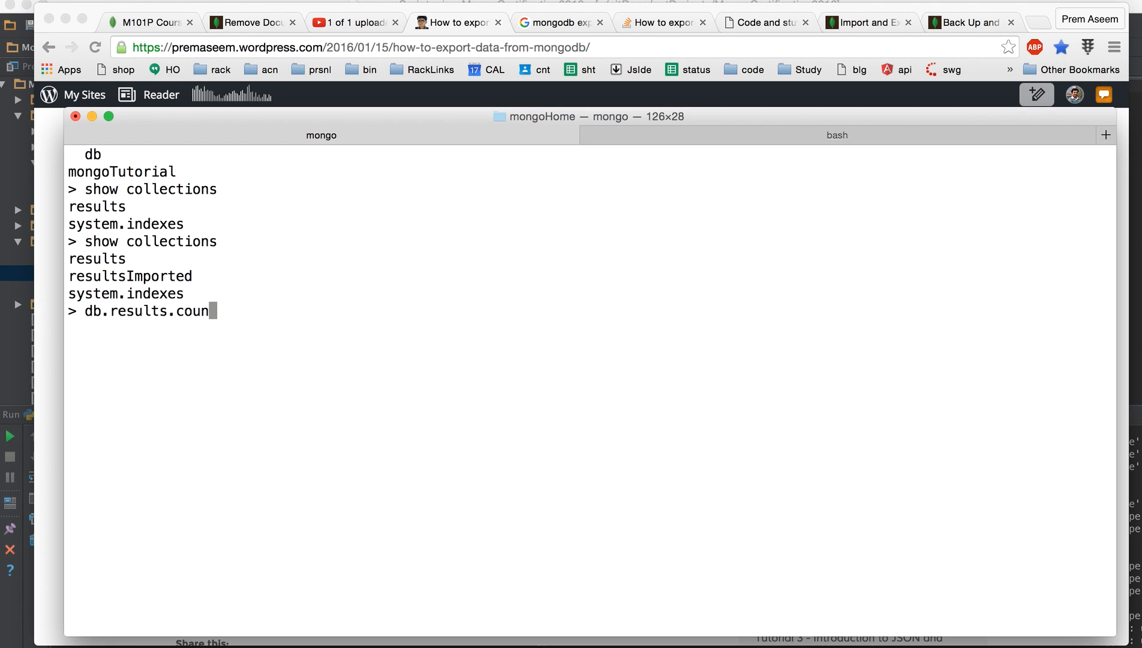
pyautogui.press('Return')
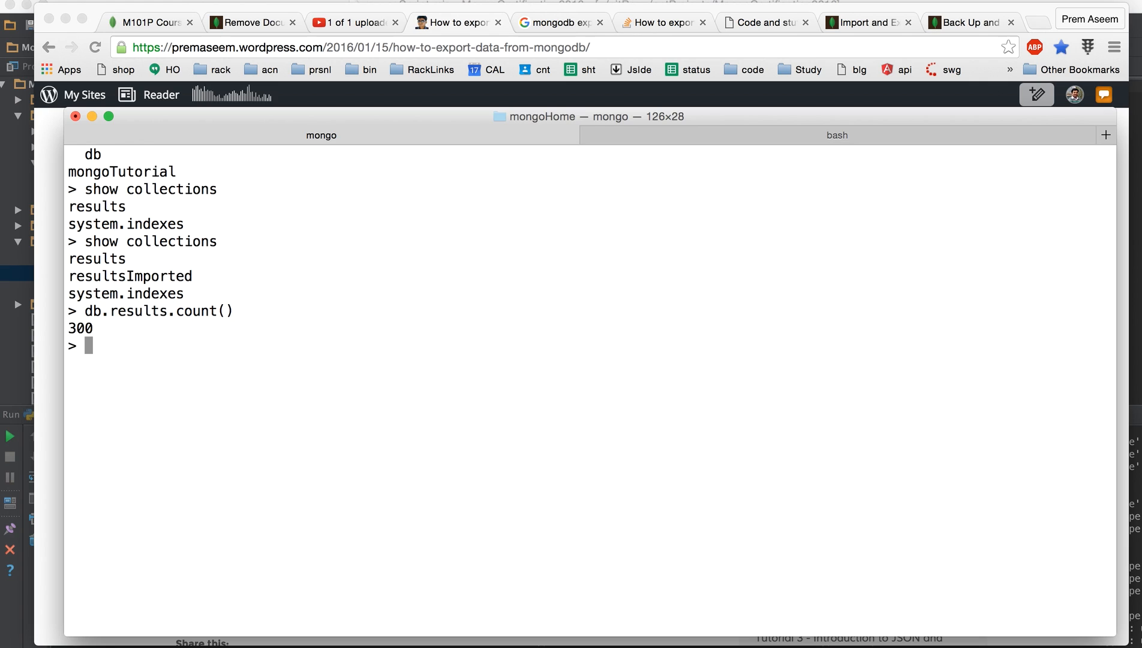
# - Run db.resultsImported.count() via Tab completion, also reporting 300 documents
pyautogui.write('db.results.count(')
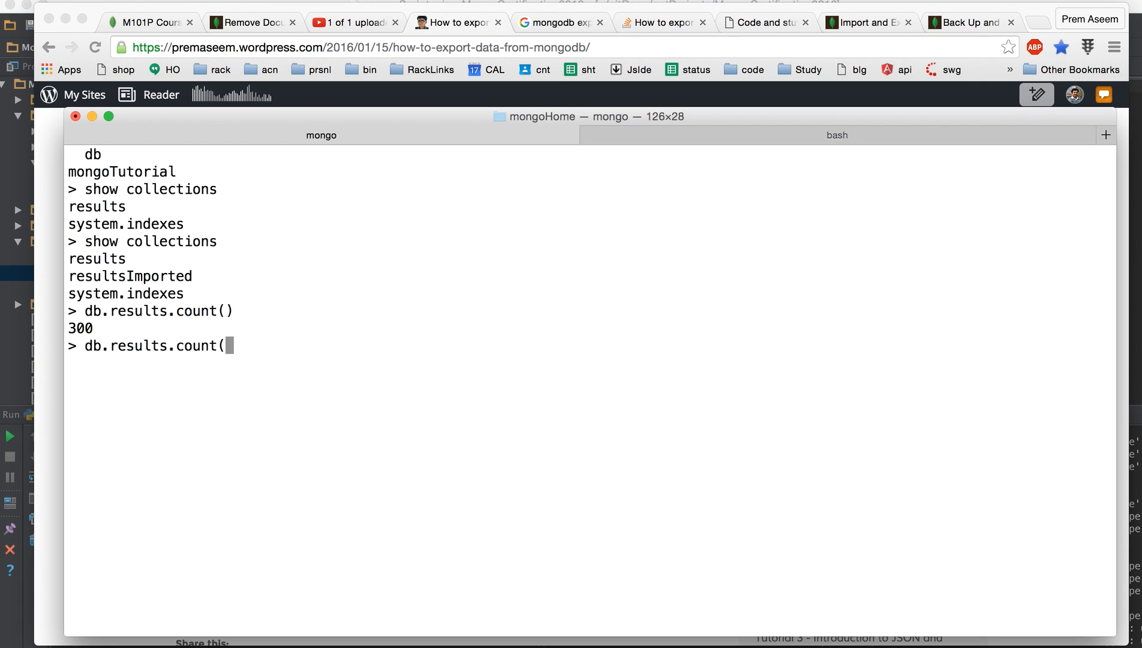
pyautogui.press('Backspace')
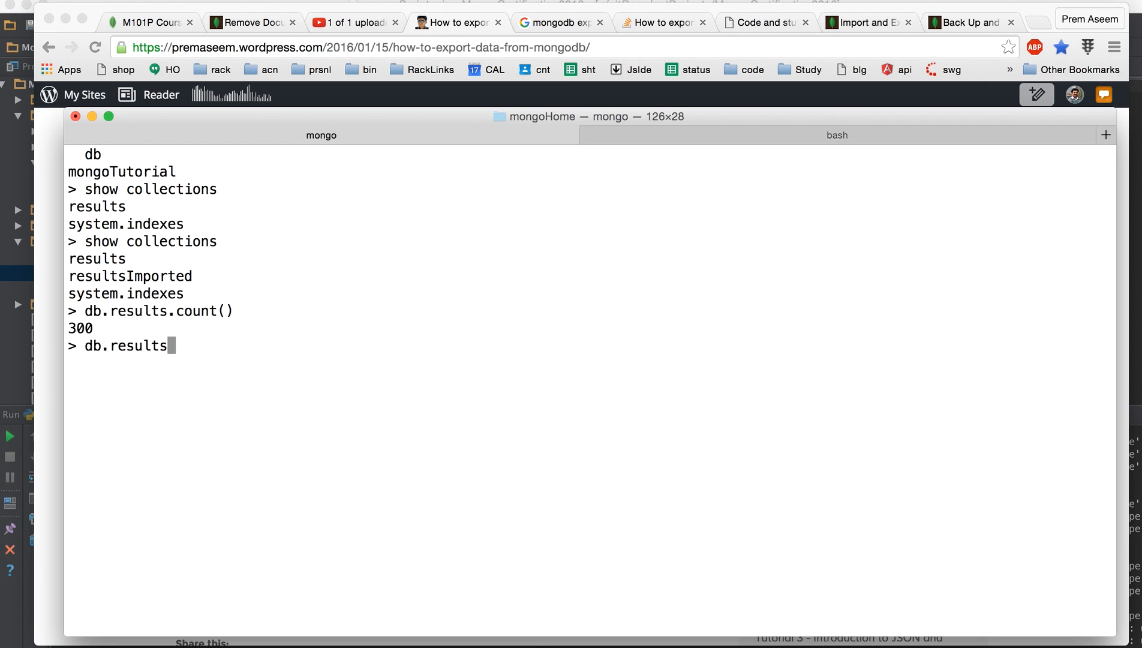
pyautogui.press('Tab')
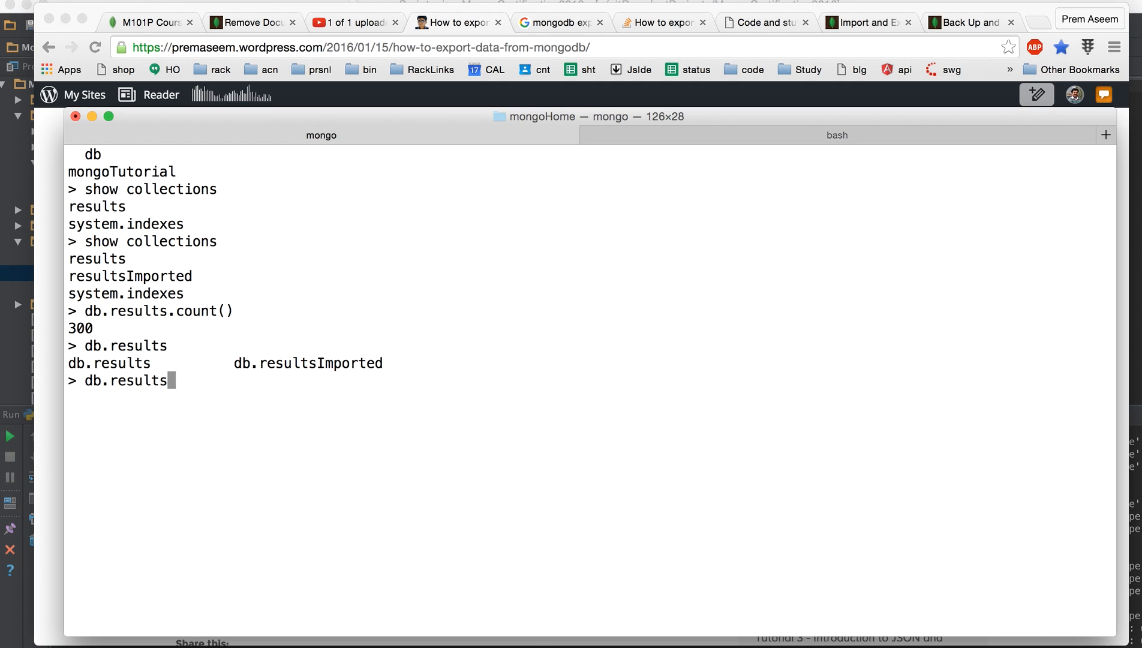
pyautogui.write('Imported.cou')
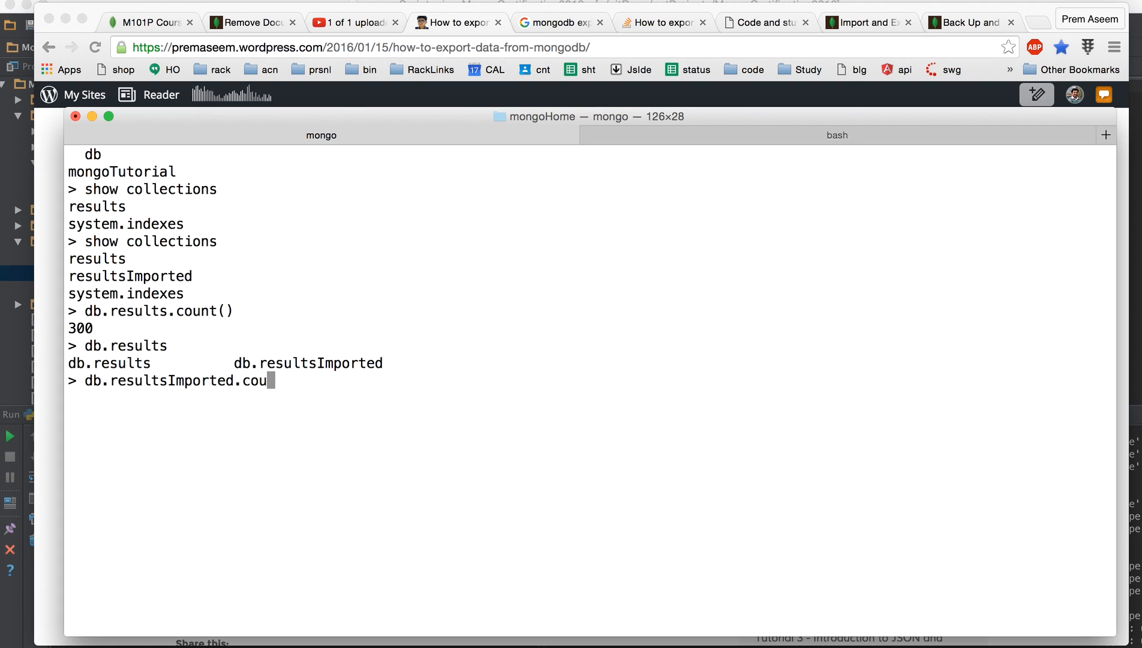
pyautogui.press('Return')
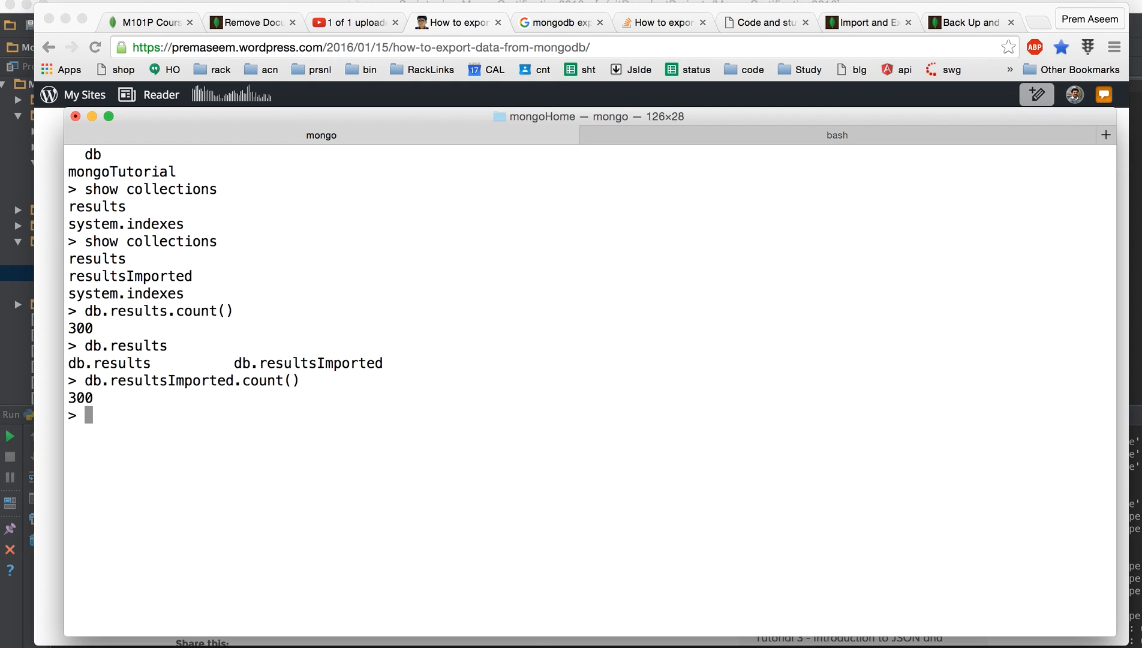
pyautogui.moveTo(422, 402)
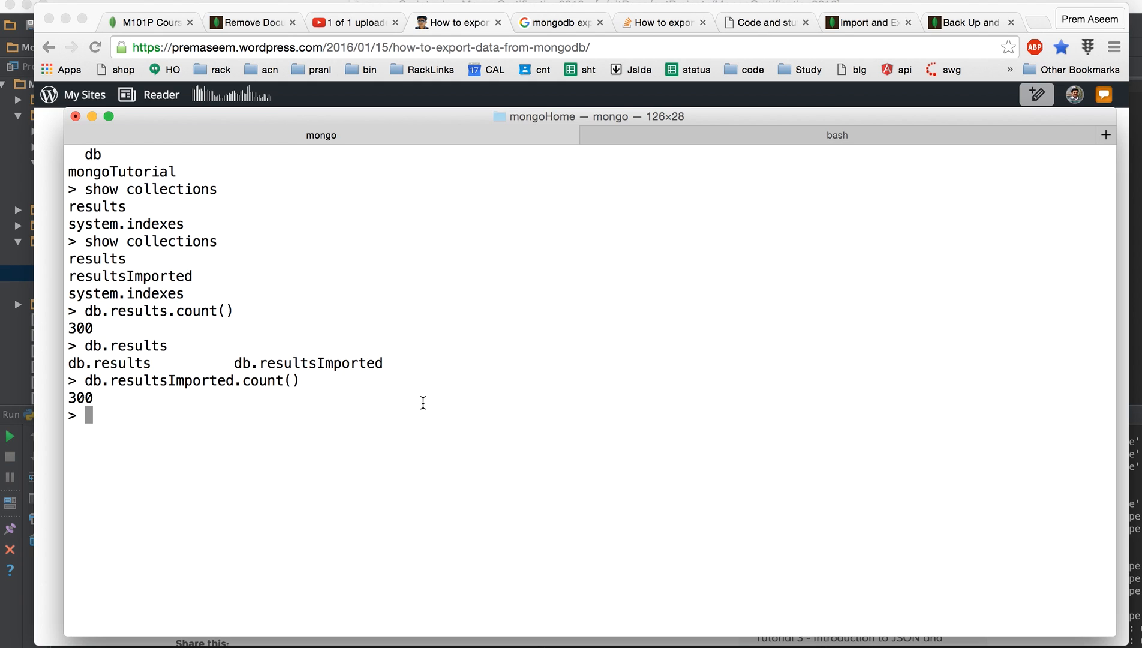
pyautogui.moveTo(172, 324)
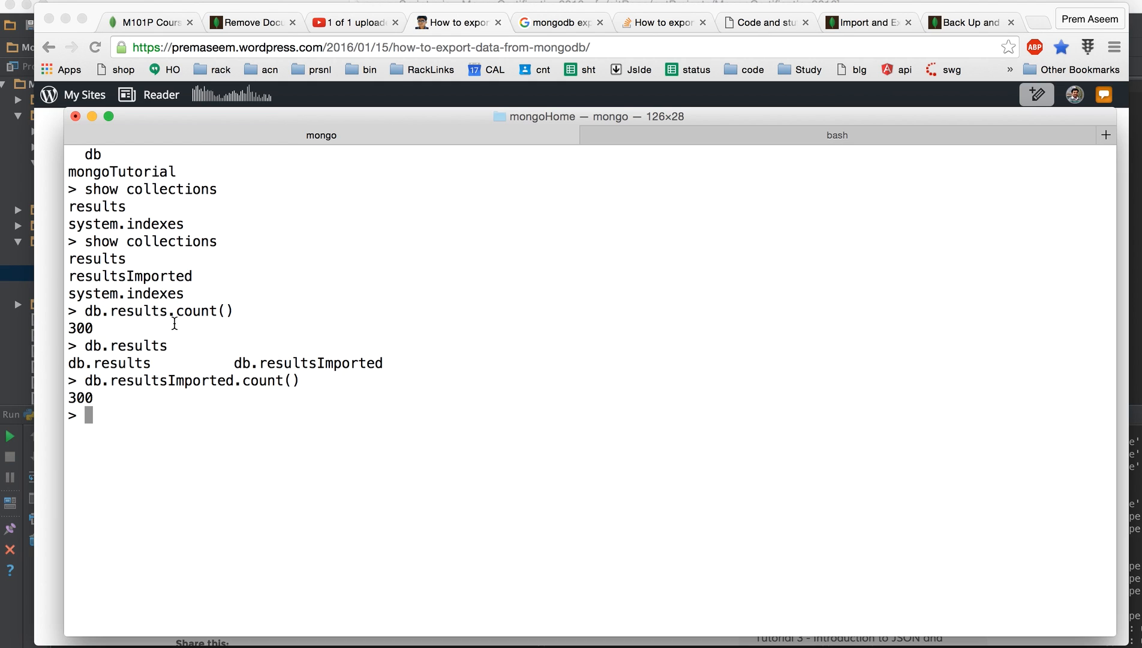
pyautogui.moveTo(489, 468)
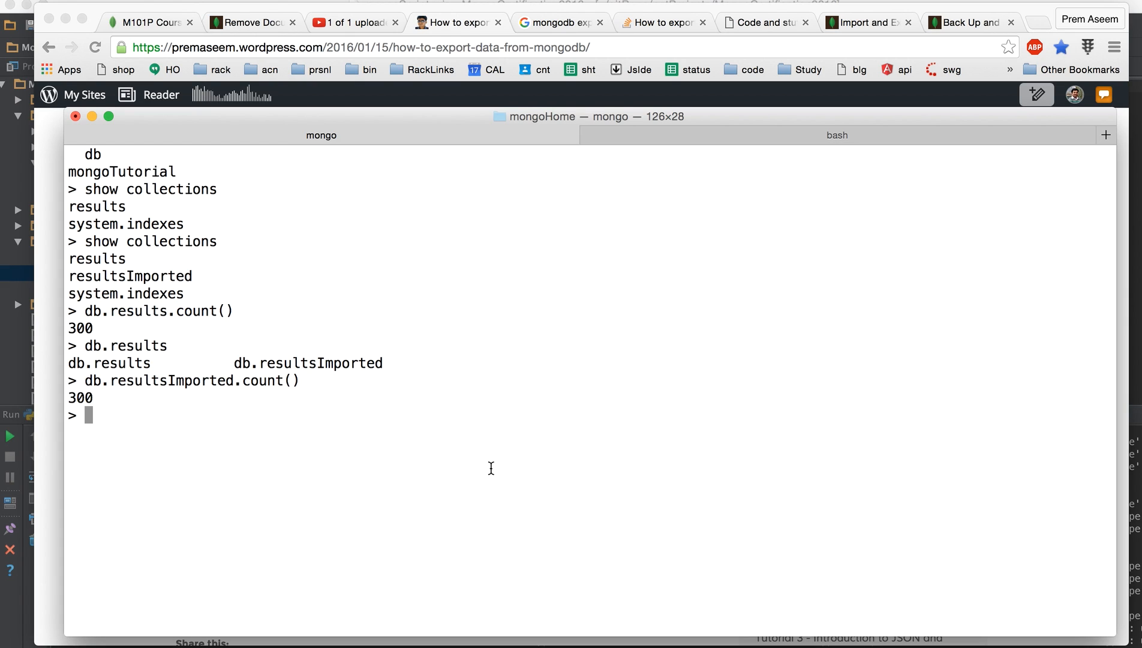